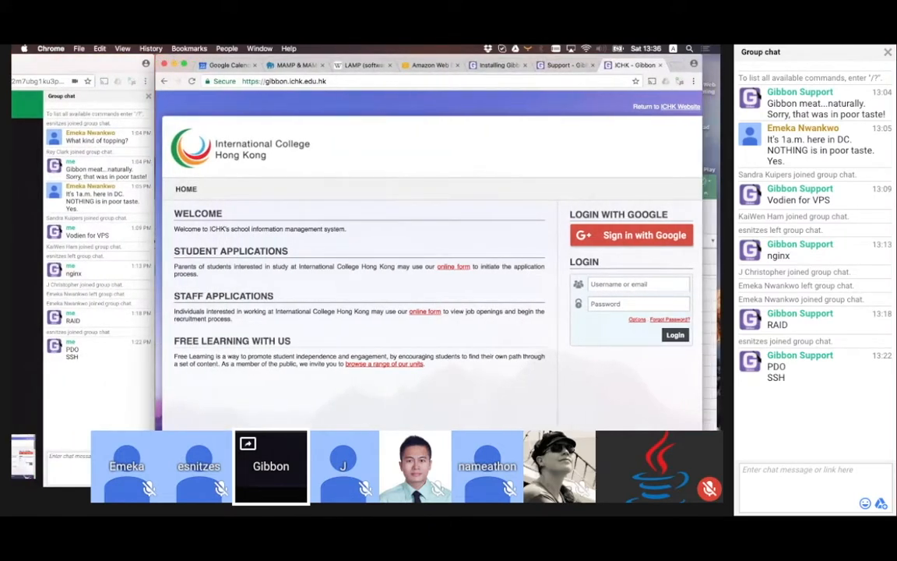
Sign in on the ICHK login page to reach the staff dashboard
{"action": "left_click", "coordinate": [675, 334]}
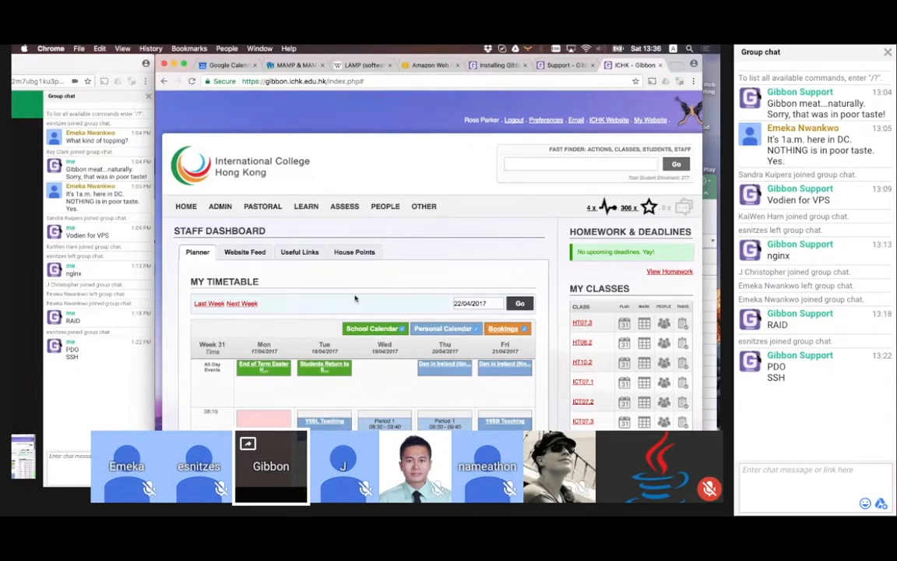
Open Learn > Planner and view ICT07.1's lessons, ending on closed 22/04/2017
{"action": "left_click", "coordinate": [306, 206]}
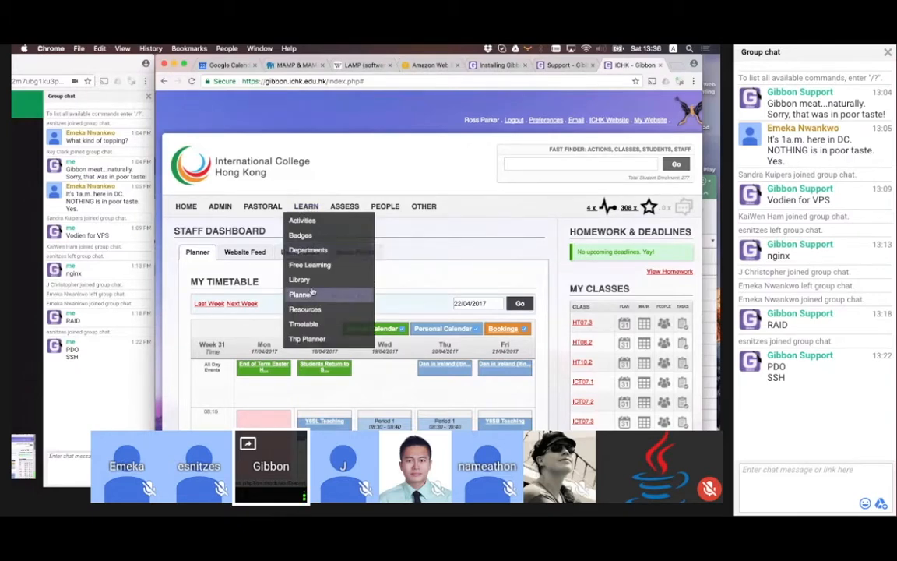
{"action": "left_click", "coordinate": [303, 294]}
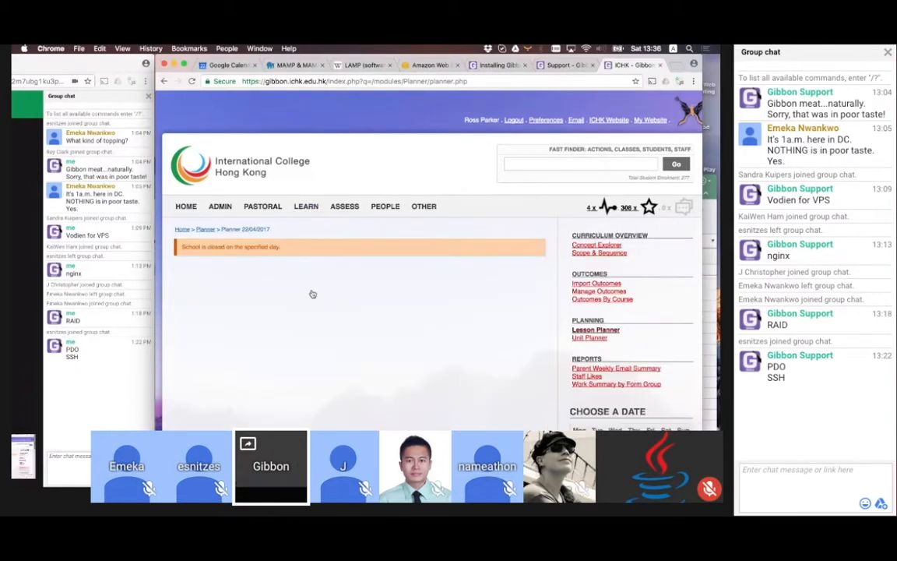
{"action": "mouse_move", "coordinate": [434, 294]}
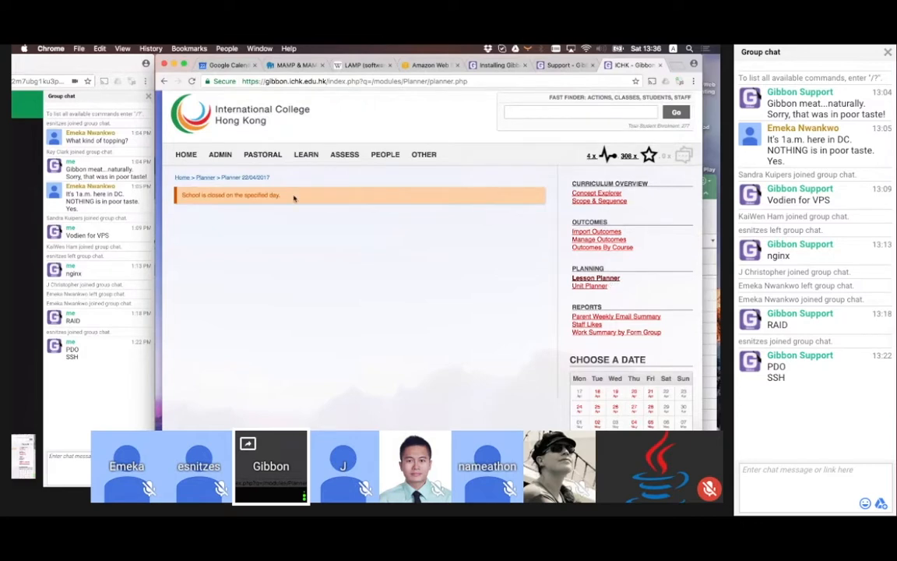
{"action": "mouse_move", "coordinate": [461, 371]}
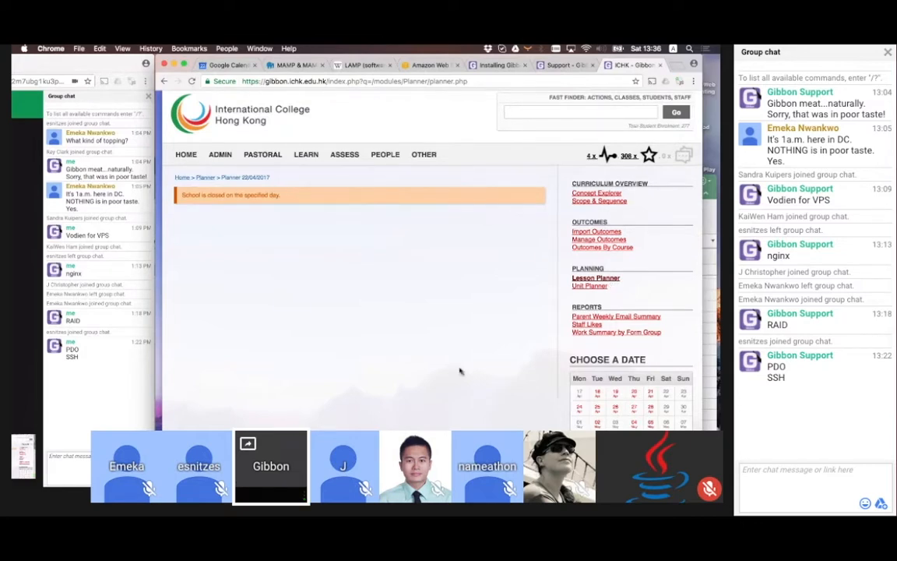
{"action": "left_click", "coordinate": [592, 111]}
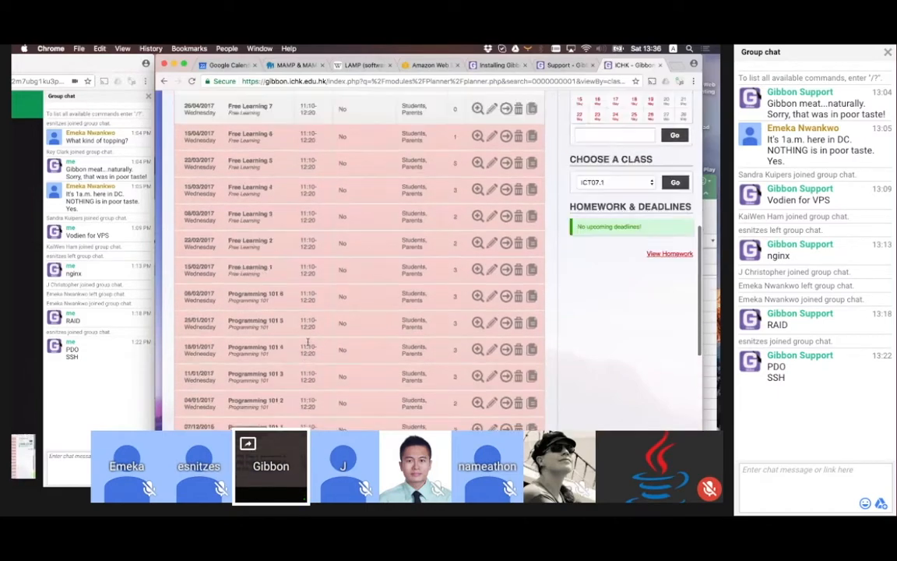
{"action": "scroll", "scroll_direction": "down", "scroll_amount": 3}
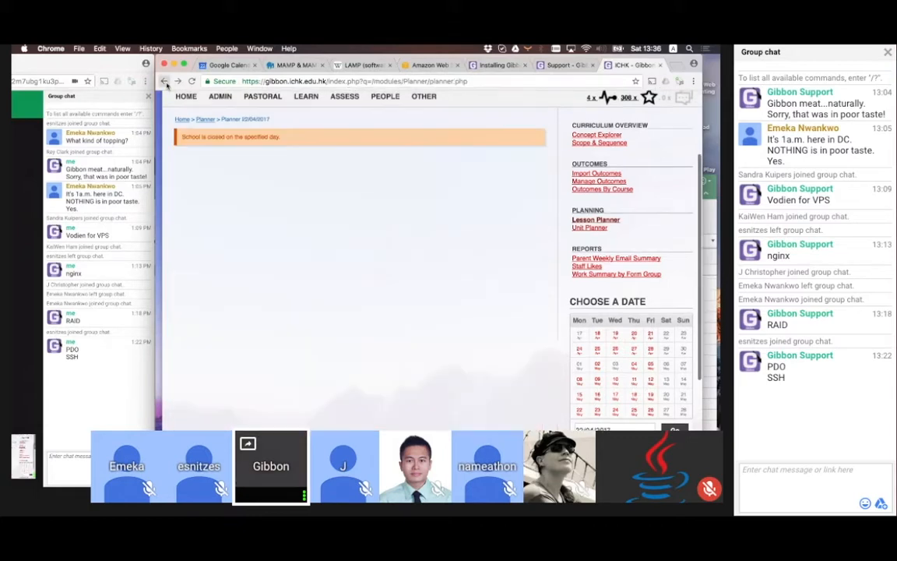
Go back to the staff dashboard and scroll its weekly timetable
{"action": "left_click", "coordinate": [164, 81]}
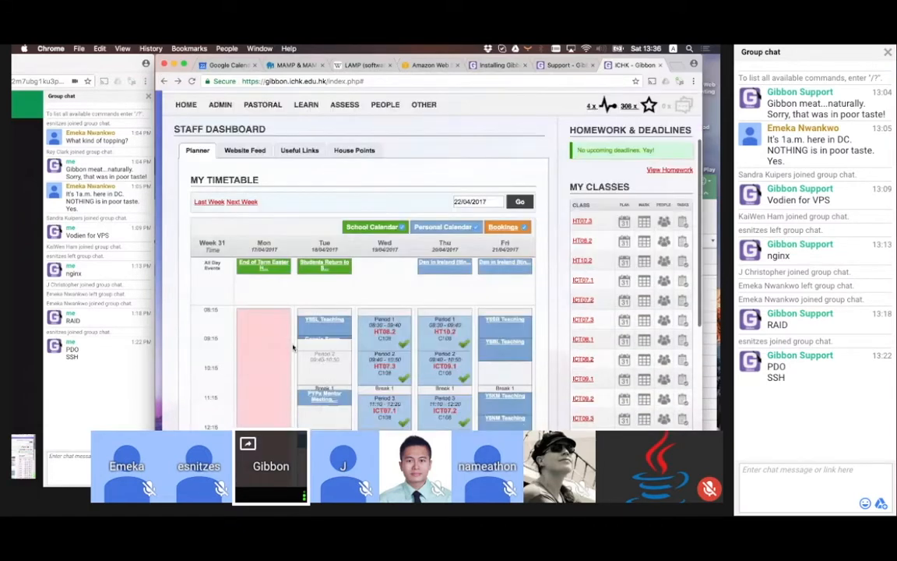
{"action": "scroll", "scroll_direction": "down", "scroll_amount": 3}
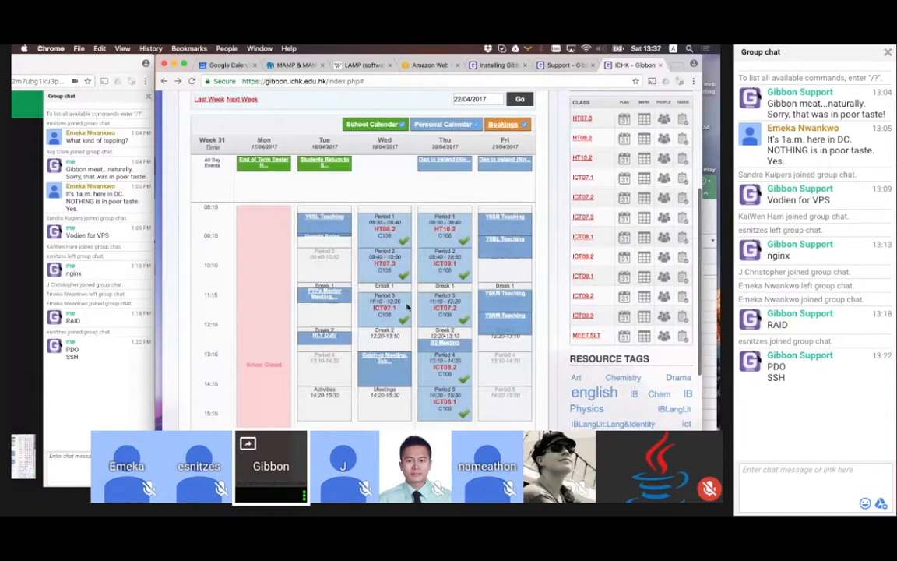
{"action": "mouse_move", "coordinate": [405, 319]}
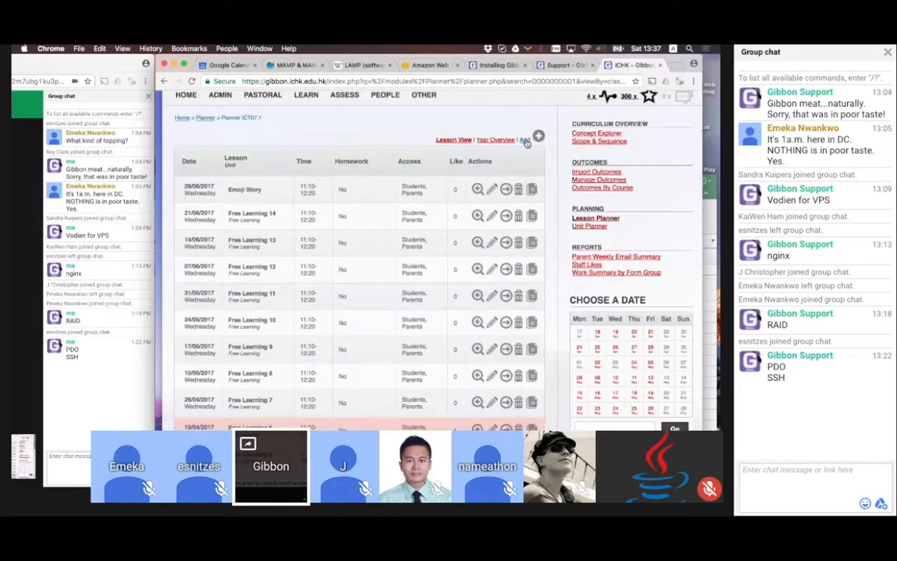
Add ICT07.1 lesson 'What is RAM?' on 21/04/2017, 09:40–10:50, and submit
{"action": "left_click", "coordinate": [524, 139]}
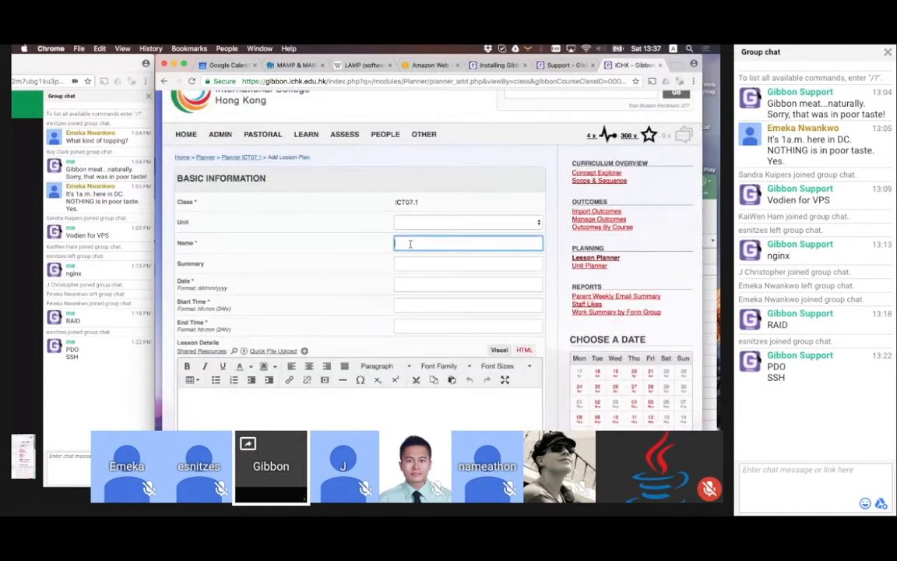
{"action": "type", "text": "What is R"}
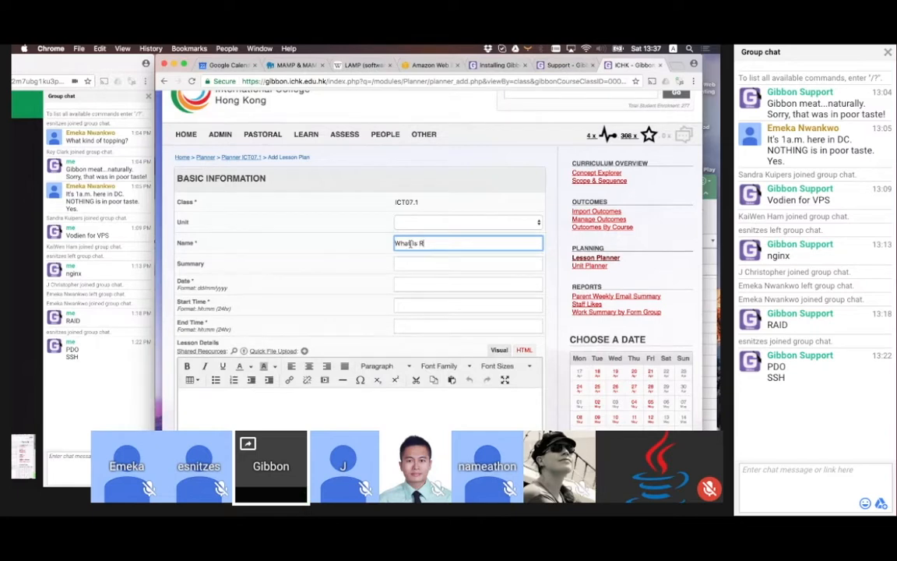
{"action": "left_click", "coordinate": [467, 283]}
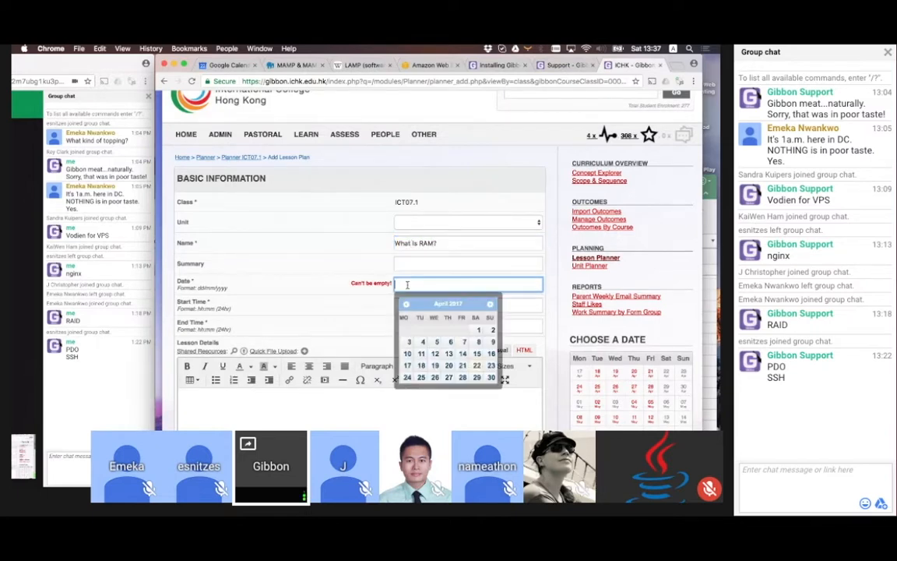
{"action": "left_click", "coordinate": [462, 365]}
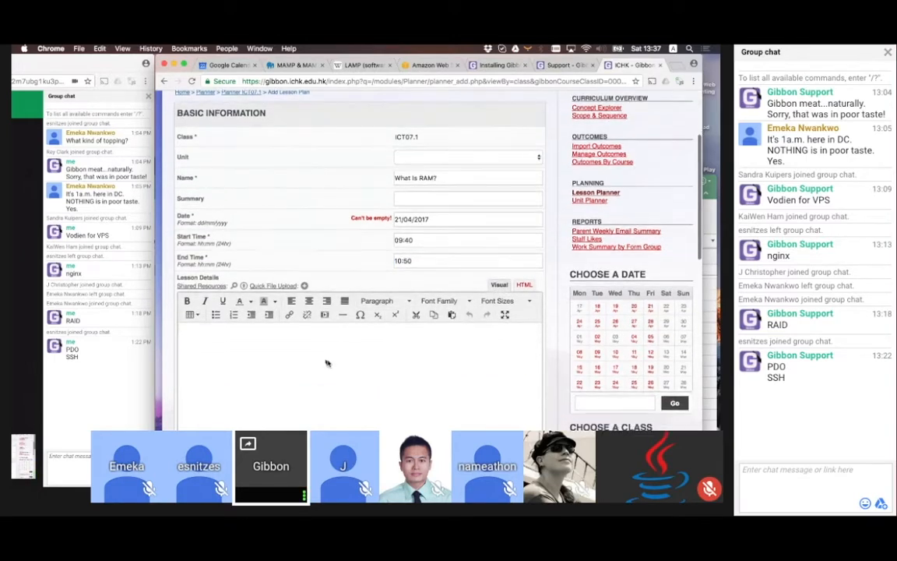
{"action": "scroll", "scroll_direction": "down", "scroll_amount": 3}
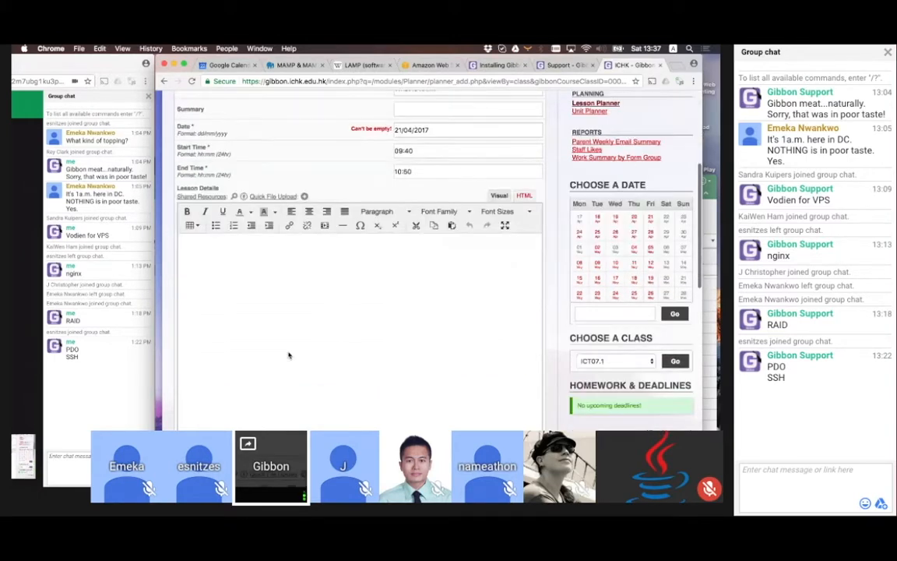
{"action": "scroll", "scroll_direction": "down", "scroll_amount": 3}
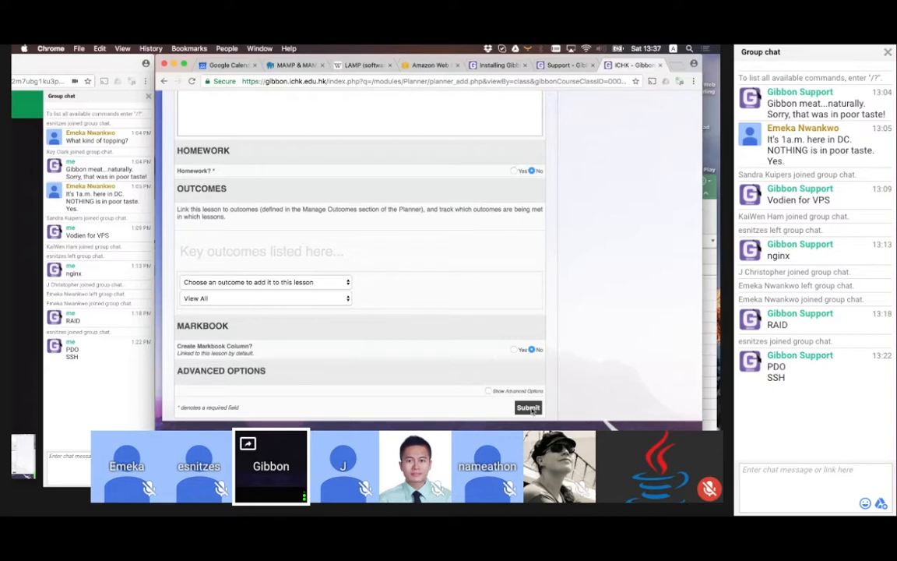
{"action": "scroll", "scroll_direction": "up", "scroll_amount": 3}
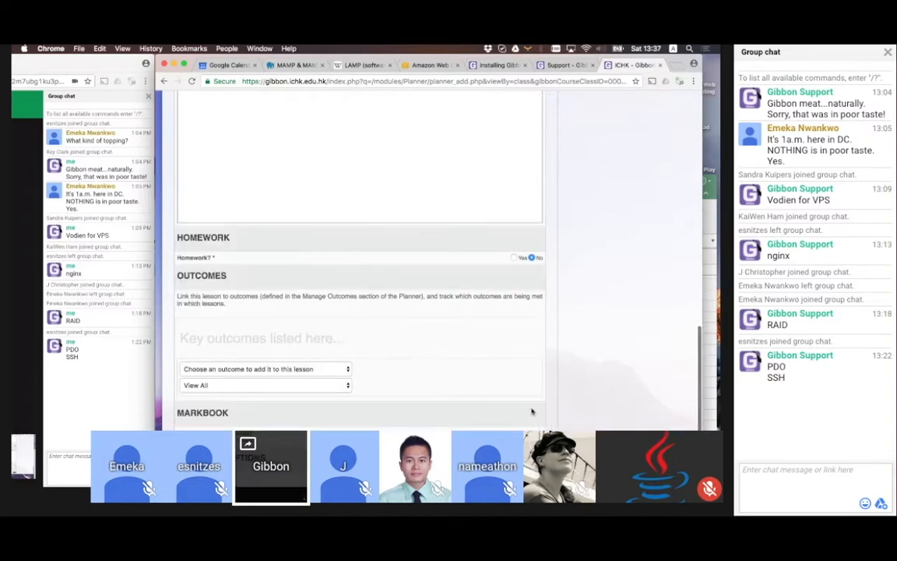
{"action": "scroll", "scroll_direction": "up", "scroll_amount": 3}
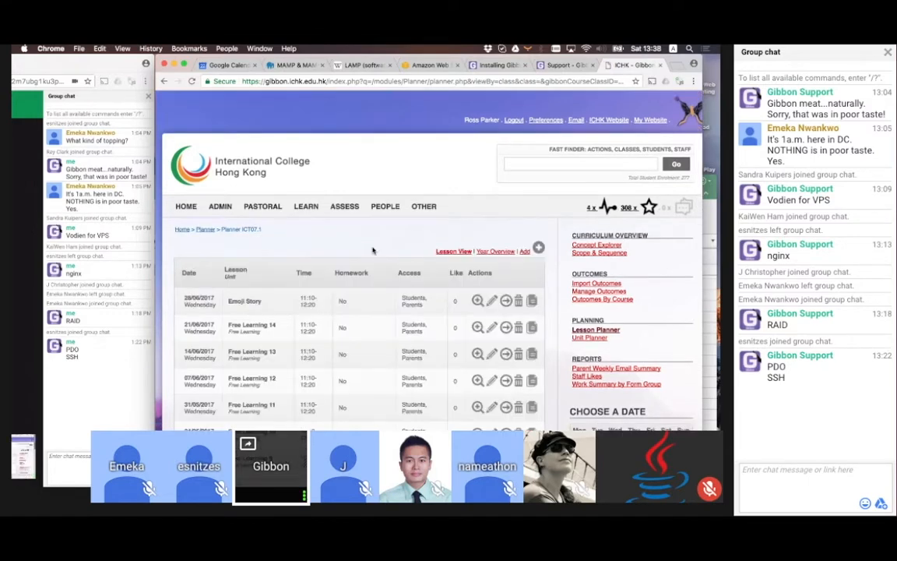
{"action": "scroll", "scroll_direction": "down", "scroll_amount": 3}
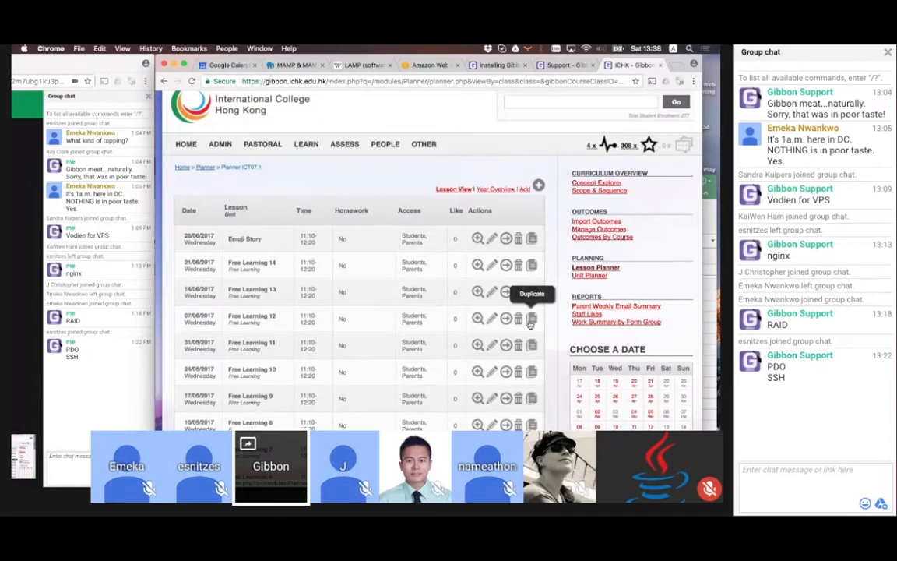
{"action": "mouse_move", "coordinate": [650, 299]}
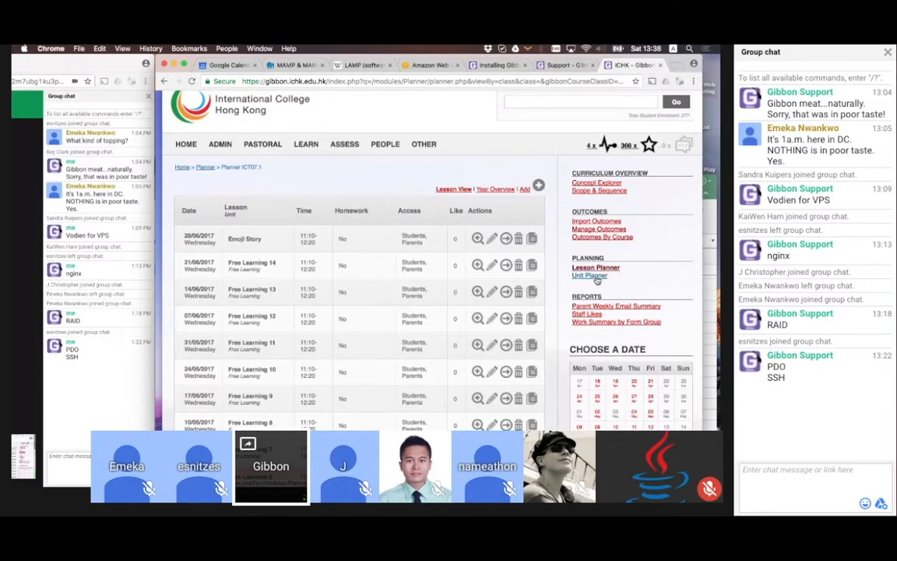
Open the Unit Planner and scroll the 2016-2017 Year 7 ICT unit list
{"action": "left_click", "coordinate": [590, 275]}
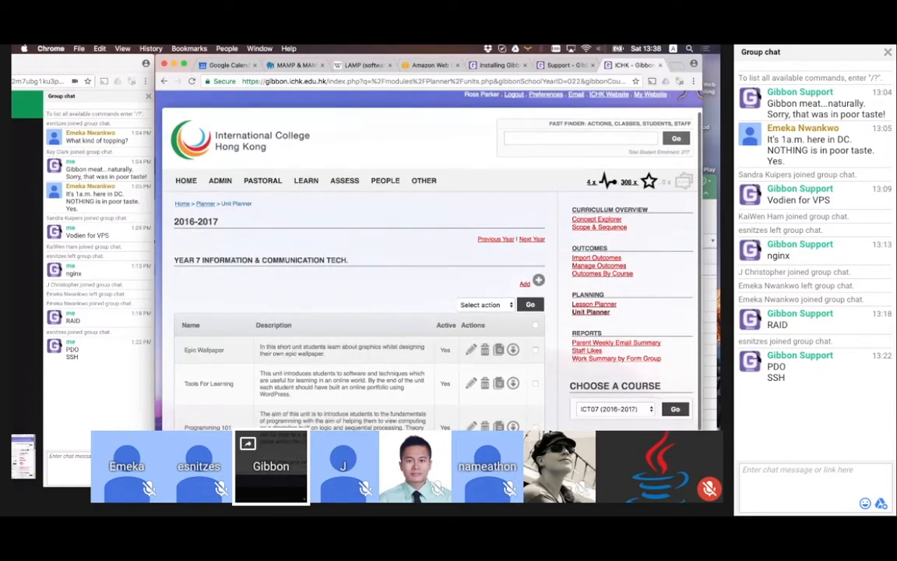
{"action": "scroll", "scroll_direction": "down", "scroll_amount": 3}
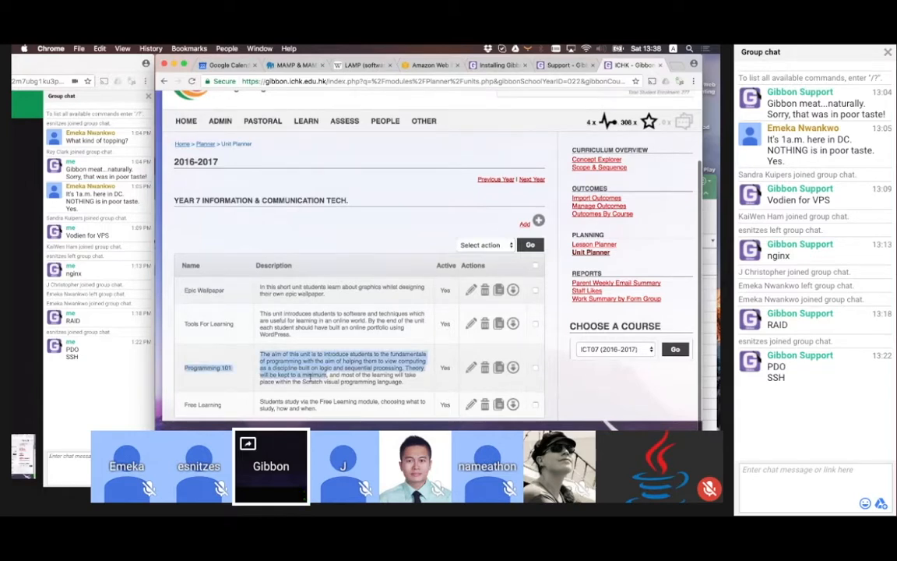
Open Programming 101 for editing and scroll down to its linked Outcomes
{"action": "left_click", "coordinate": [470, 367]}
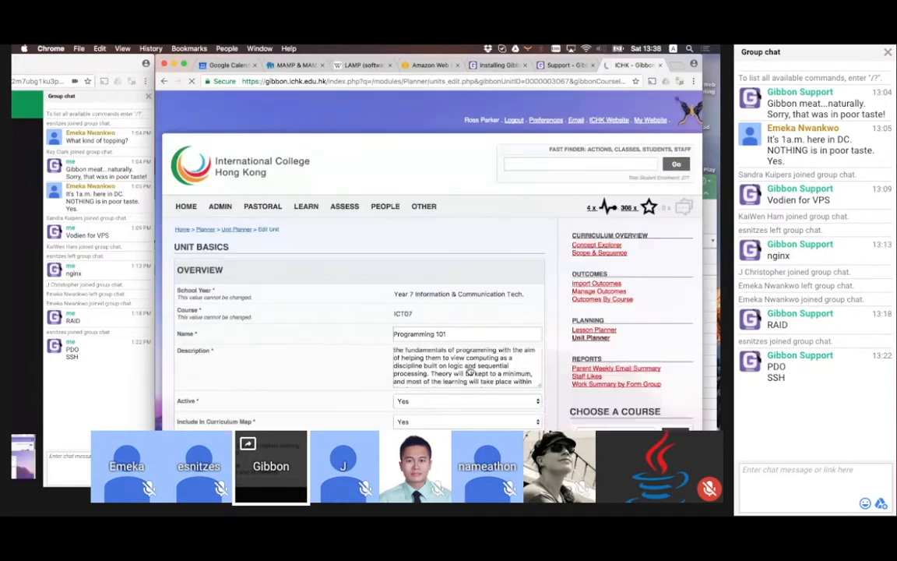
{"action": "scroll", "scroll_direction": "down", "scroll_amount": 3}
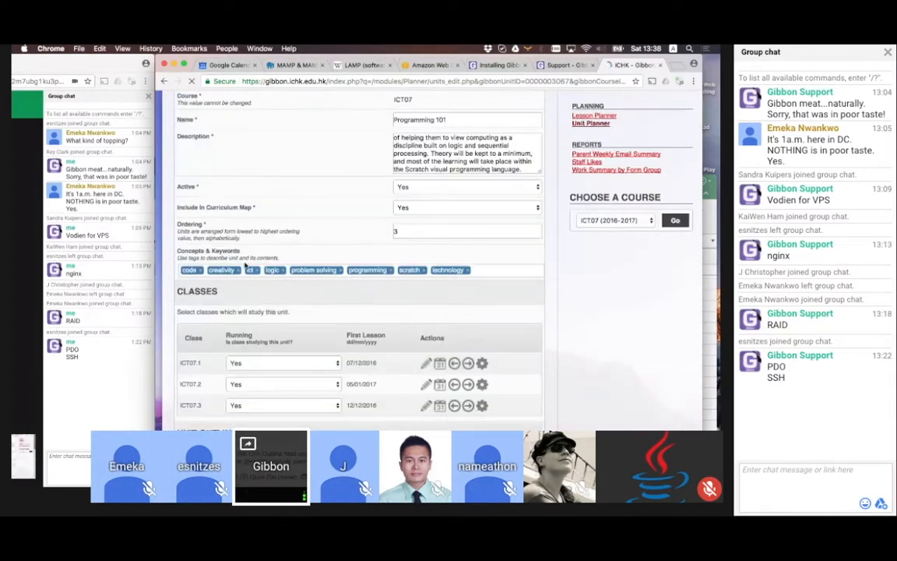
{"action": "scroll", "scroll_direction": "down", "scroll_amount": 3}
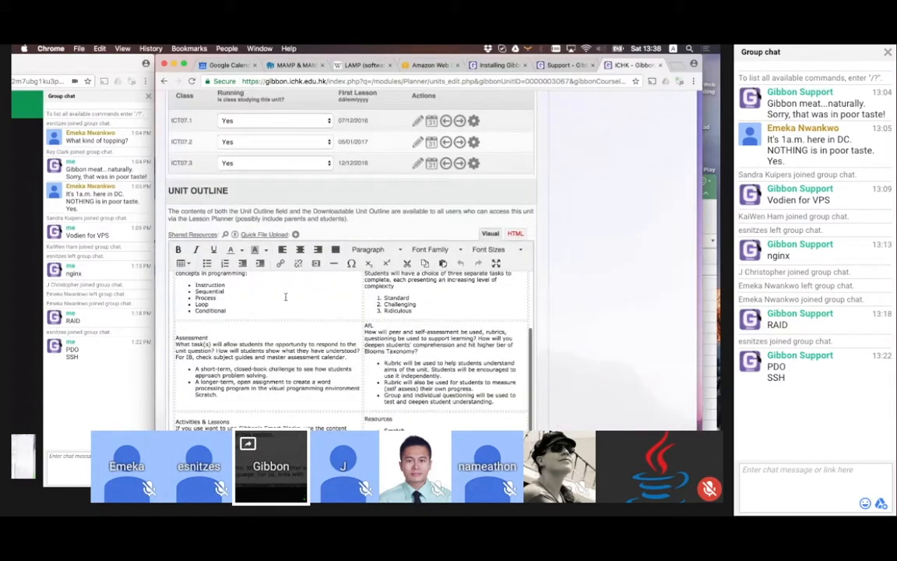
{"action": "scroll", "scroll_direction": "down", "scroll_amount": 3}
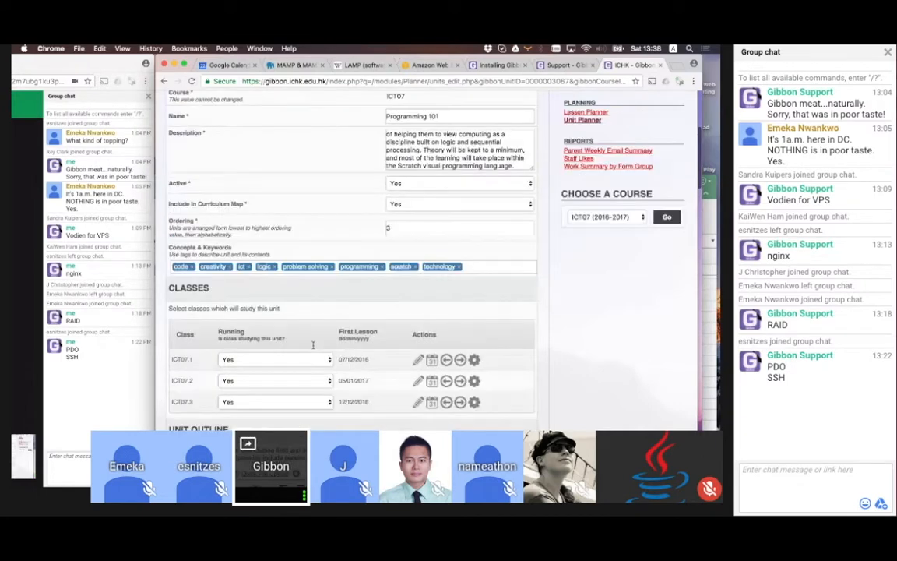
{"action": "scroll", "scroll_direction": "down", "scroll_amount": 3}
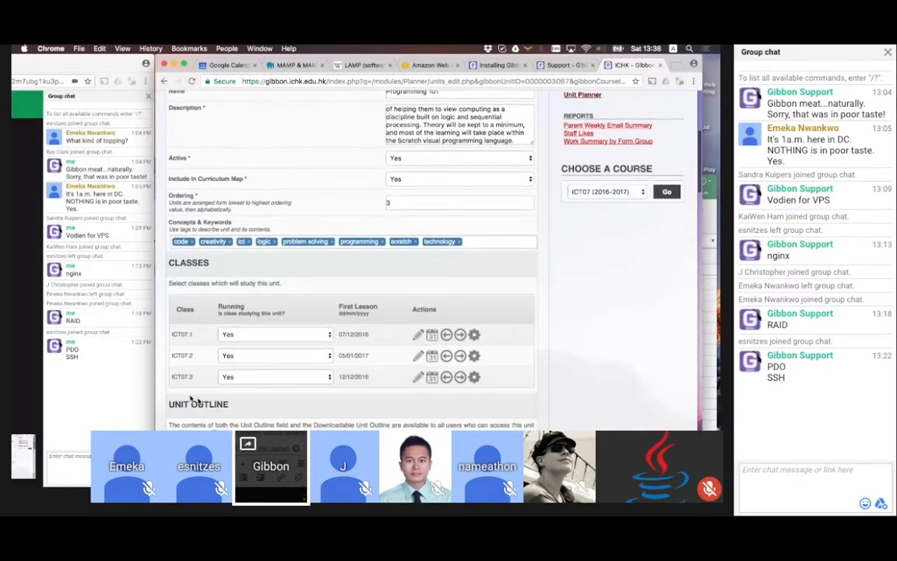
{"action": "mouse_move", "coordinate": [427, 410]}
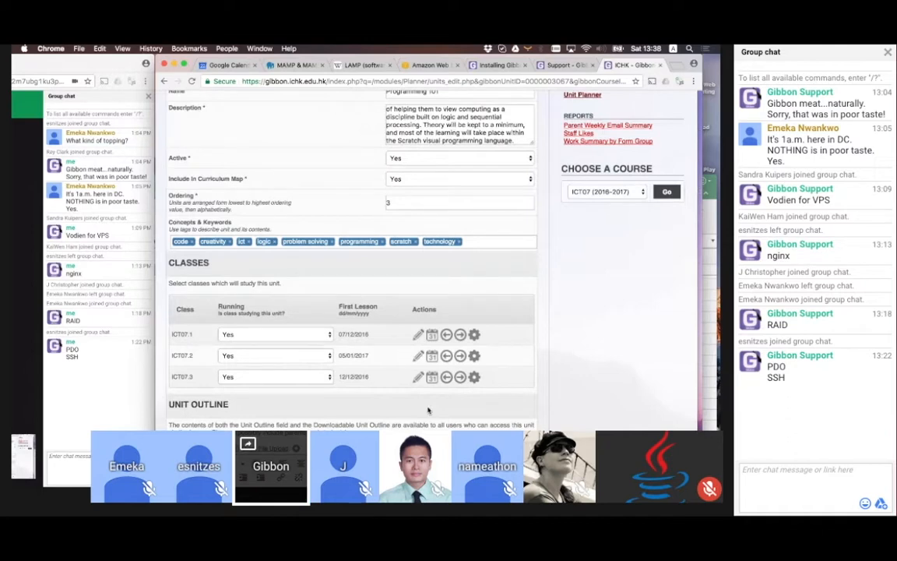
{"action": "mouse_move", "coordinate": [577, 372]}
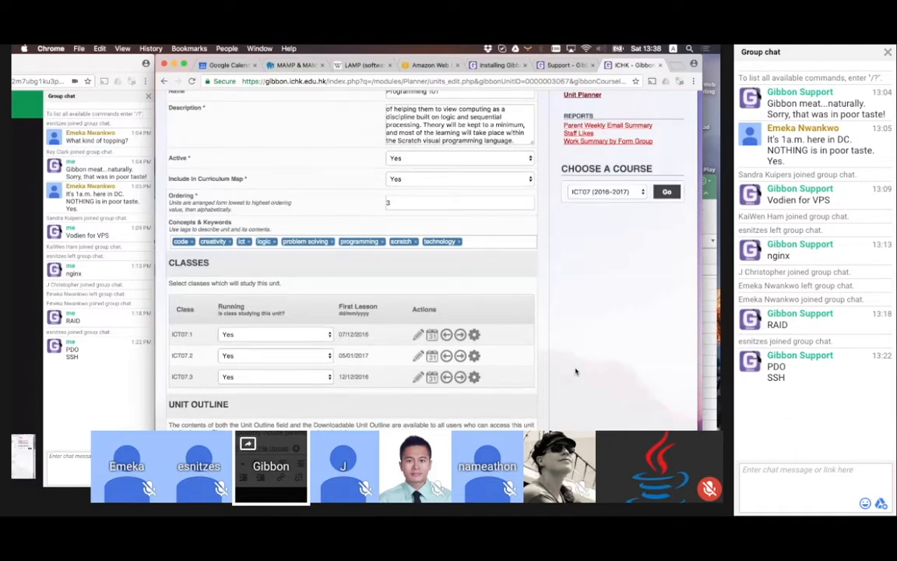
{"action": "scroll", "scroll_direction": "down", "scroll_amount": 3}
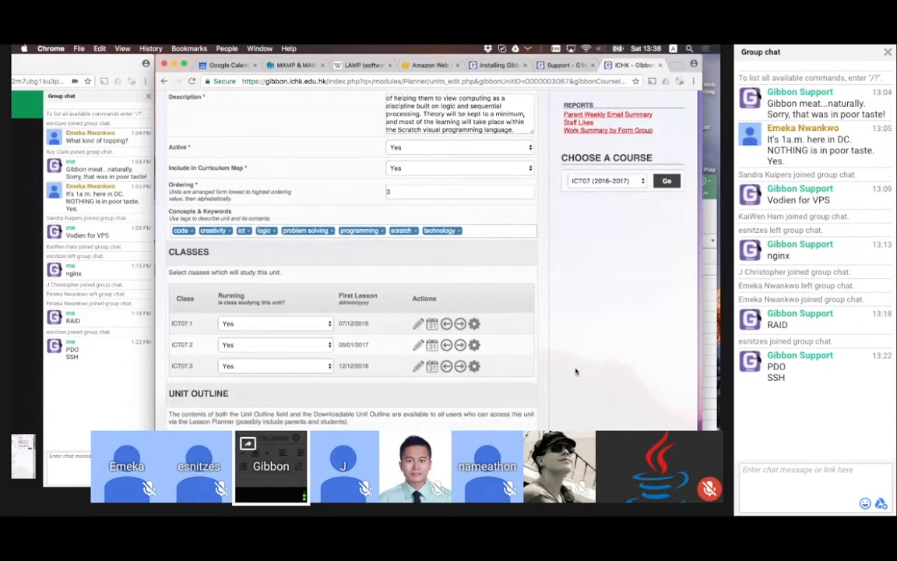
{"action": "scroll", "scroll_direction": "down", "scroll_amount": 3}
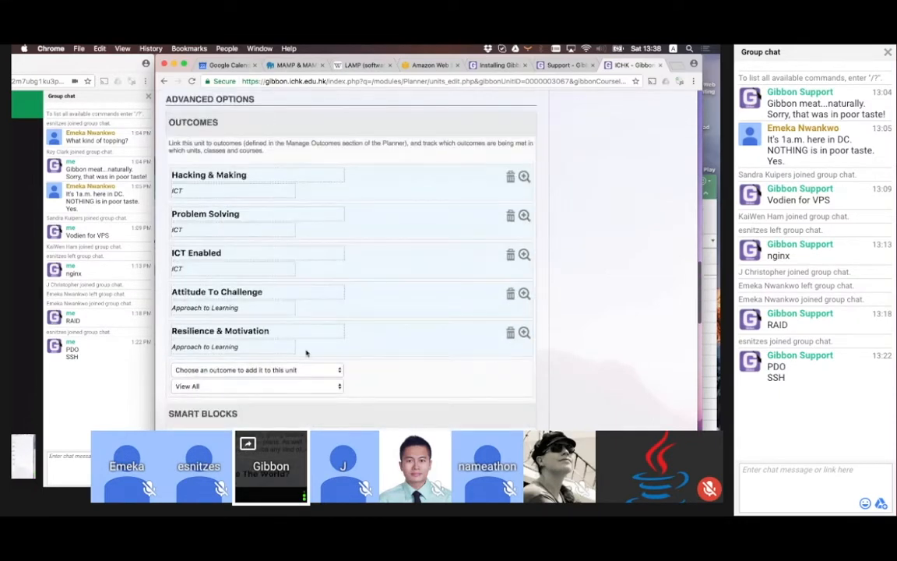
{"action": "mouse_move", "coordinate": [350, 337]}
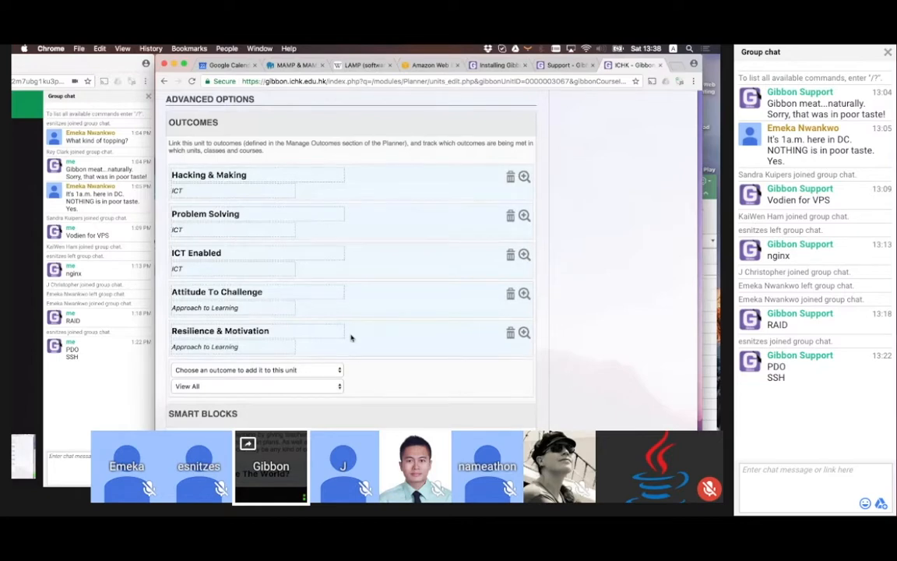
Scroll down to the Smart Blocks, Want To Change The World? through 5 Key Concepts Recap
{"action": "scroll", "scroll_direction": "down", "scroll_amount": 3}
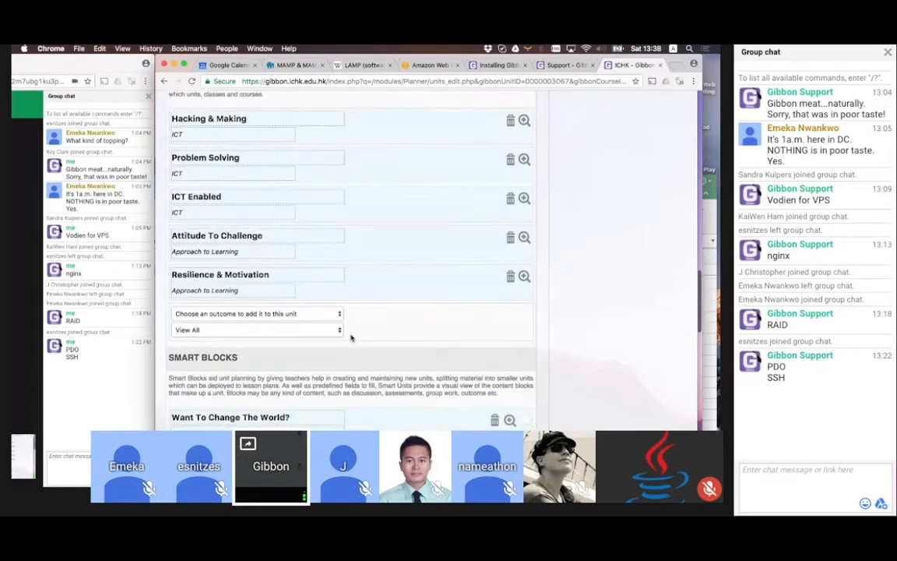
{"action": "scroll", "scroll_direction": "down", "scroll_amount": 3}
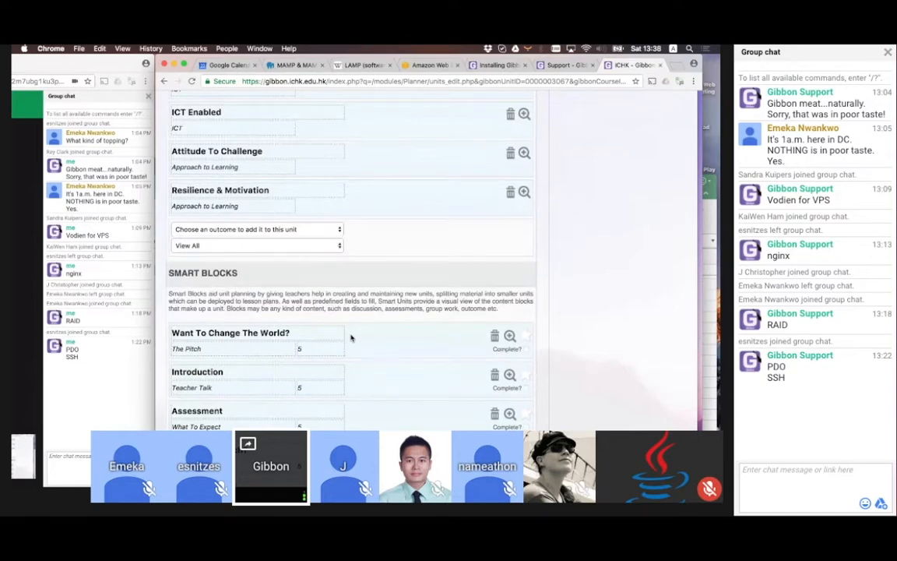
{"action": "scroll", "scroll_direction": "down", "scroll_amount": 3}
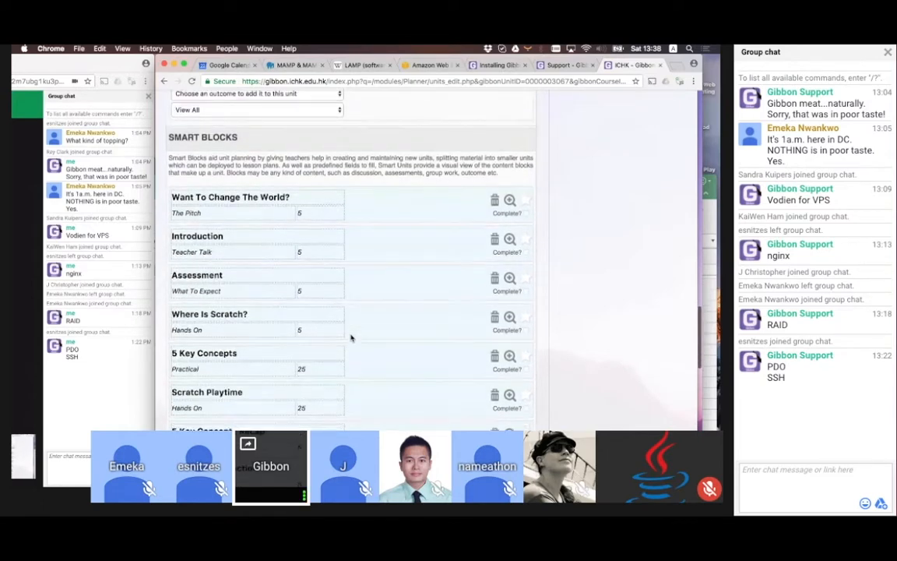
{"action": "scroll", "scroll_direction": "down", "scroll_amount": 3}
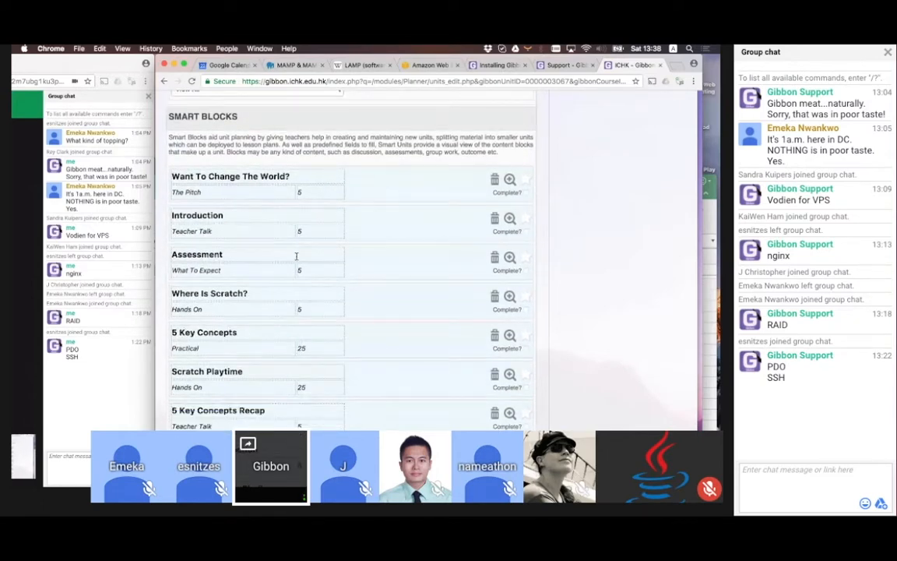
{"action": "mouse_move", "coordinate": [375, 177]}
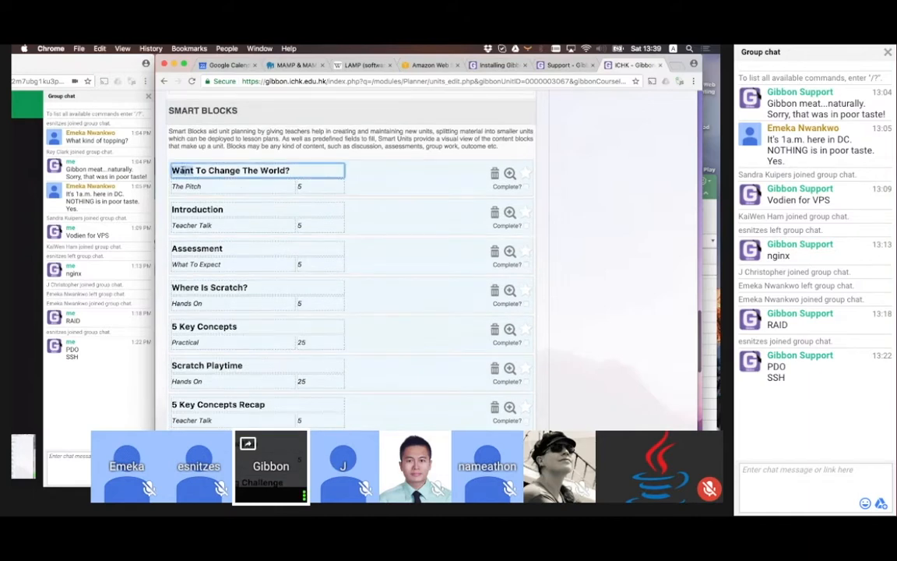
{"action": "left_click", "coordinate": [320, 186]}
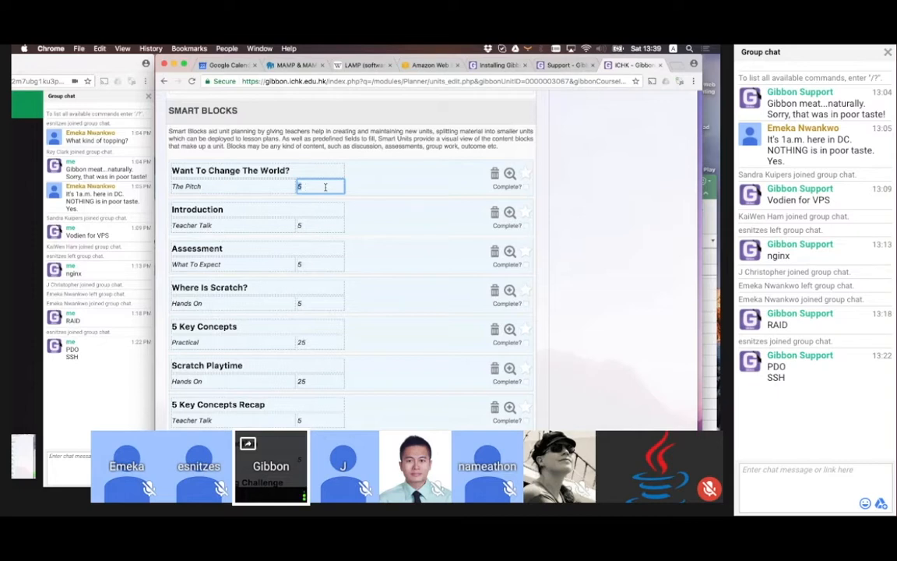
{"action": "mouse_move", "coordinate": [436, 172]}
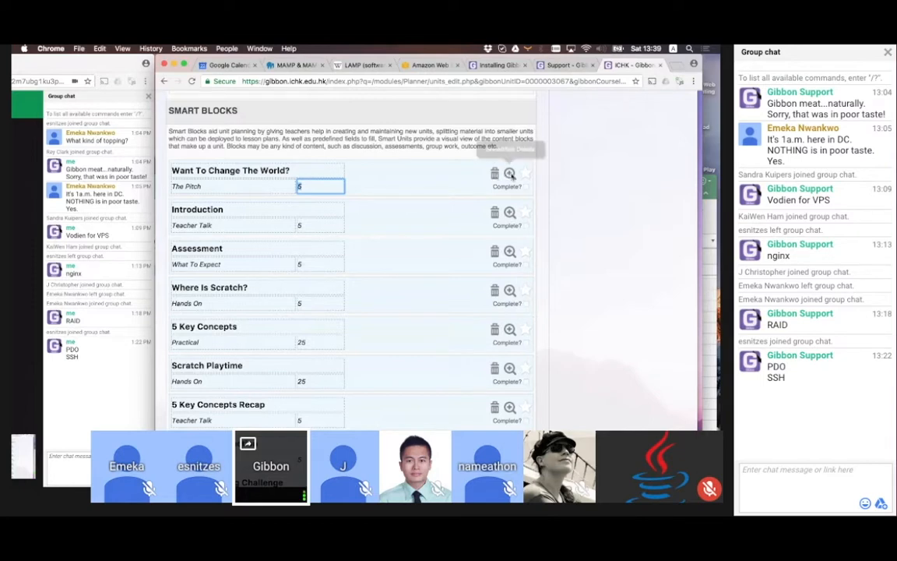
{"action": "left_click", "coordinate": [509, 173]}
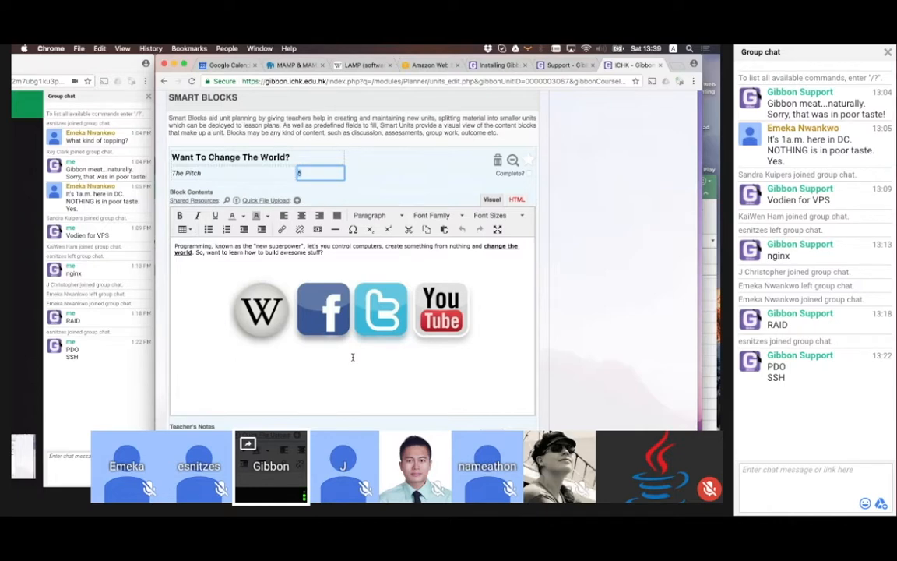
{"action": "left_click", "coordinate": [509, 159]}
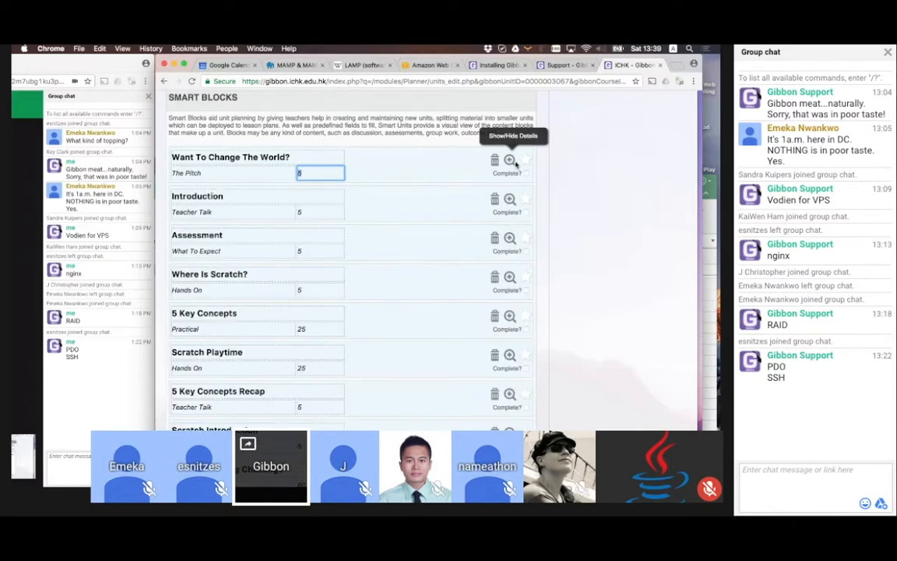
{"action": "mouse_move", "coordinate": [215, 208]}
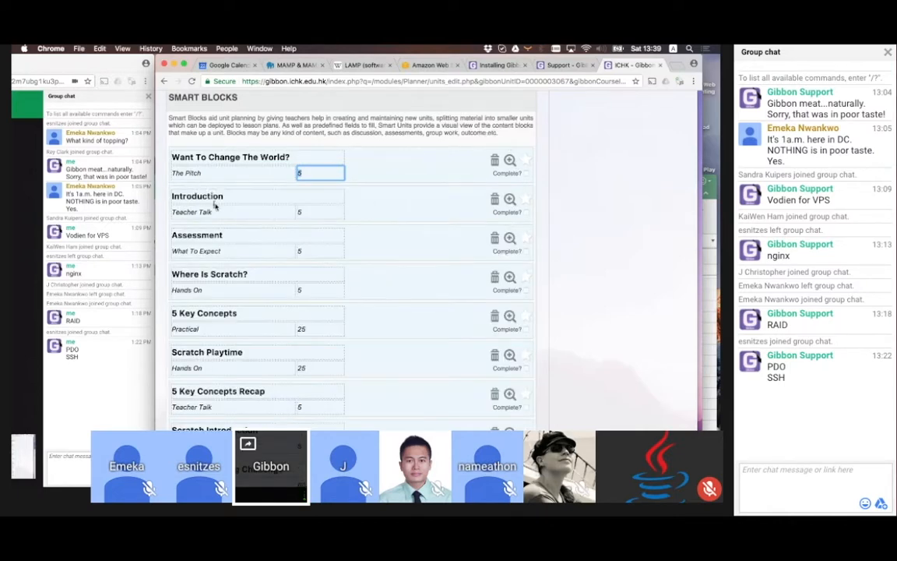
{"action": "mouse_move", "coordinate": [247, 266]}
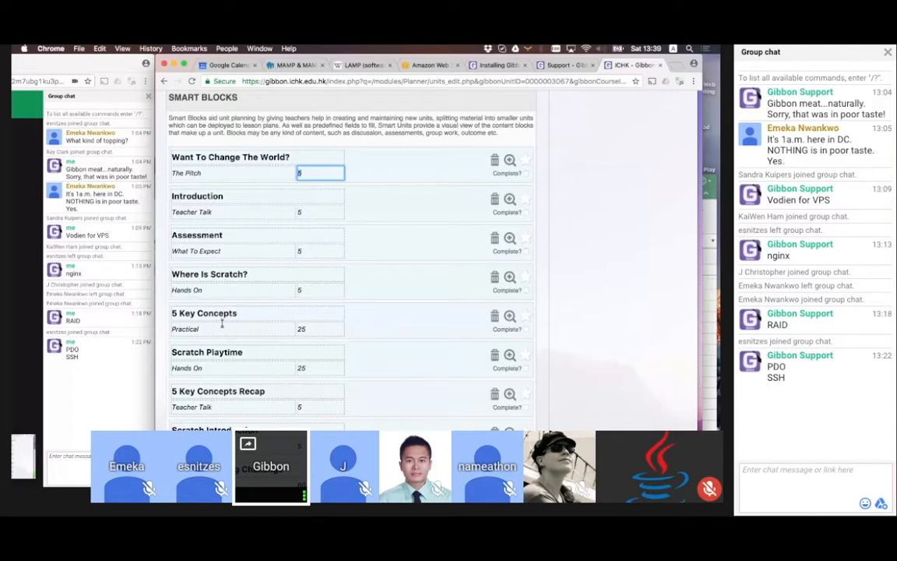
{"action": "mouse_move", "coordinate": [225, 364]}
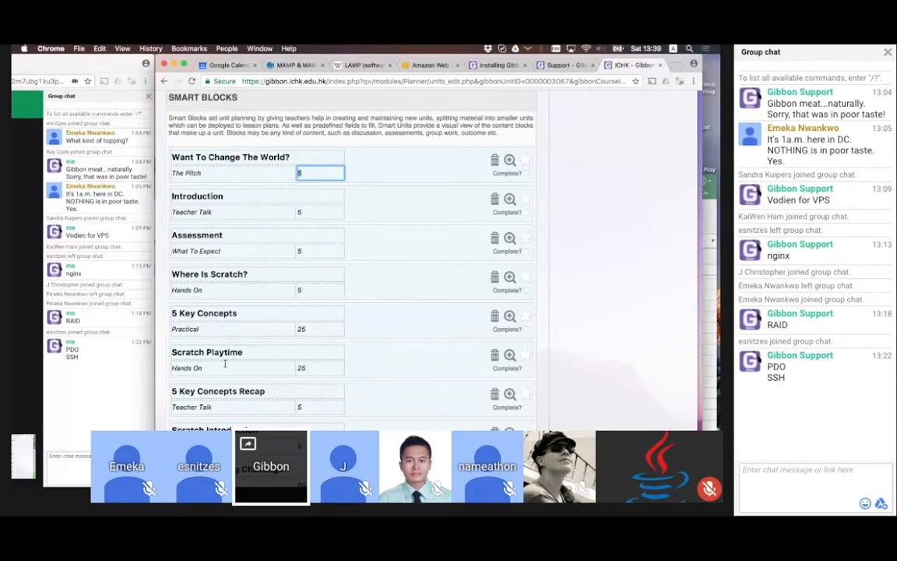
{"action": "mouse_move", "coordinate": [398, 172]}
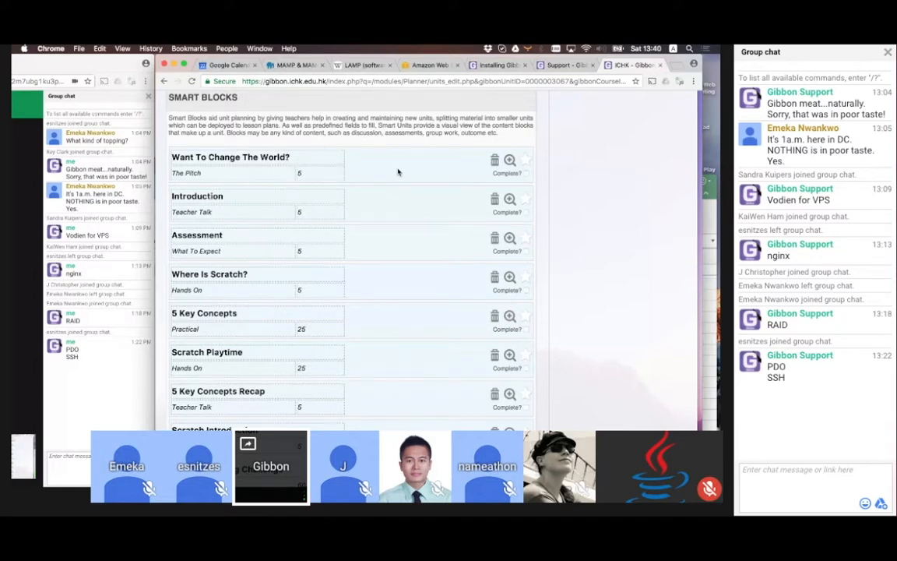
{"action": "mouse_move", "coordinate": [306, 296]}
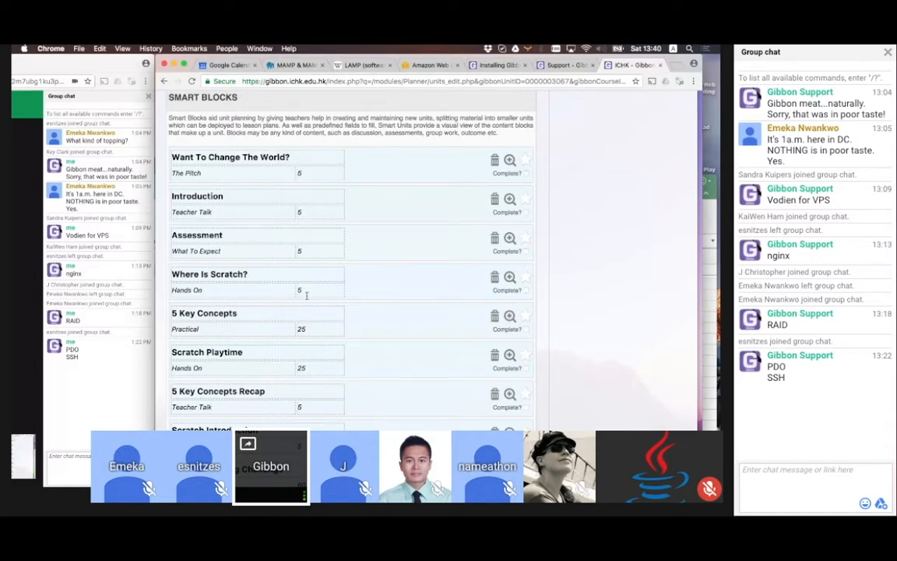
{"action": "mouse_move", "coordinate": [309, 345]}
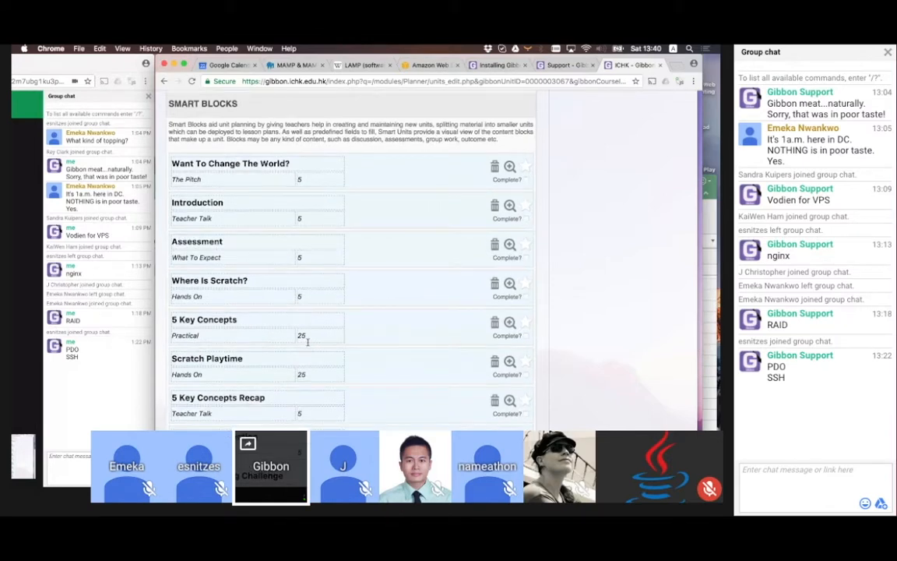
{"action": "scroll", "scroll_direction": "down", "scroll_amount": 3}
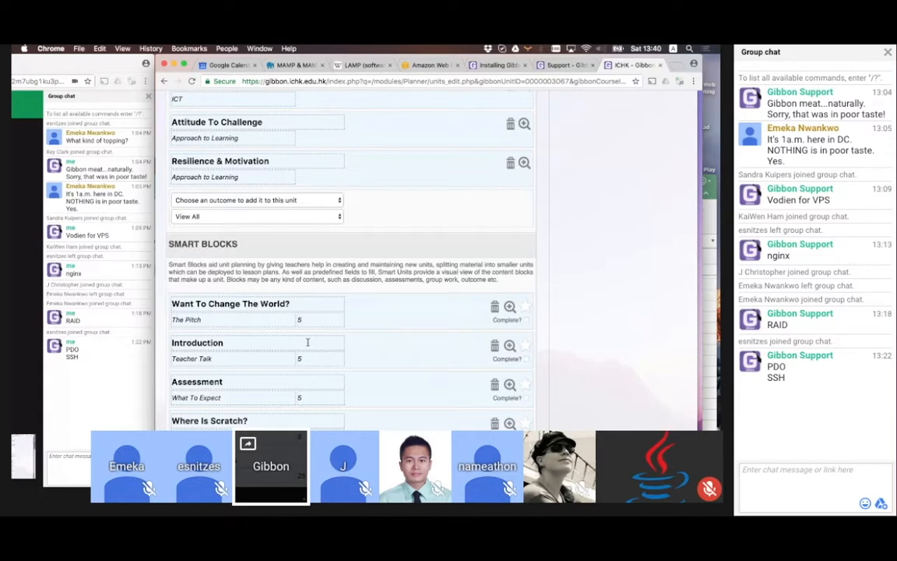
{"action": "scroll", "scroll_direction": "up", "scroll_amount": 3}
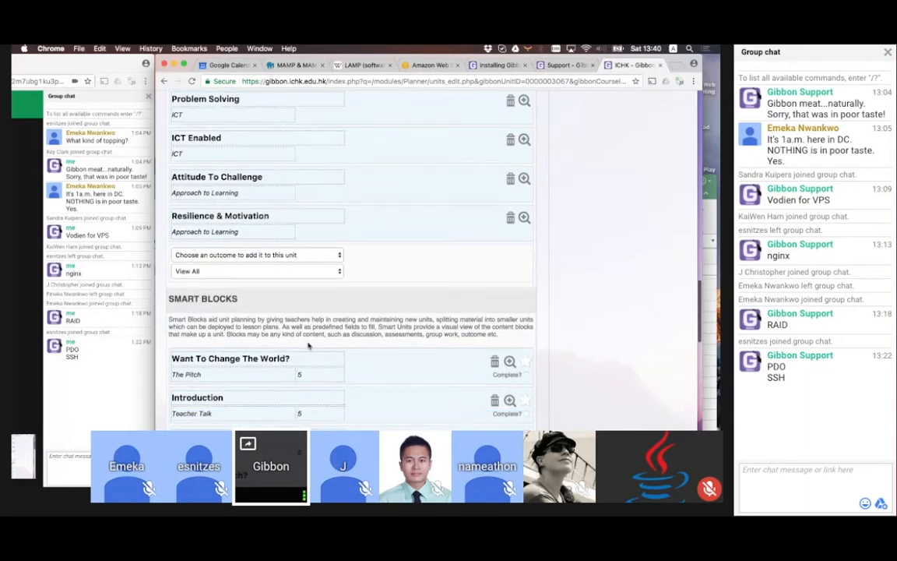
{"action": "scroll", "scroll_direction": "up", "scroll_amount": 3}
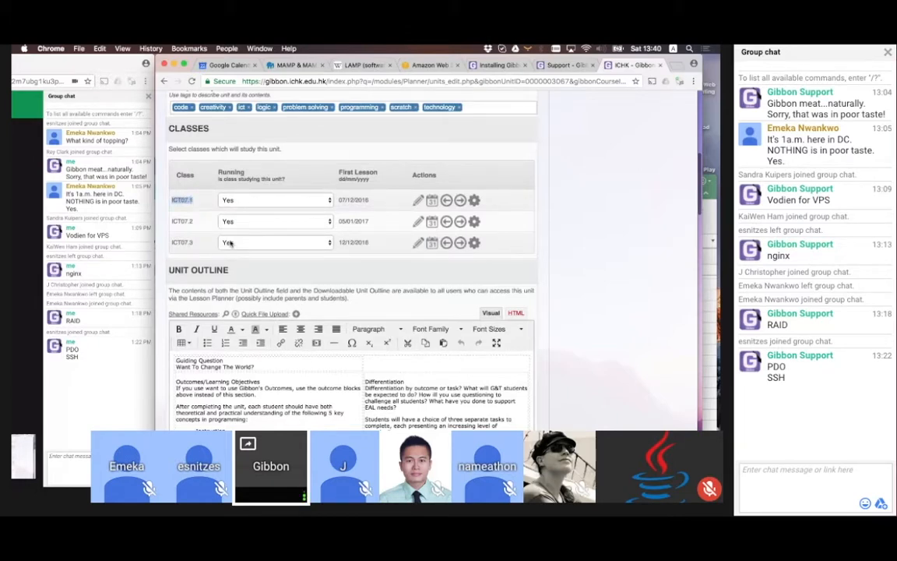
{"action": "mouse_move", "coordinate": [207, 238]}
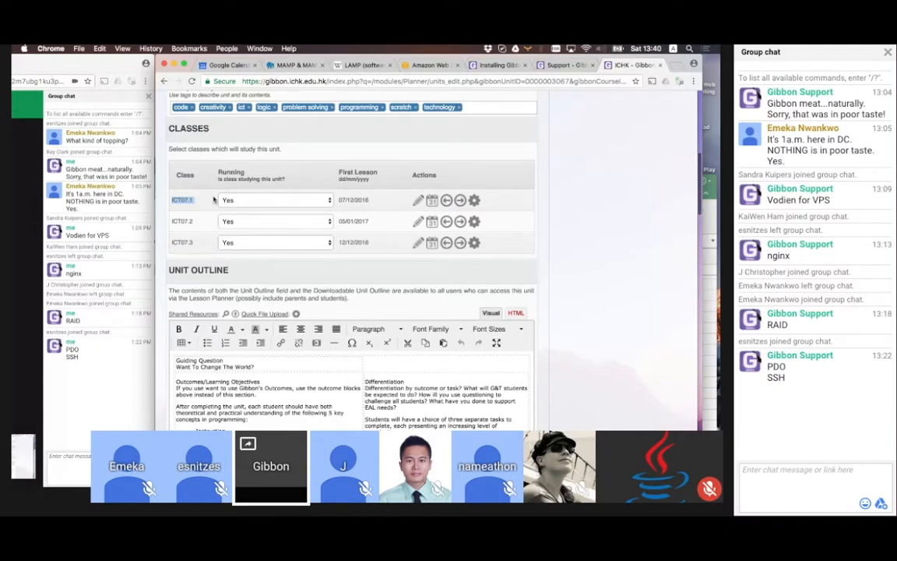
Scroll to ICT07.1's Programming 101 Lessons & Blocks, lesson one on 7 December 2016
{"action": "scroll", "scroll_direction": "down", "scroll_amount": 3}
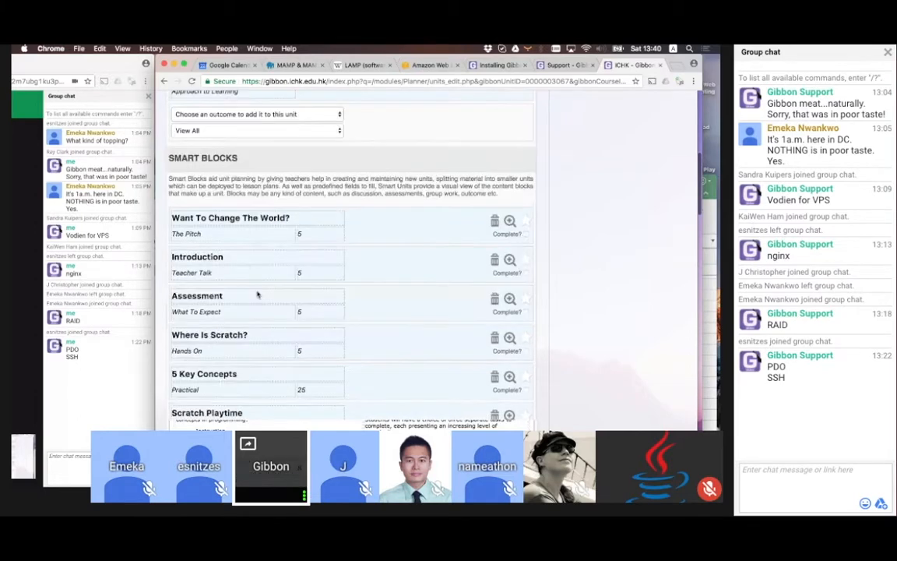
{"action": "scroll", "scroll_direction": "up", "scroll_amount": 3}
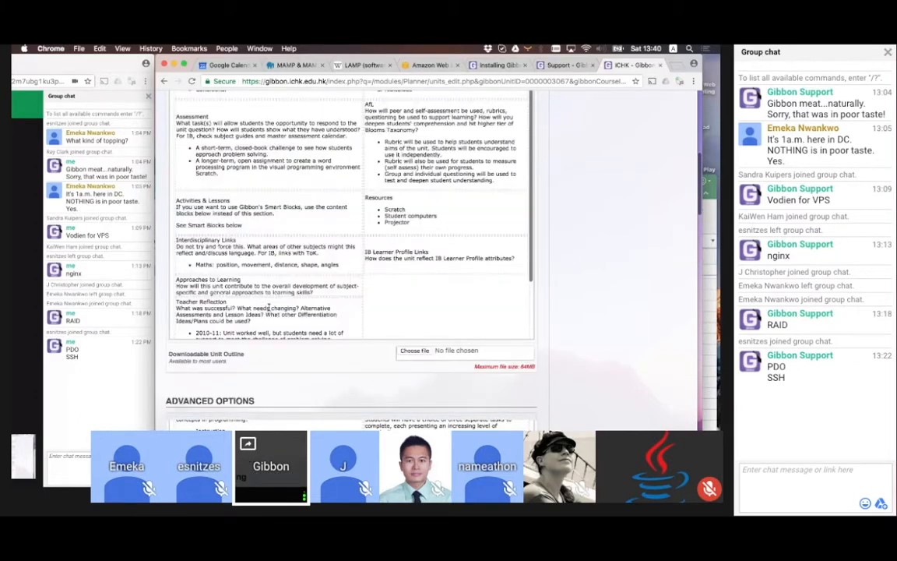
{"action": "scroll", "scroll_direction": "up", "scroll_amount": 3}
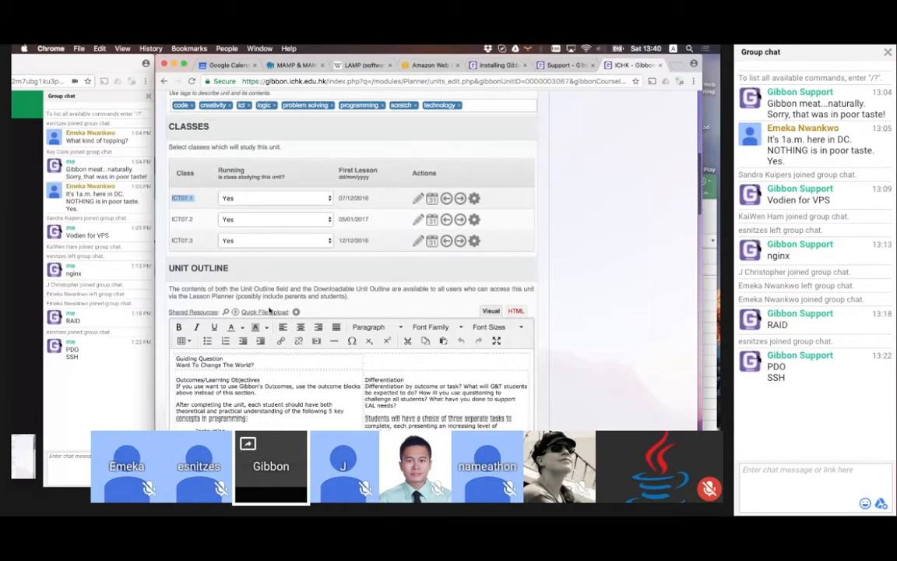
{"action": "scroll", "scroll_direction": "up", "scroll_amount": 3}
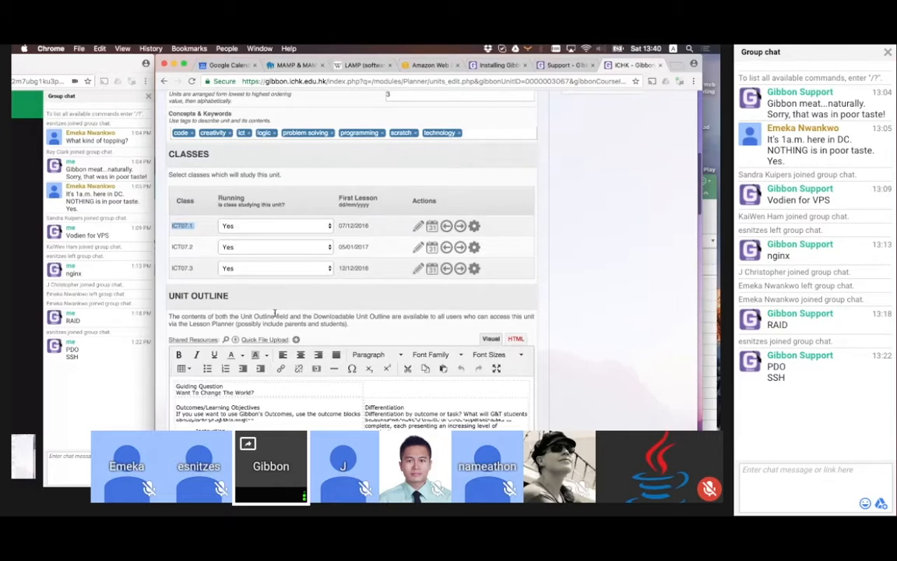
{"action": "scroll", "scroll_direction": "up", "scroll_amount": 3}
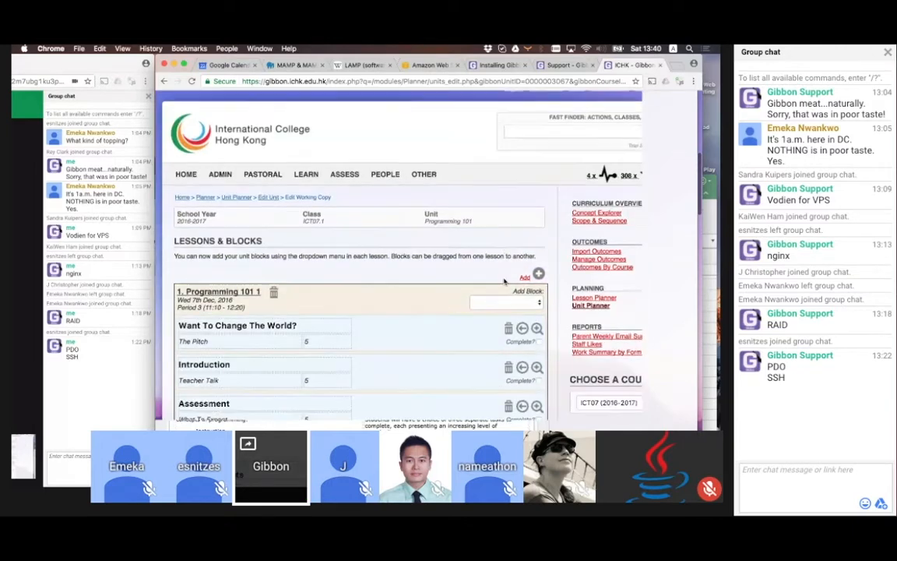
Scroll the ICT07.1 smart blocks, then return to Programming 101's Unit Basics page
{"action": "scroll", "scroll_direction": "down", "scroll_amount": 3}
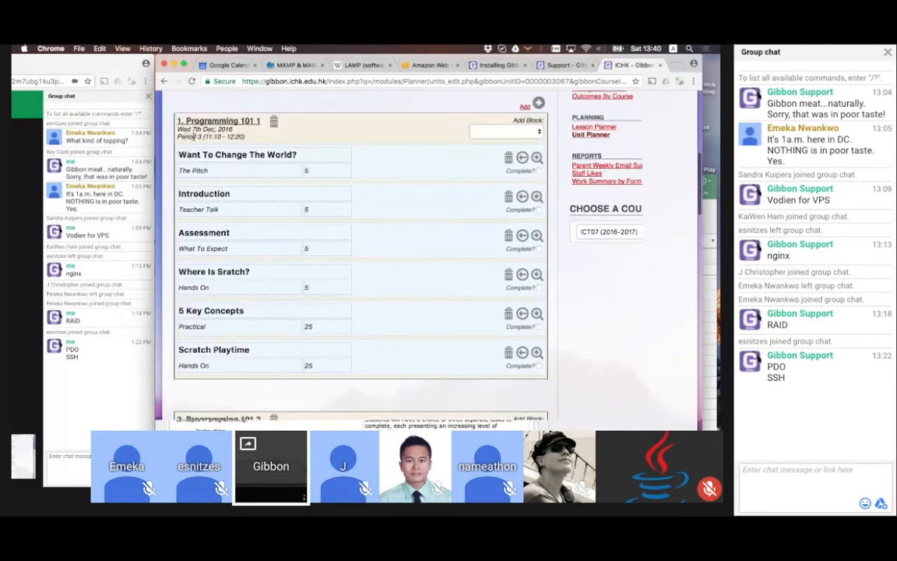
{"action": "scroll", "scroll_direction": "down", "scroll_amount": 3}
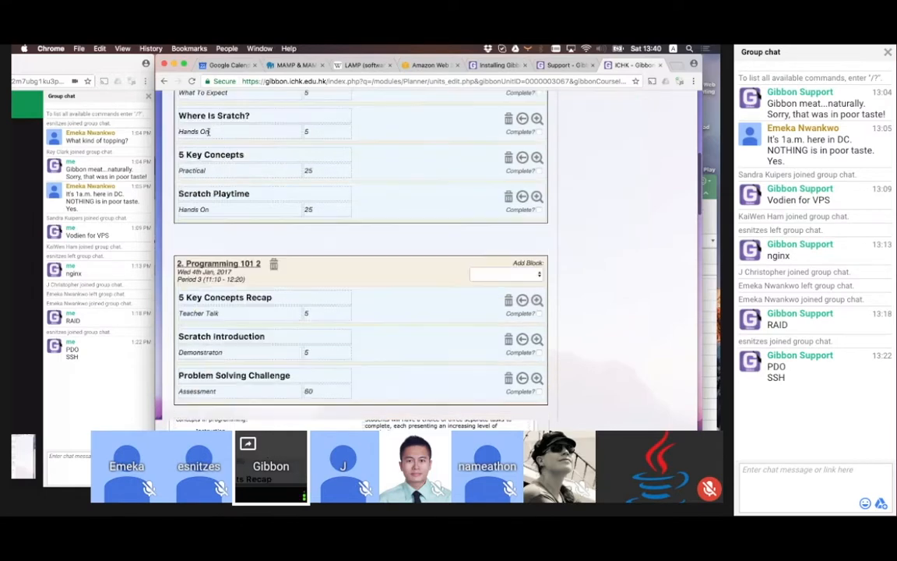
{"action": "scroll", "scroll_direction": "down", "scroll_amount": 3}
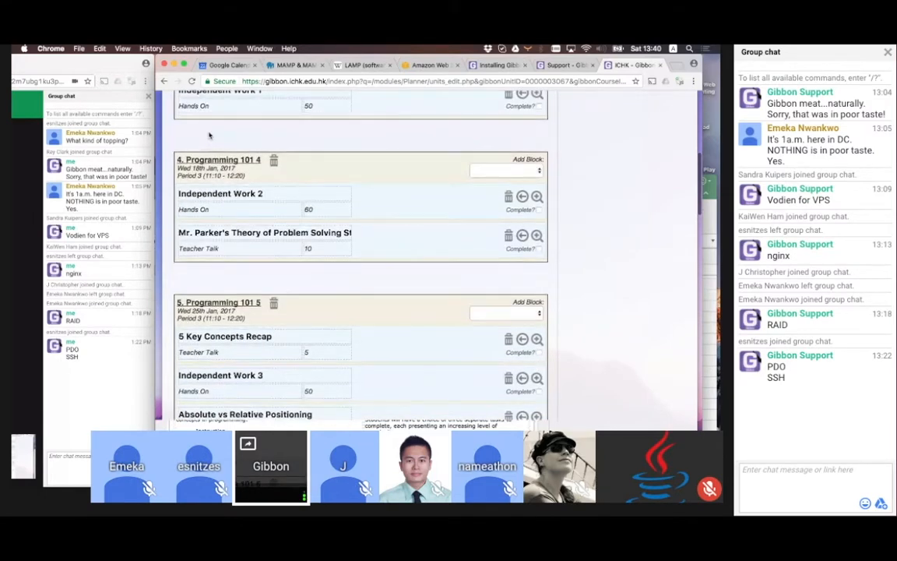
{"action": "scroll", "scroll_direction": "up", "scroll_amount": 3}
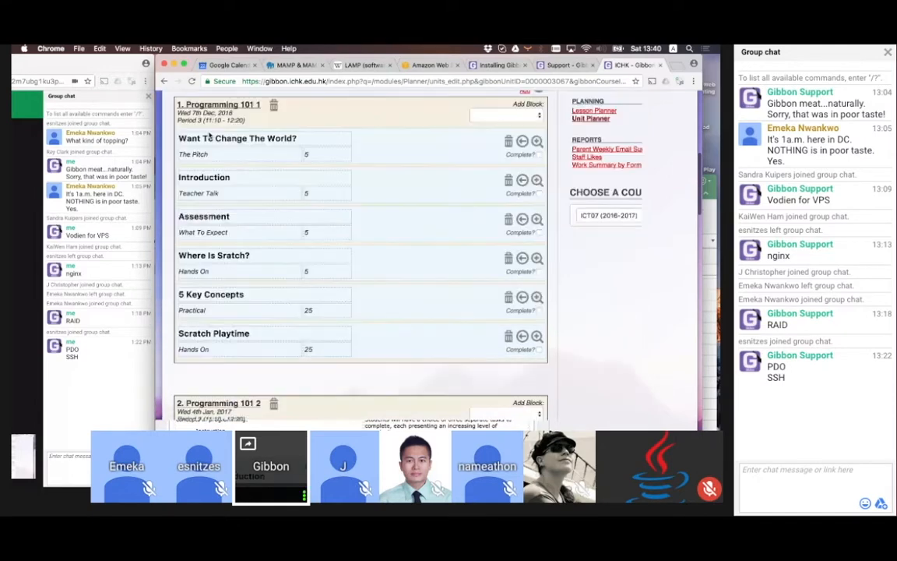
{"action": "scroll", "scroll_direction": "down", "scroll_amount": 3}
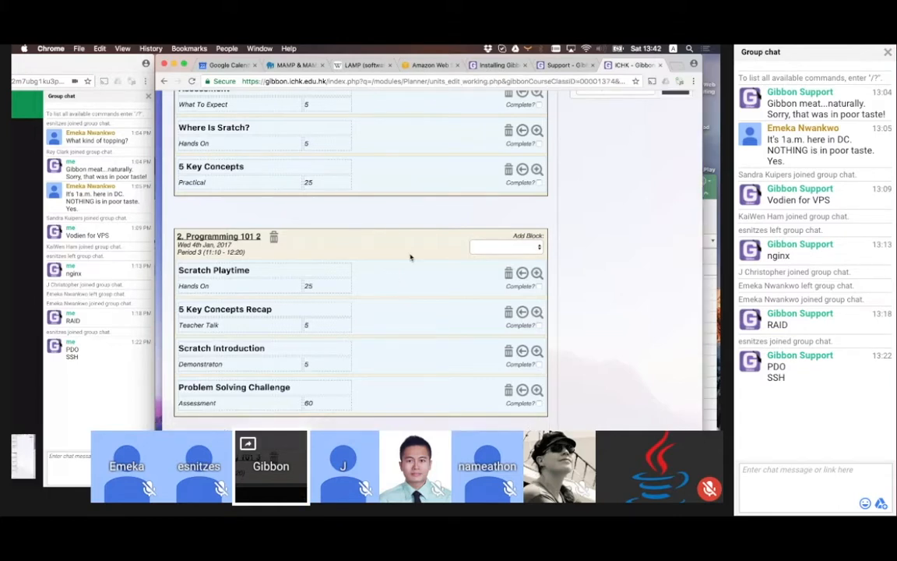
{"action": "scroll", "scroll_direction": "up", "scroll_amount": 3}
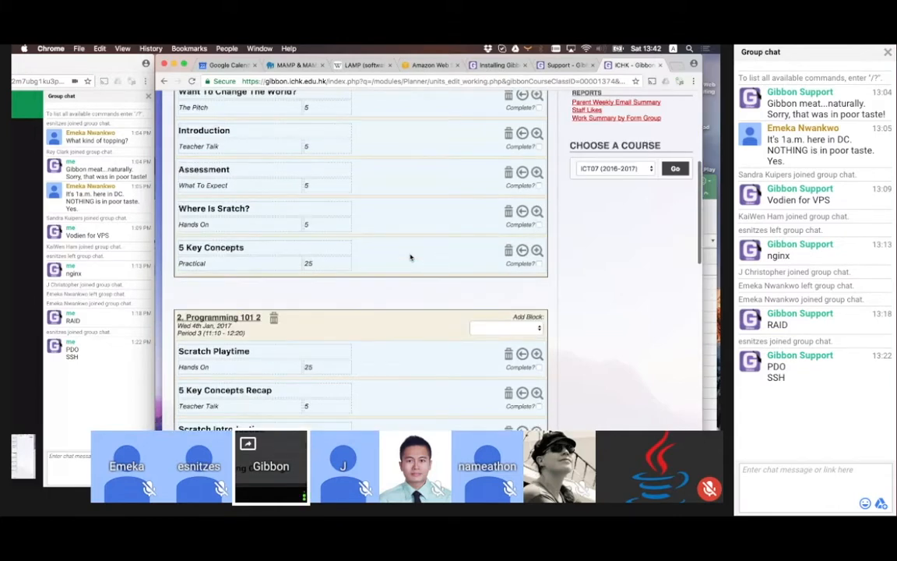
{"action": "scroll", "scroll_direction": "up", "scroll_amount": 3}
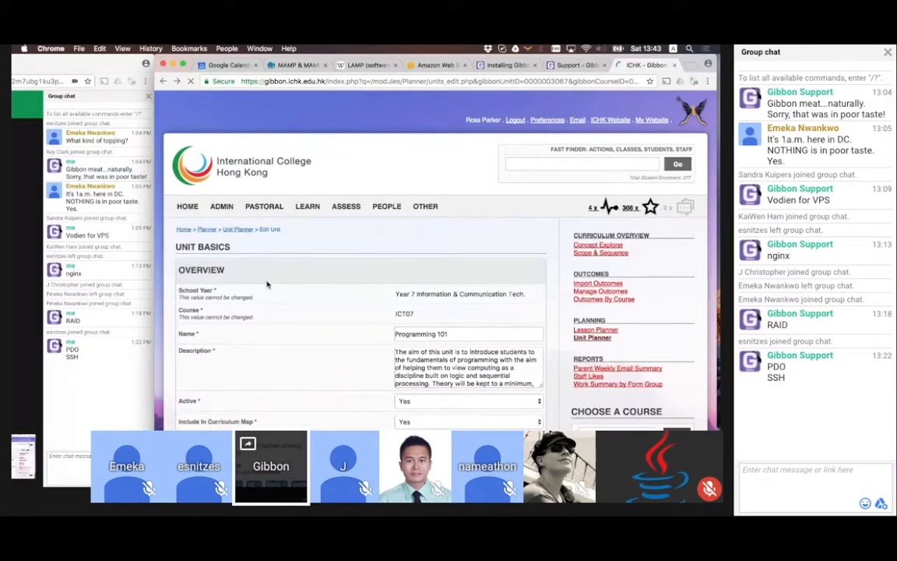
{"action": "scroll", "scroll_direction": "down", "scroll_amount": 3}
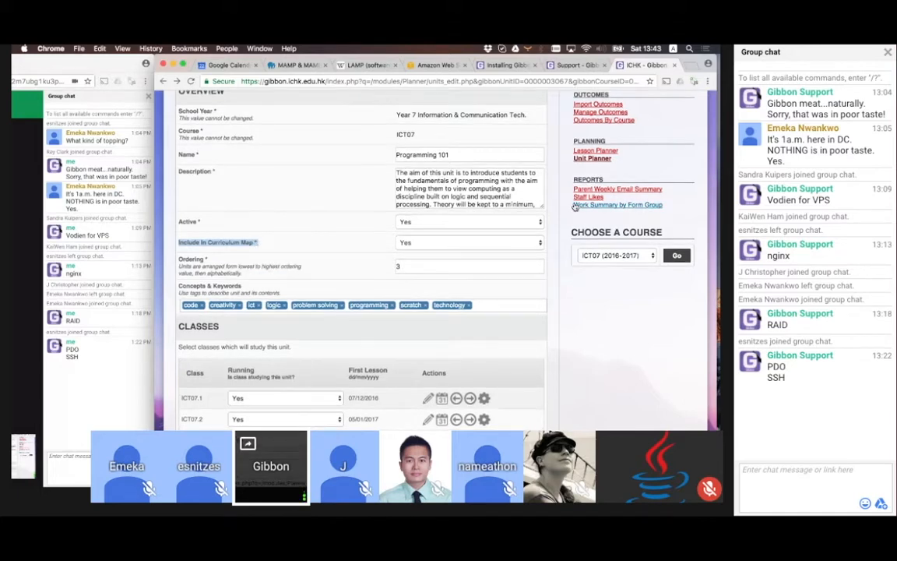
{"action": "scroll", "scroll_direction": "up", "scroll_amount": 3}
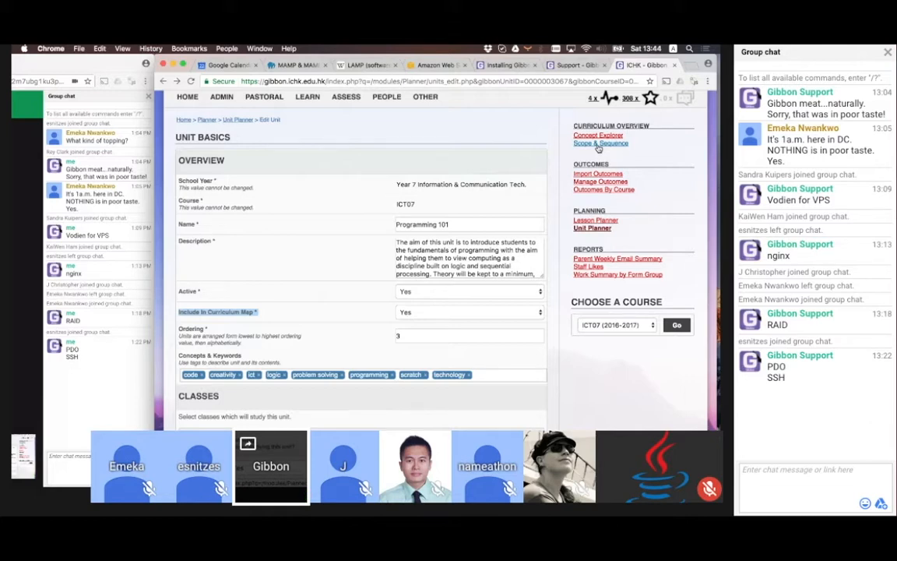
List Year 7, 8 and 9 ICT units in Scope & Sequence; open Epic Wallpaper's dump view
{"action": "left_click", "coordinate": [600, 143]}
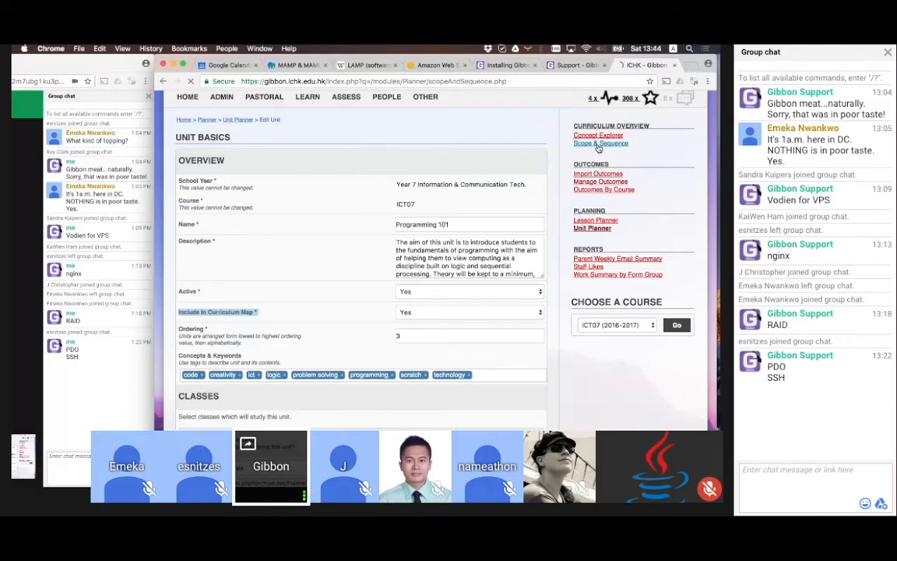
{"action": "left_click", "coordinate": [600, 144]}
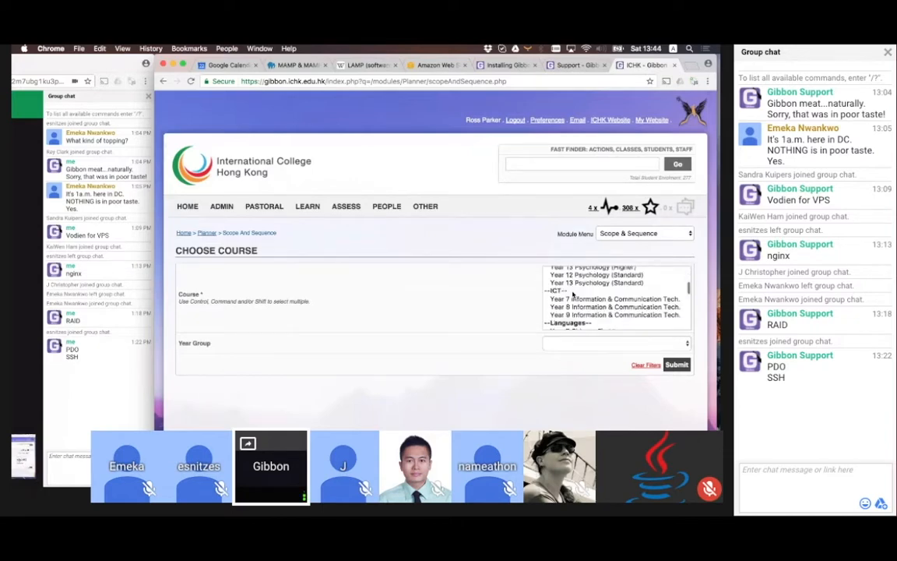
{"action": "scroll", "scroll_direction": "up", "scroll_amount": 3}
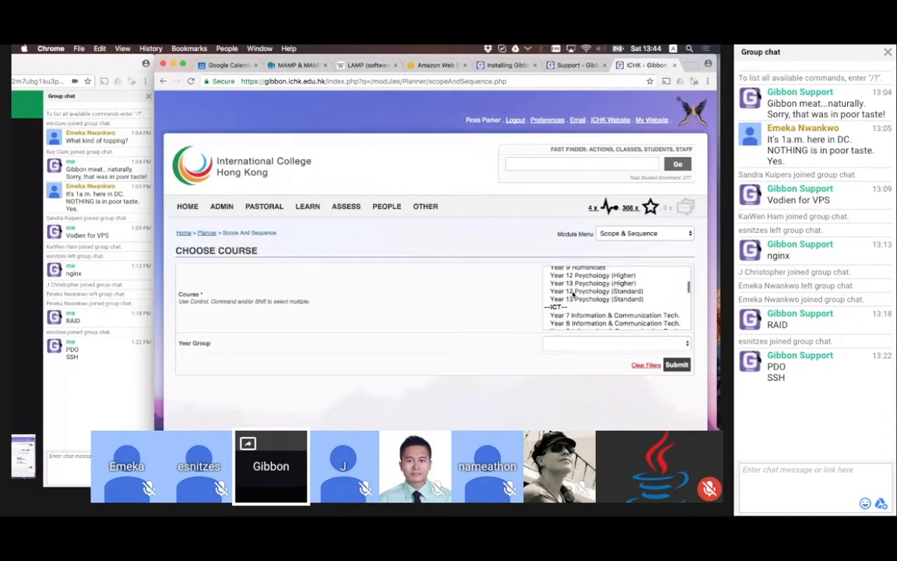
{"action": "left_click", "coordinate": [614, 288]}
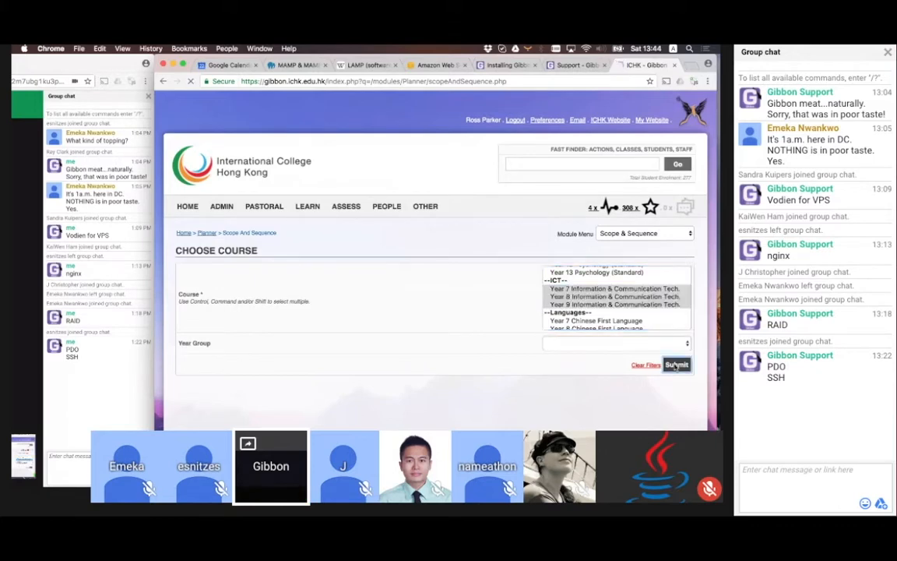
{"action": "left_click", "coordinate": [676, 365]}
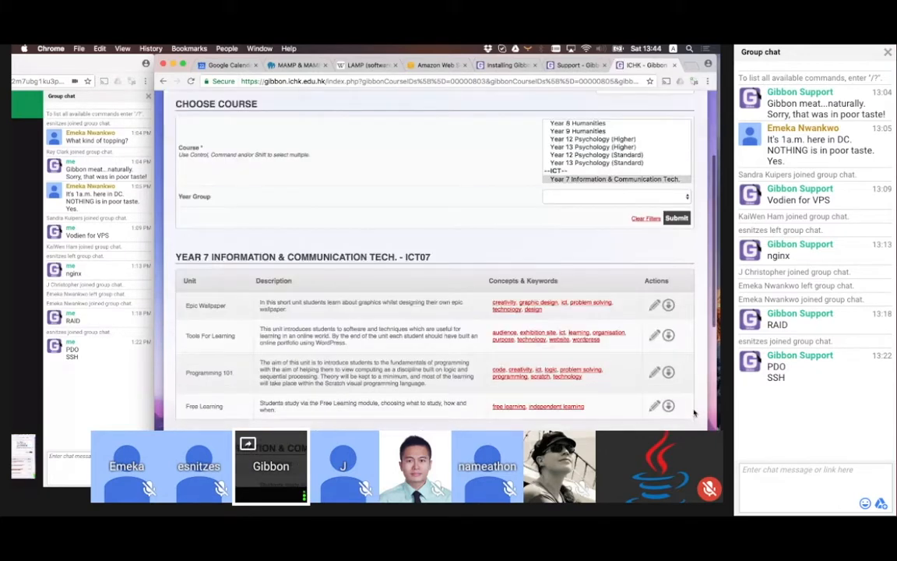
{"action": "scroll", "scroll_direction": "down", "scroll_amount": 3}
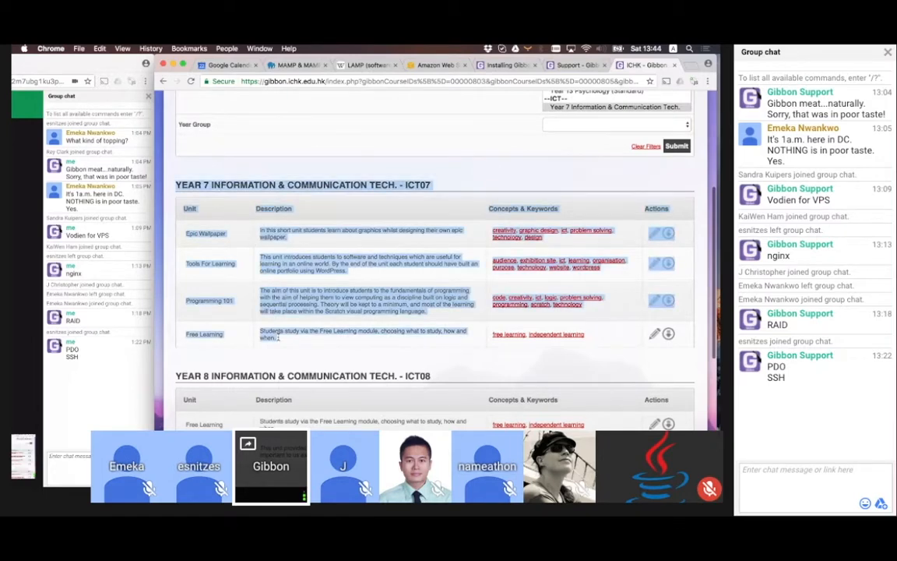
{"action": "scroll", "scroll_direction": "down", "scroll_amount": 3}
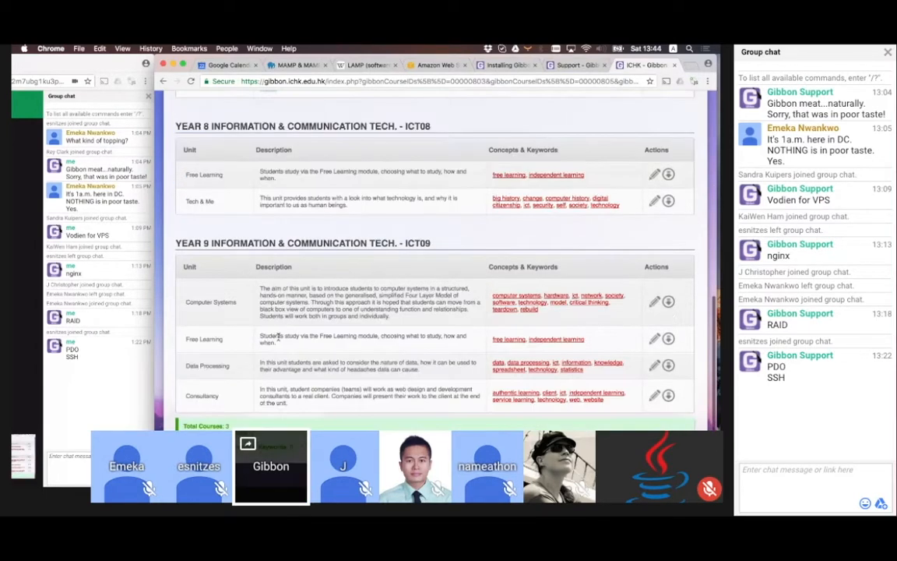
{"action": "scroll", "scroll_direction": "up", "scroll_amount": 3}
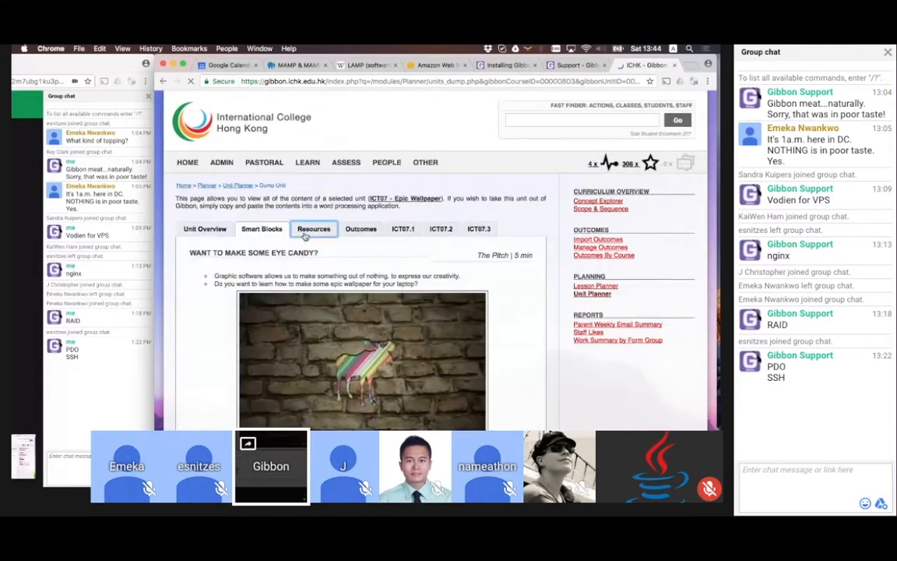
Review Epic Wallpaper's Outcomes and ICT07.1 lessons, then return to the ICT scope and sequence list
{"action": "left_click", "coordinate": [360, 231]}
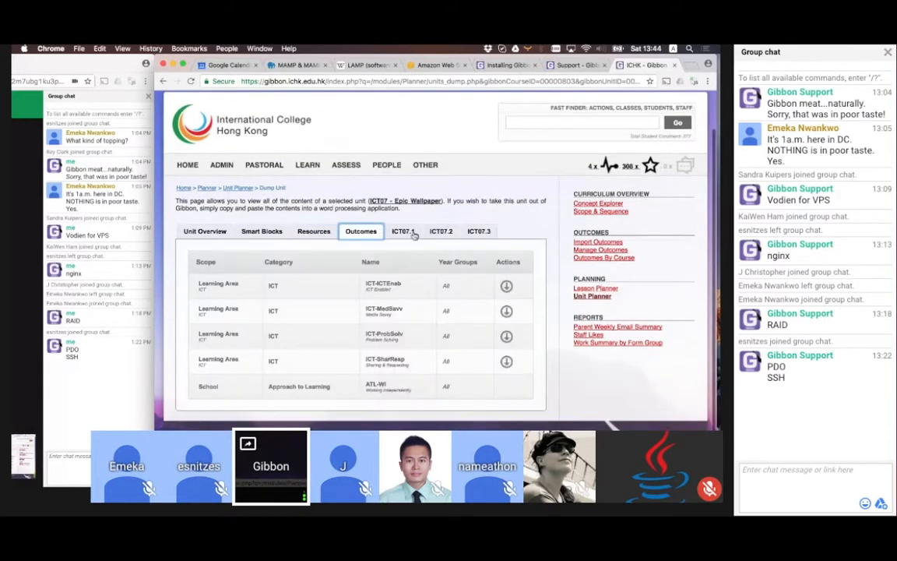
{"action": "left_click", "coordinate": [403, 231]}
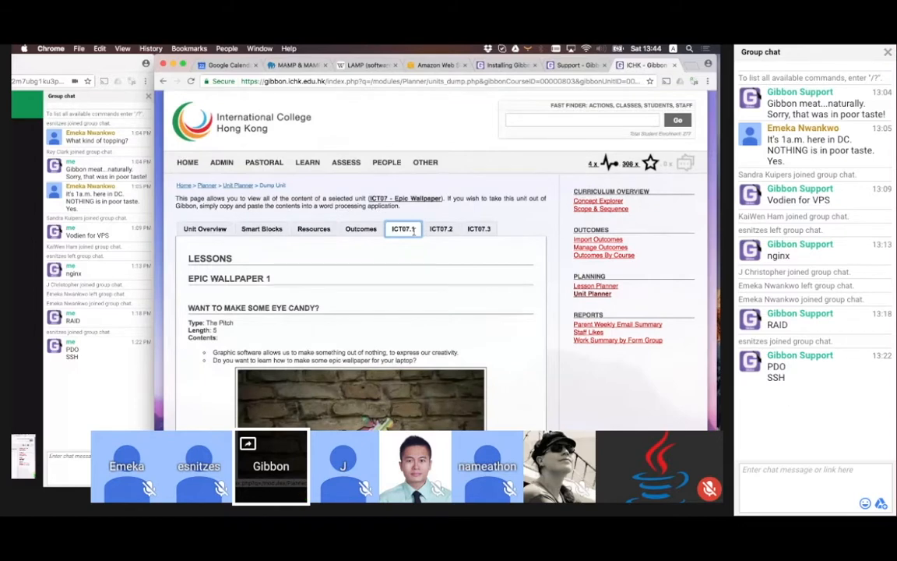
{"action": "left_click", "coordinate": [163, 81]}
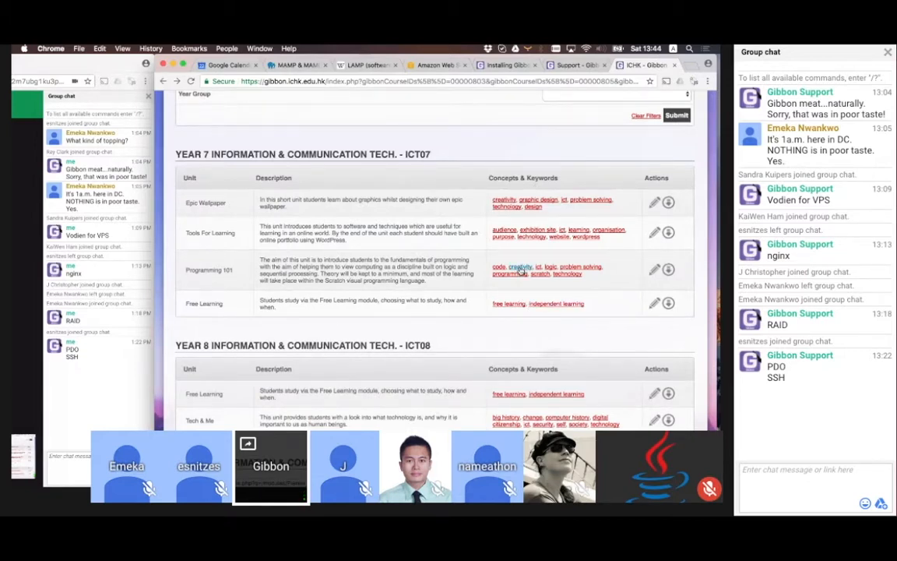
Open Concept Explorer for 'creativity' and scroll its units, including Chinese poetry and Epic Wallpaper
{"action": "left_click", "coordinate": [519, 267]}
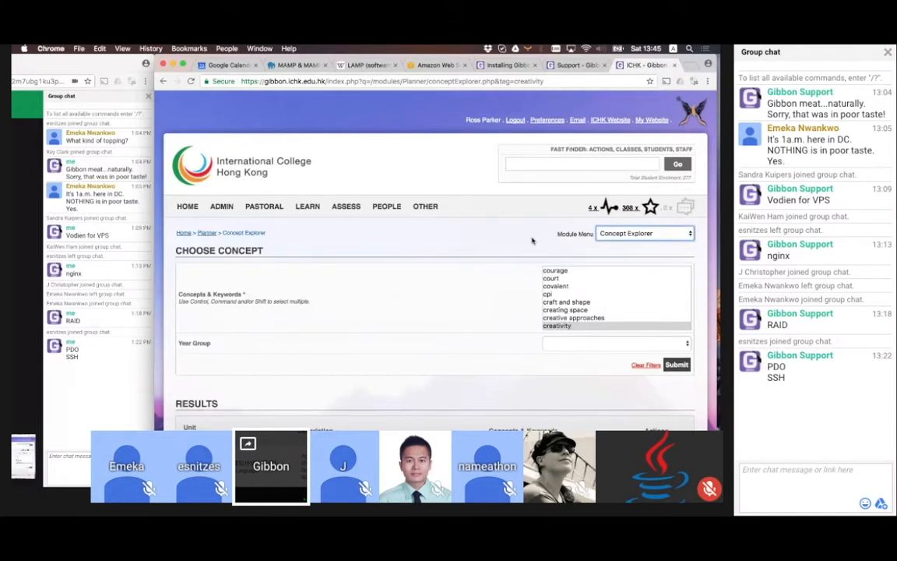
{"action": "scroll", "scroll_direction": "down", "scroll_amount": 3}
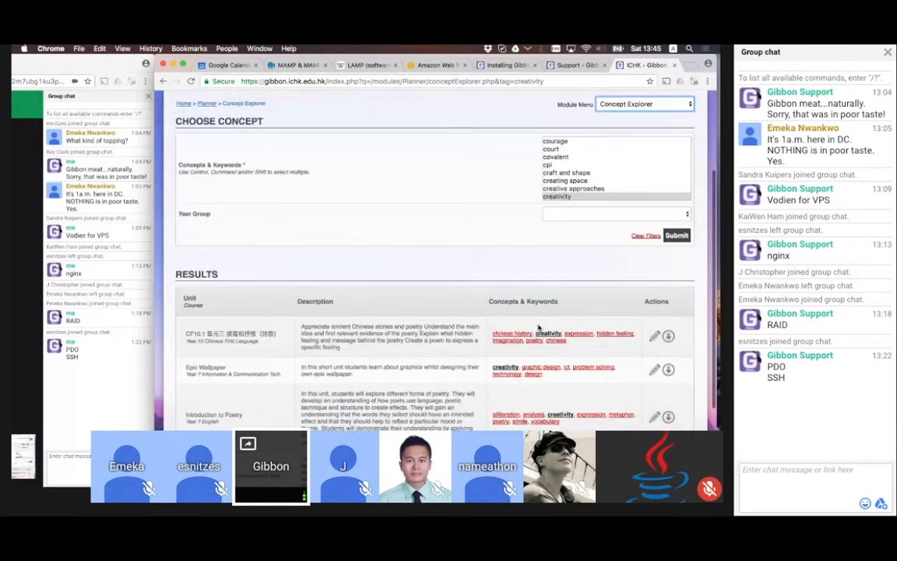
{"action": "scroll", "scroll_direction": "down", "scroll_amount": 3}
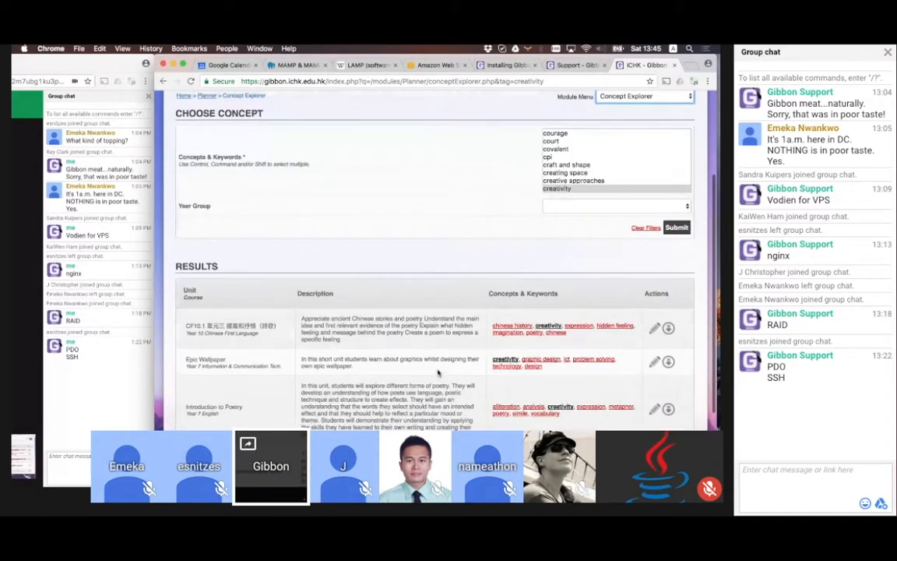
{"action": "scroll", "scroll_direction": "up", "scroll_amount": 3}
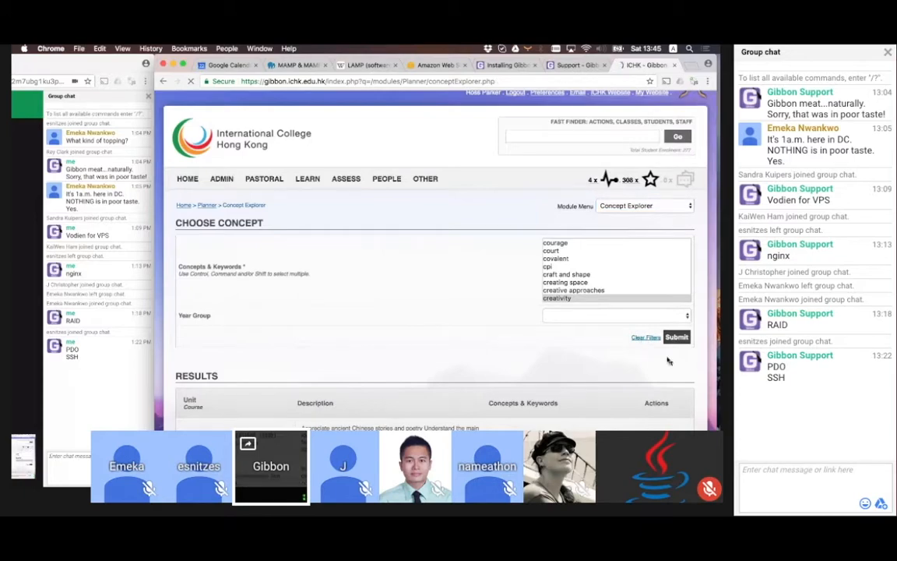
Clear the Concept Explorer filter and scroll through the concept cloud
{"action": "left_click", "coordinate": [676, 336]}
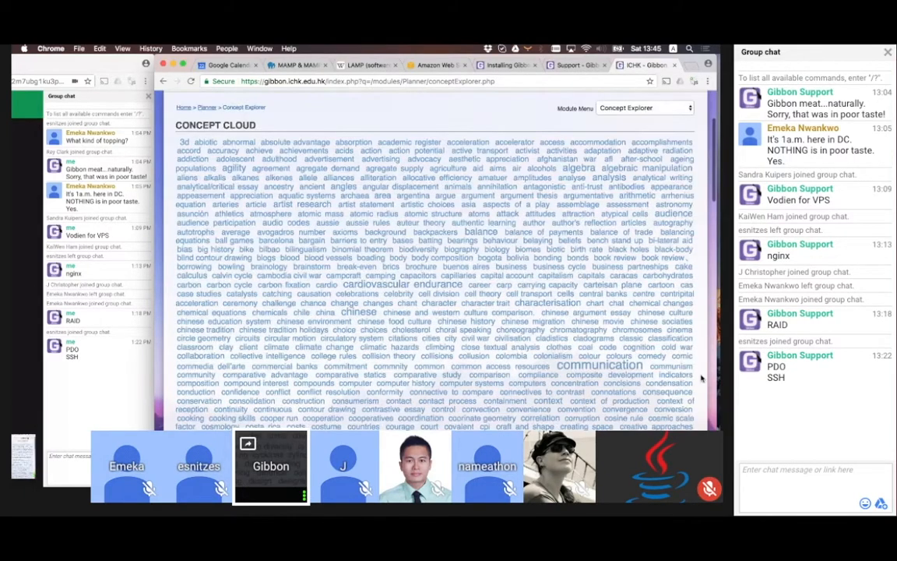
{"action": "scroll", "scroll_direction": "down", "scroll_amount": 3}
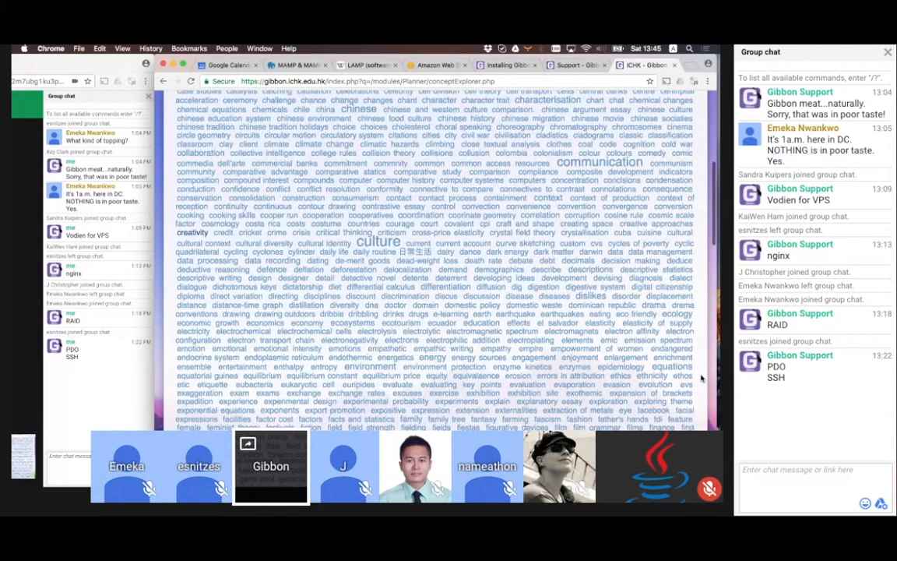
{"action": "scroll", "scroll_direction": "down", "scroll_amount": 3}
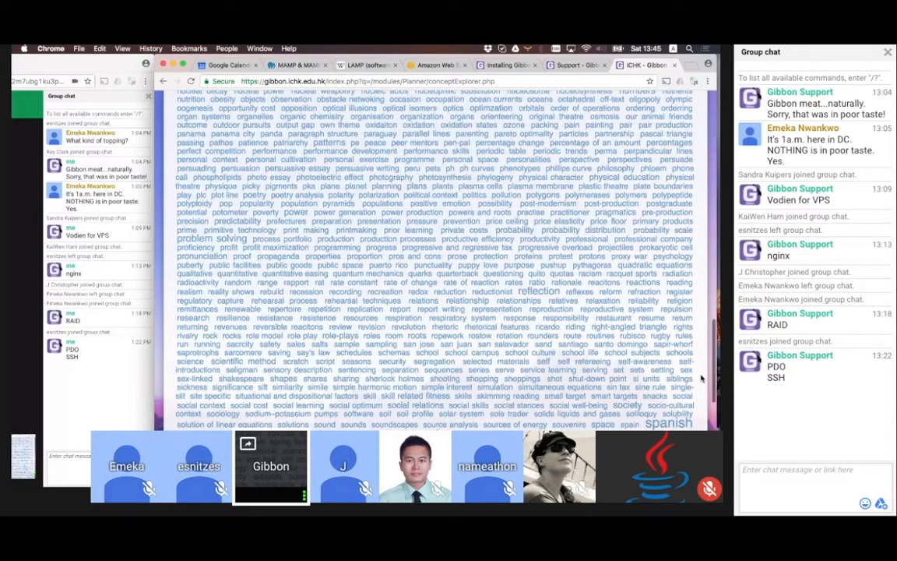
{"action": "scroll", "scroll_direction": "up", "scroll_amount": 3}
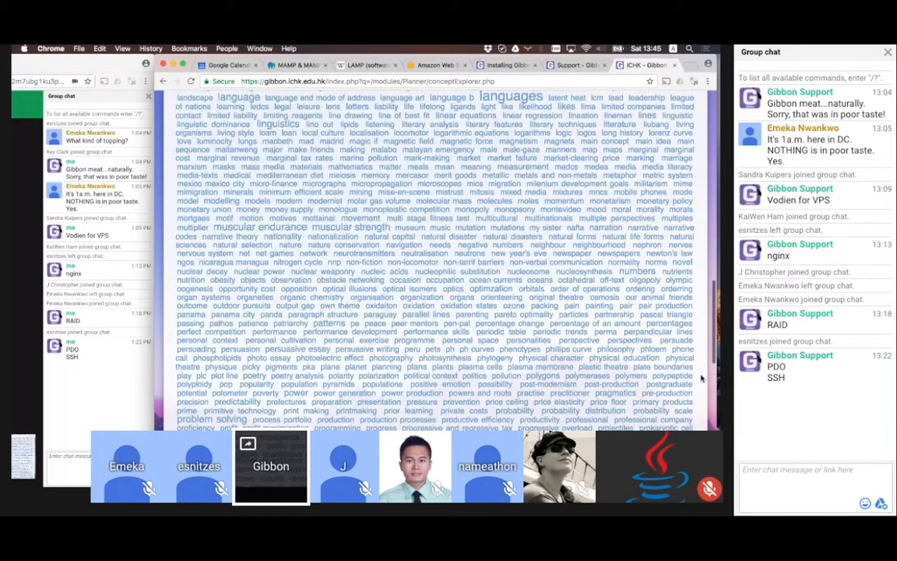
{"action": "scroll", "scroll_direction": "up", "scroll_amount": 3}
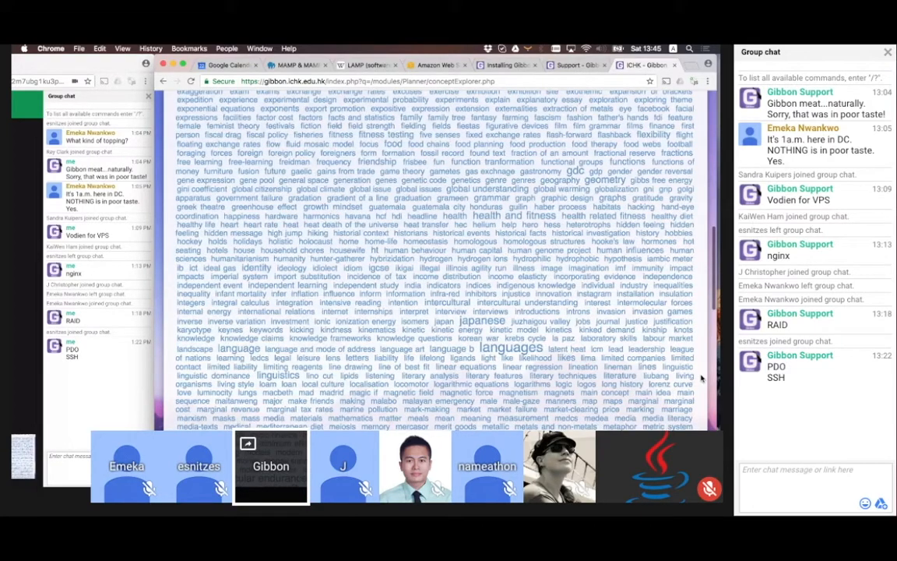
{"action": "scroll", "scroll_direction": "up", "scroll_amount": 3}
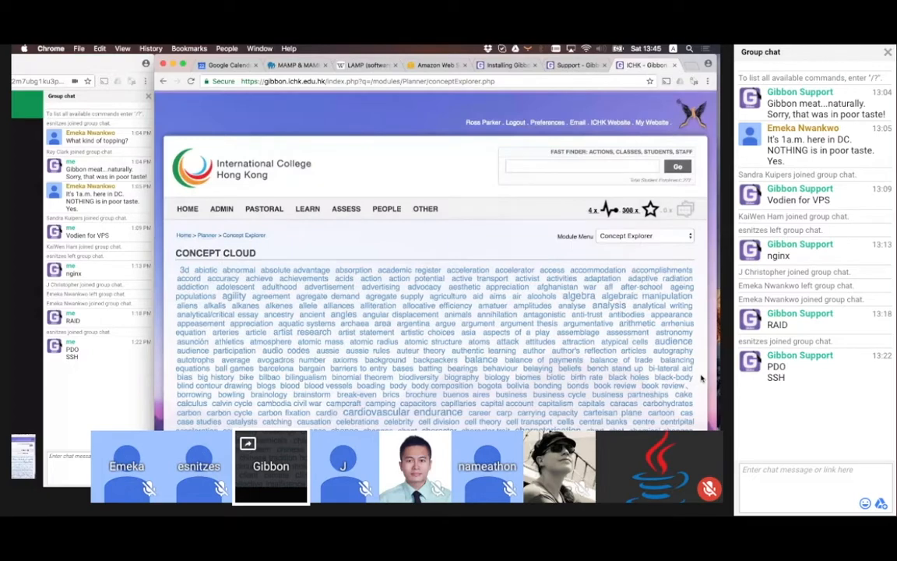
{"action": "scroll", "scroll_direction": "down", "scroll_amount": 3}
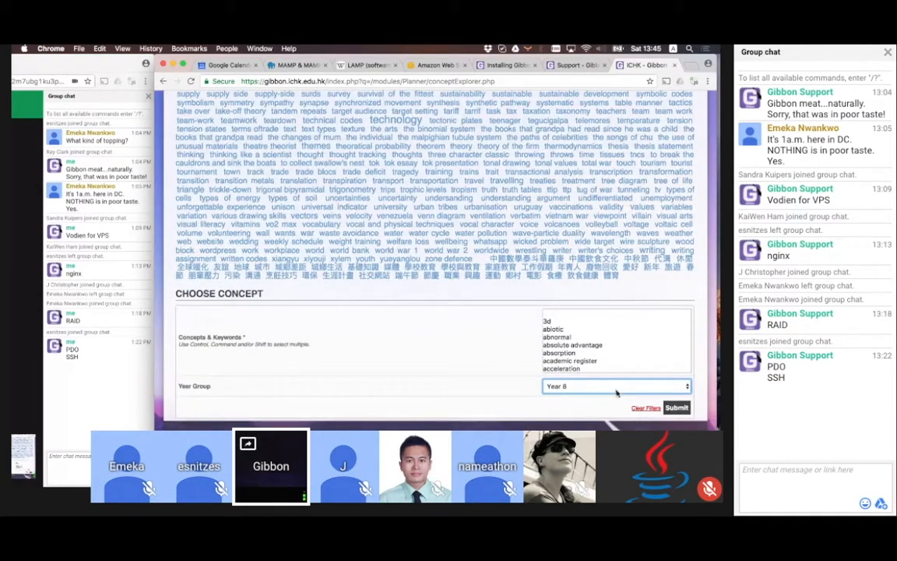
Filter the concept cloud by year group and scroll the results
{"action": "left_click", "coordinate": [676, 407]}
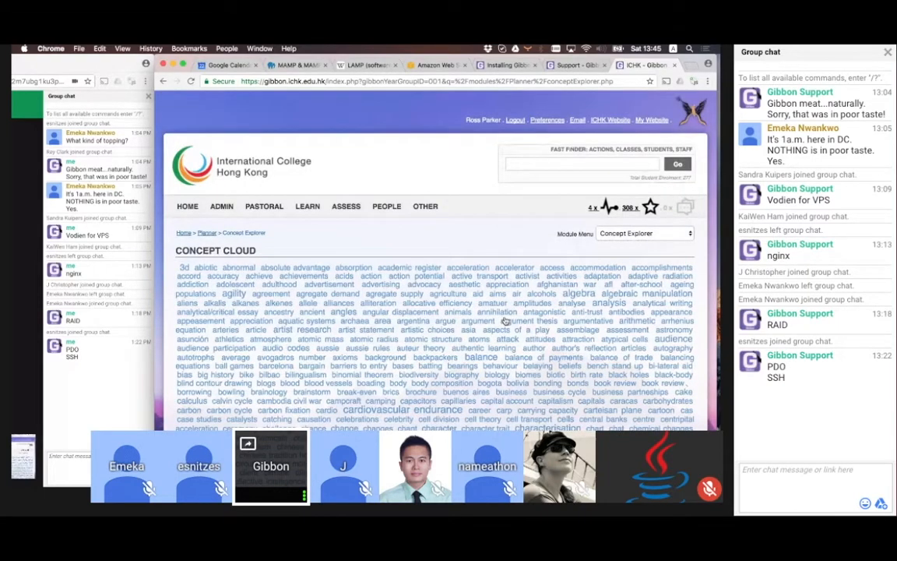
{"action": "scroll", "scroll_direction": "down", "scroll_amount": 3}
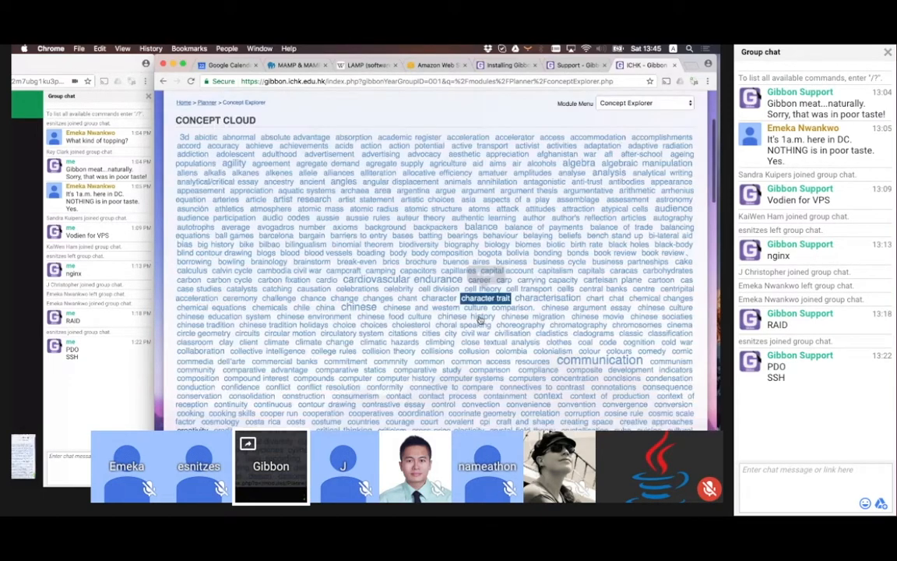
{"action": "scroll", "scroll_direction": "down", "scroll_amount": 3}
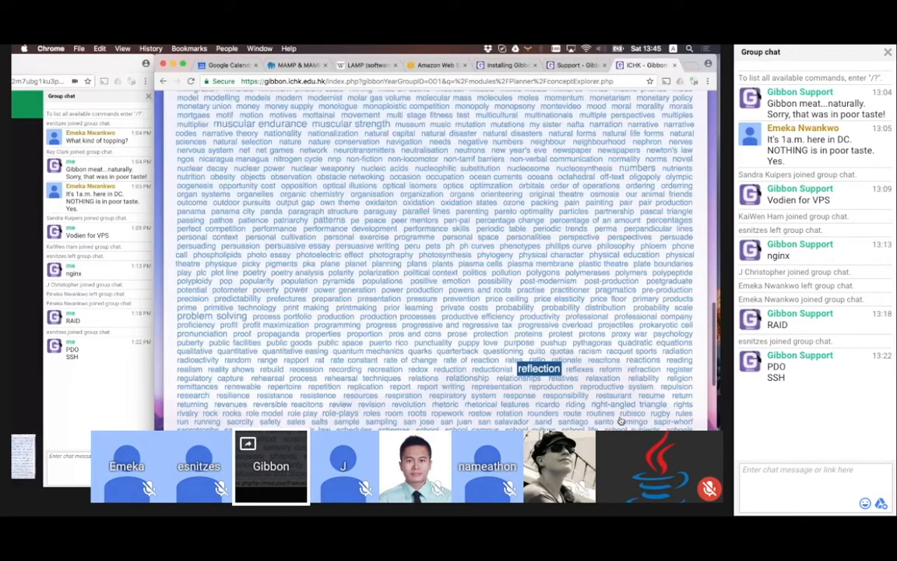
{"action": "scroll", "scroll_direction": "down", "scroll_amount": 3}
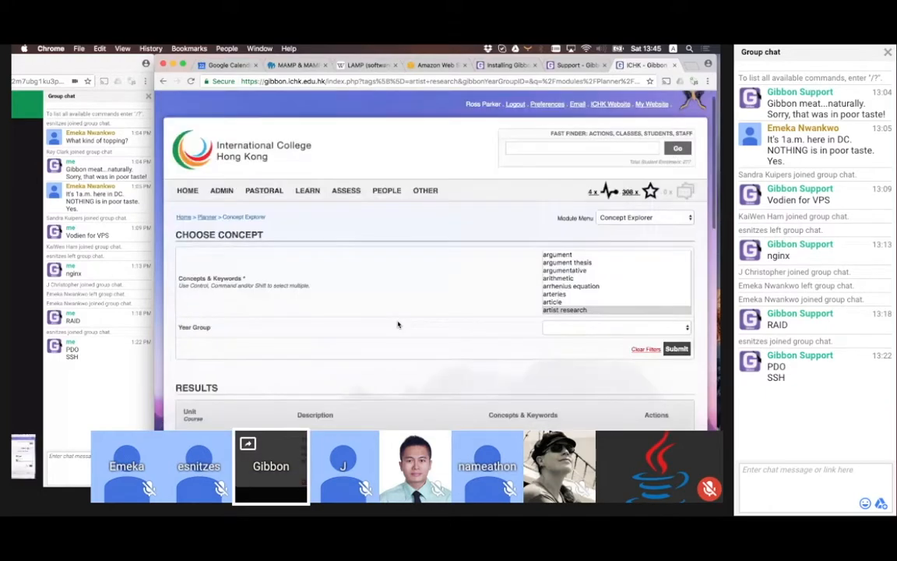
Clear the artist research concept filter and review the full cloud from 3d onward
{"action": "left_click", "coordinate": [676, 348]}
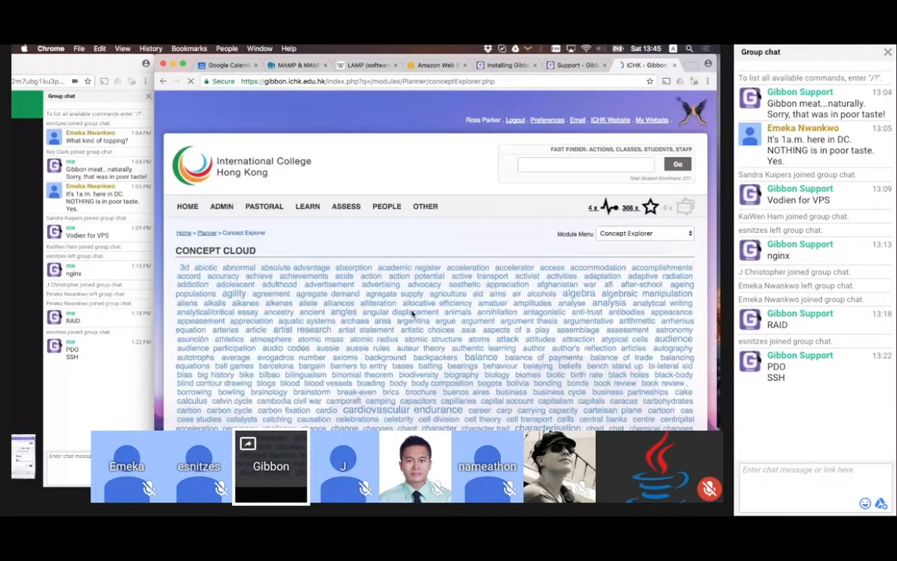
{"action": "scroll", "scroll_direction": "down", "scroll_amount": 3}
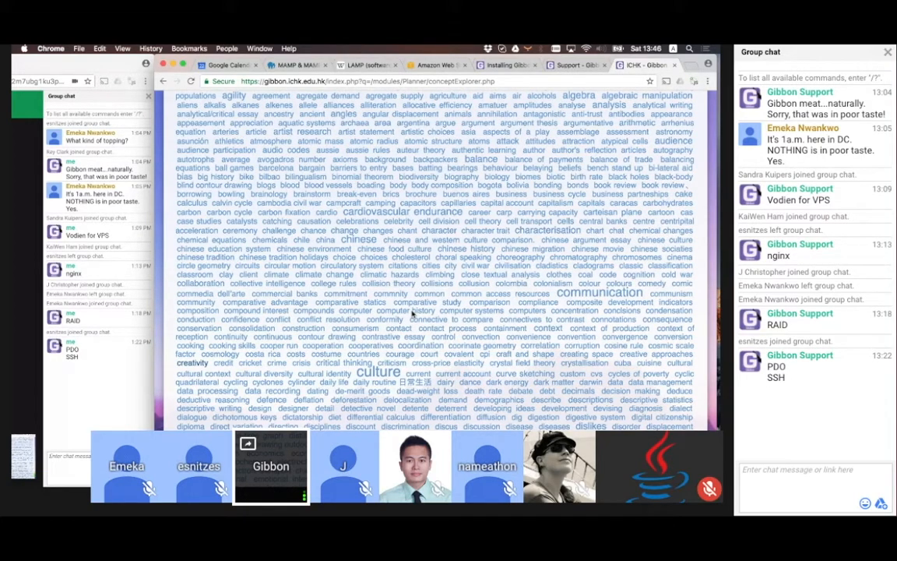
{"action": "scroll", "scroll_direction": "up", "scroll_amount": 3}
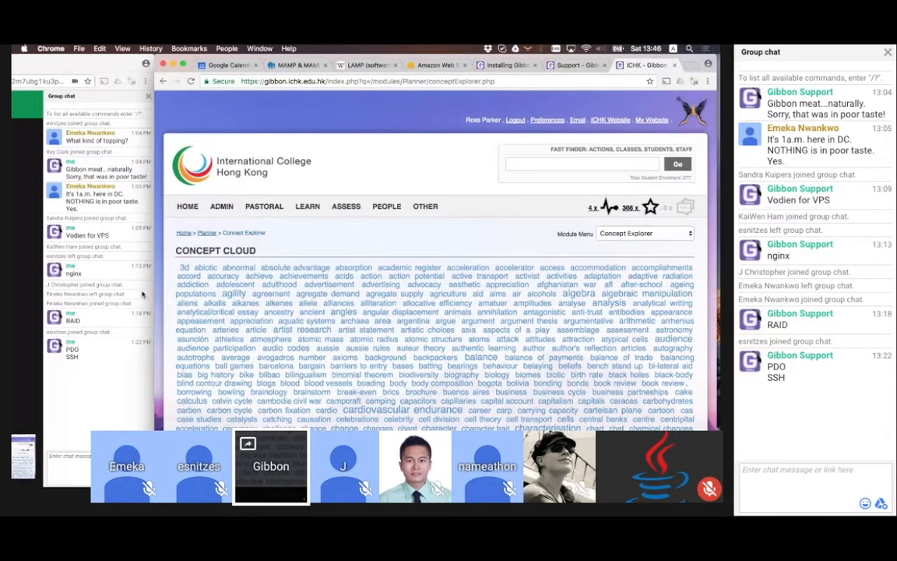
{"action": "mouse_move", "coordinate": [381, 248]}
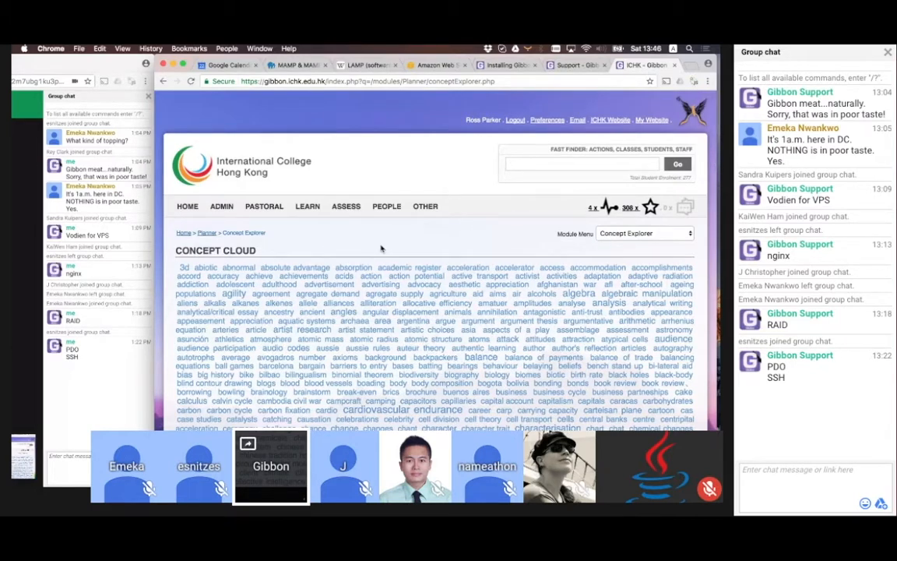
{"action": "mouse_move", "coordinate": [362, 249]}
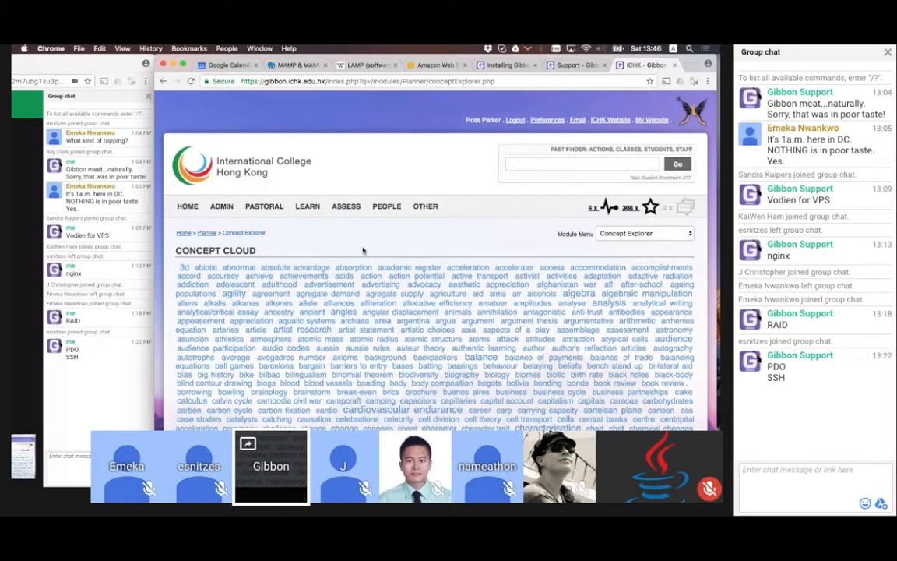
{"action": "left_click", "coordinate": [307, 206]}
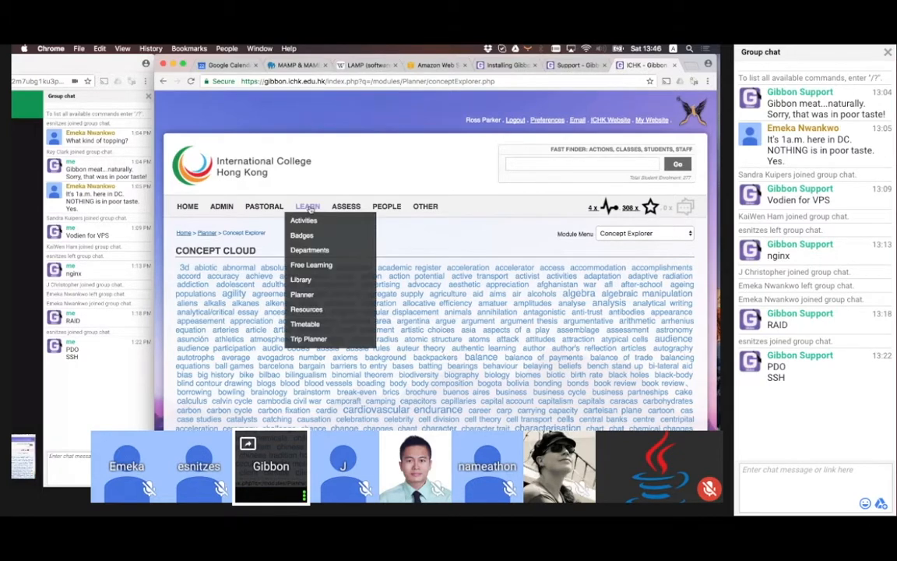
Go to Planner, which reports the school closed, then open the localhost directory listing
{"action": "left_click", "coordinate": [302, 295]}
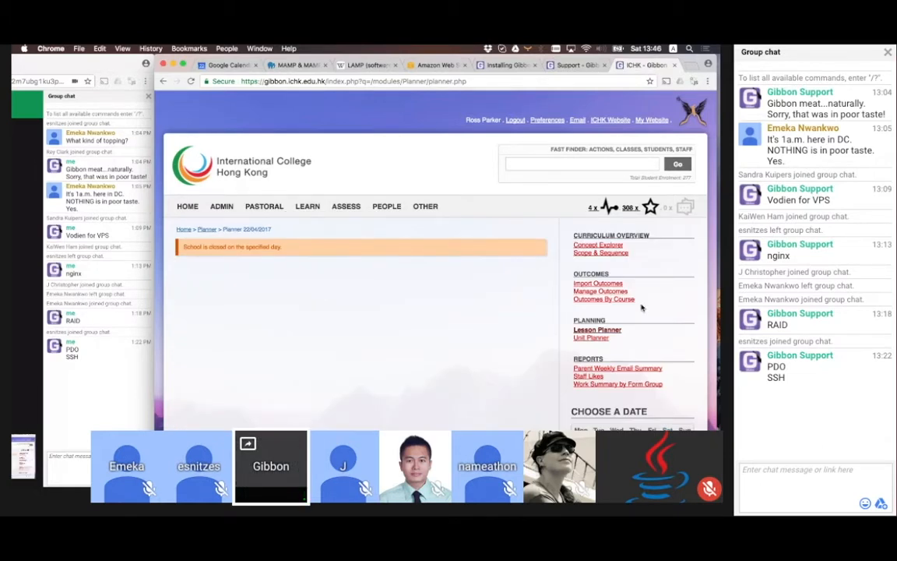
{"action": "mouse_move", "coordinate": [637, 329]}
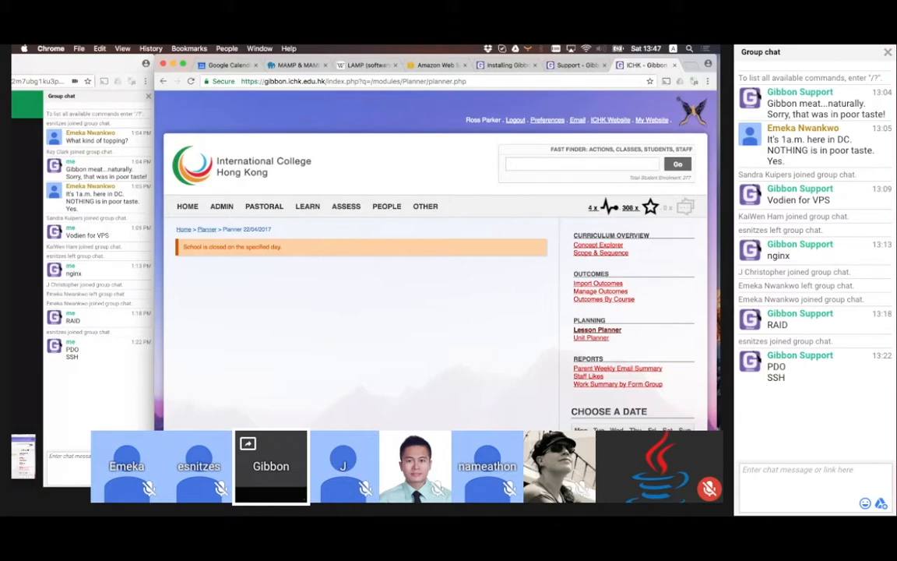
{"action": "left_click", "coordinate": [693, 64]}
{"action": "type", "text": "localhost"}
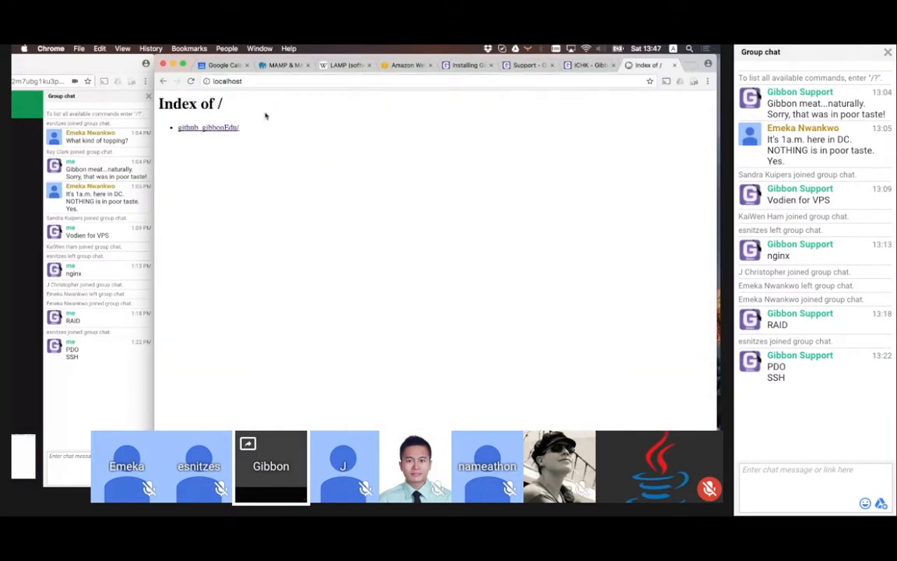
Open the github_gibbonEdu core installation on localhost and sign in as admin
{"action": "left_click", "coordinate": [208, 127]}
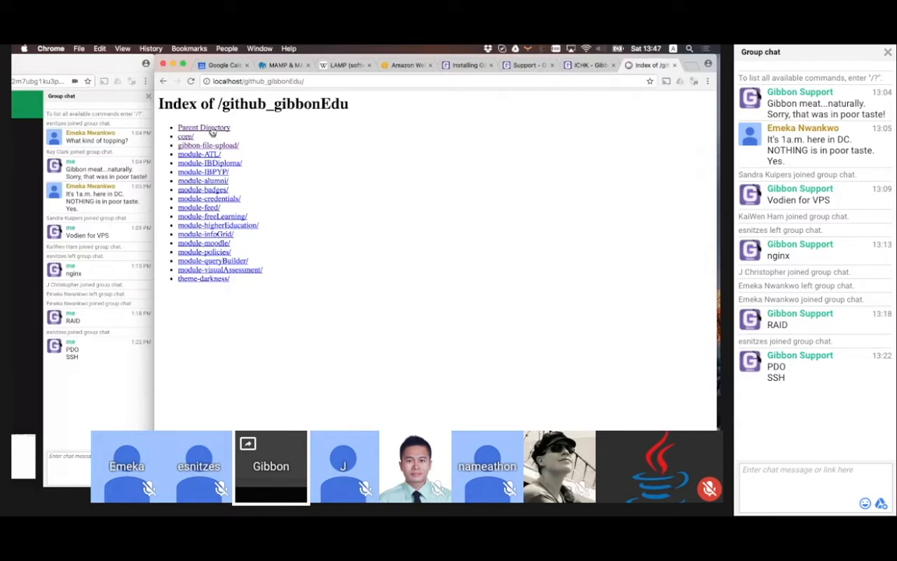
{"action": "left_click", "coordinate": [184, 137]}
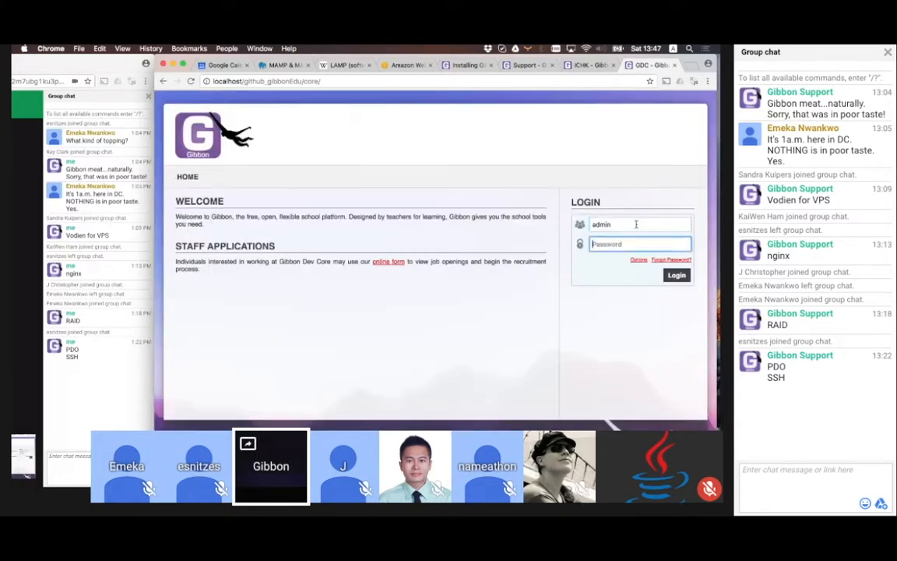
{"action": "left_click", "coordinate": [676, 275]}
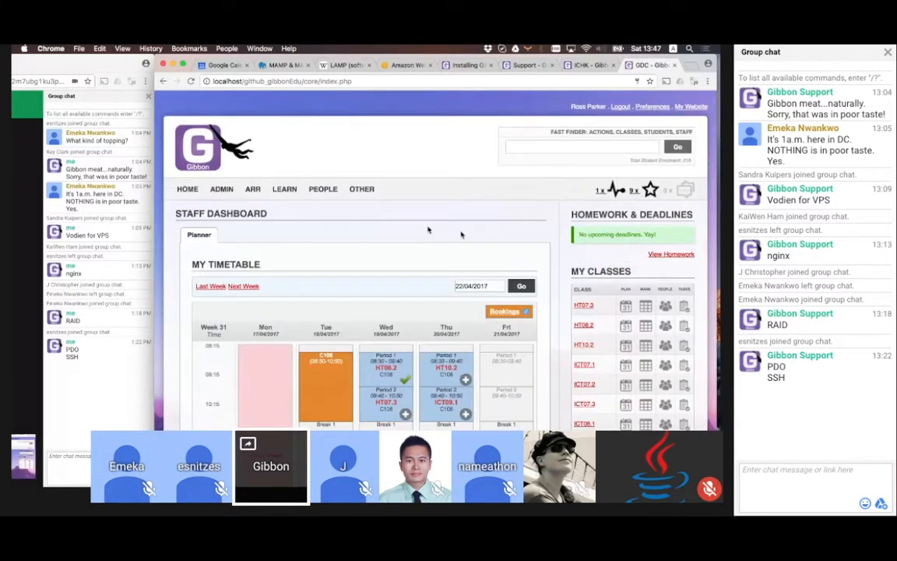
Browse the System Admin settings pages, including a string replacement deletion page
{"action": "left_click", "coordinate": [221, 189]}
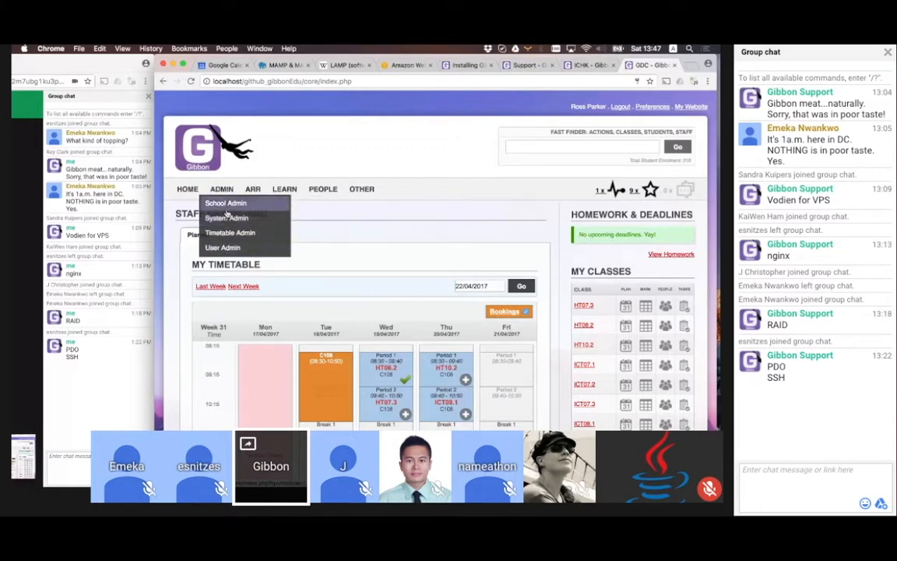
{"action": "left_click", "coordinate": [226, 217]}
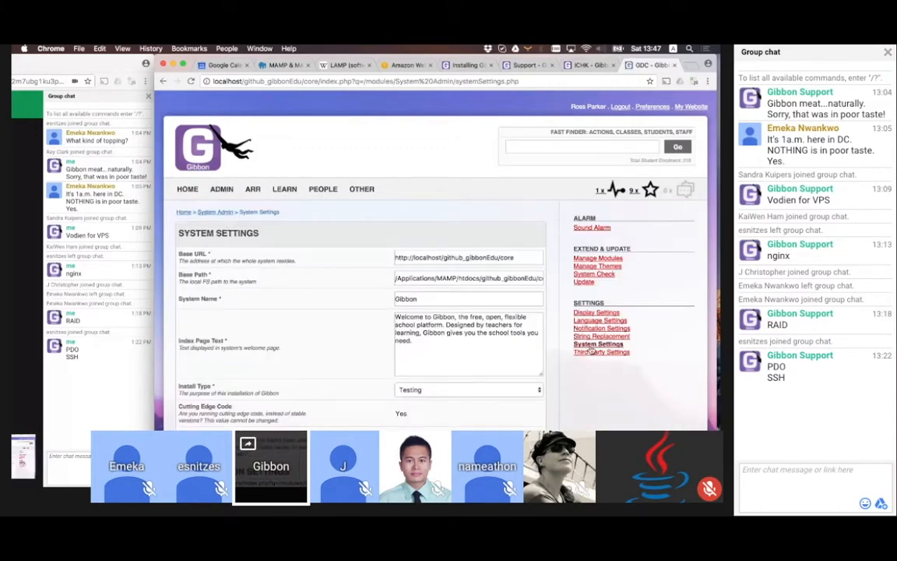
{"action": "left_click", "coordinate": [601, 336]}
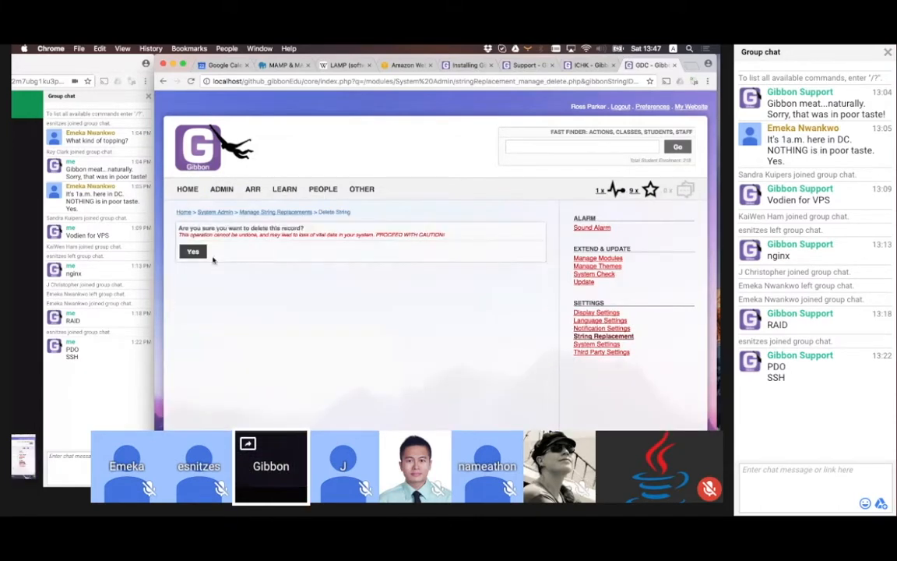
{"action": "left_click", "coordinate": [193, 251]}
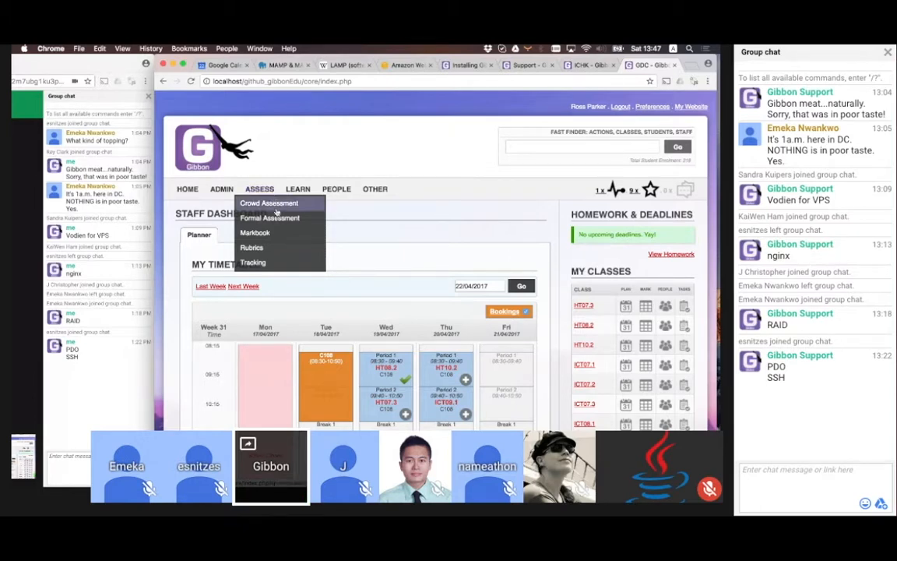
{"action": "mouse_move", "coordinate": [269, 217]}
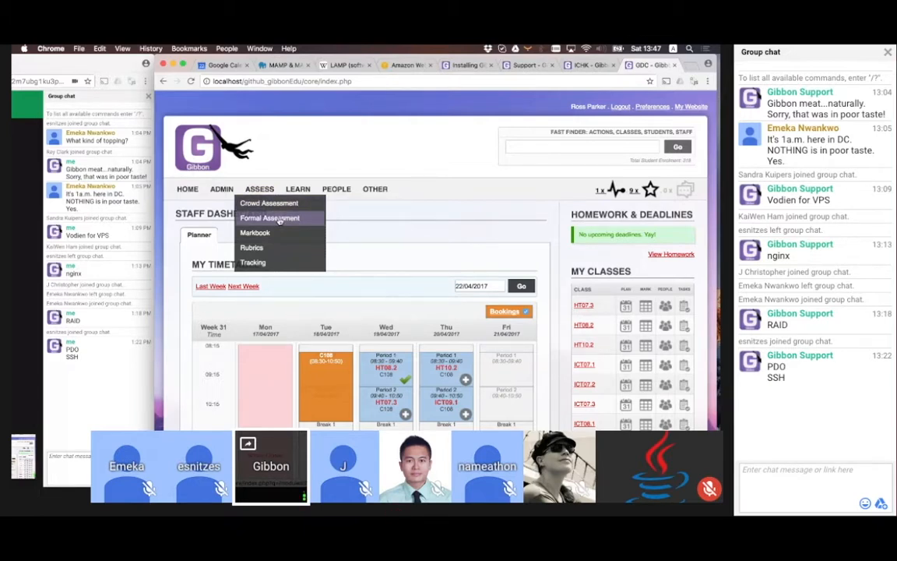
{"action": "mouse_move", "coordinate": [257, 232]}
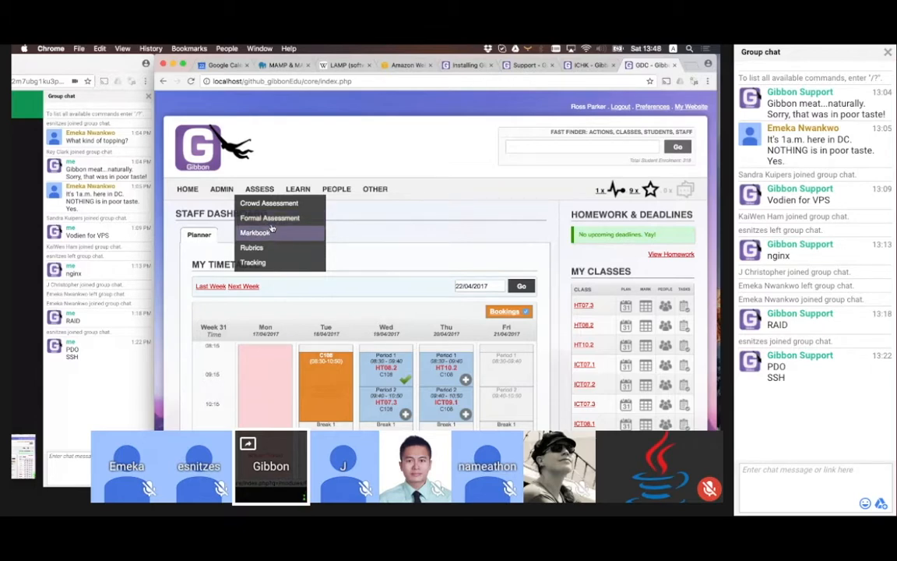
Open Assess > Formal Assessment to see the View All Assessments student list
{"action": "left_click", "coordinate": [269, 218]}
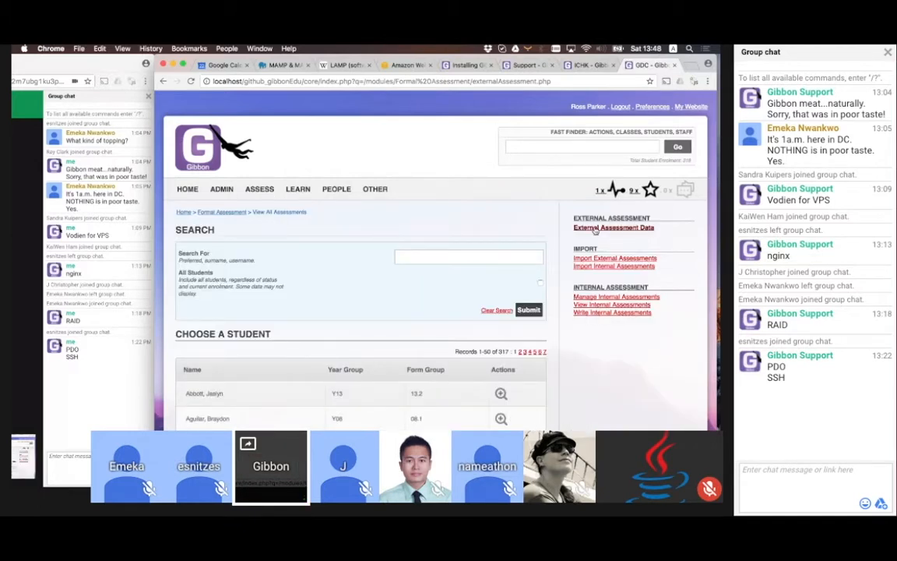
{"action": "mouse_move", "coordinate": [612, 312]}
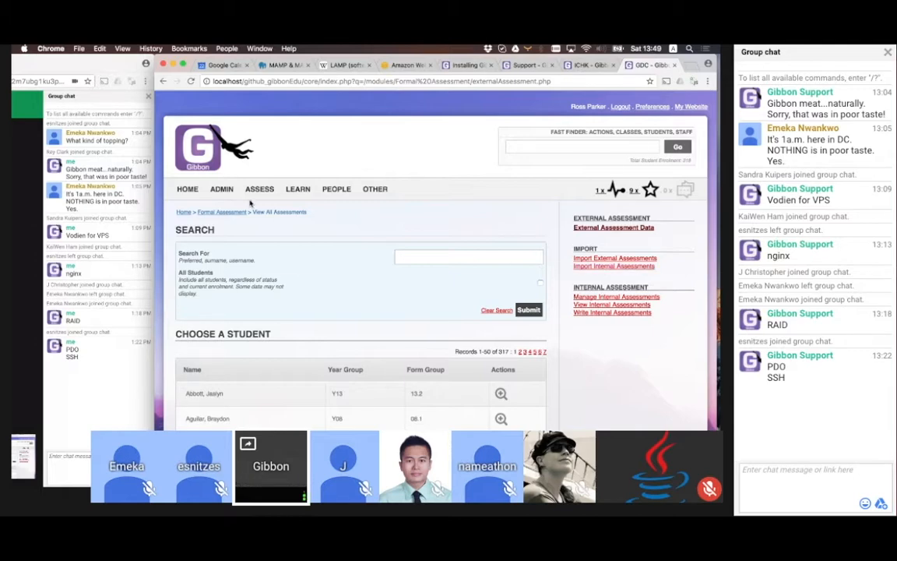
Open Assess > Markbook to view HT07.3's Essay and Homework columns
{"action": "left_click", "coordinate": [260, 188]}
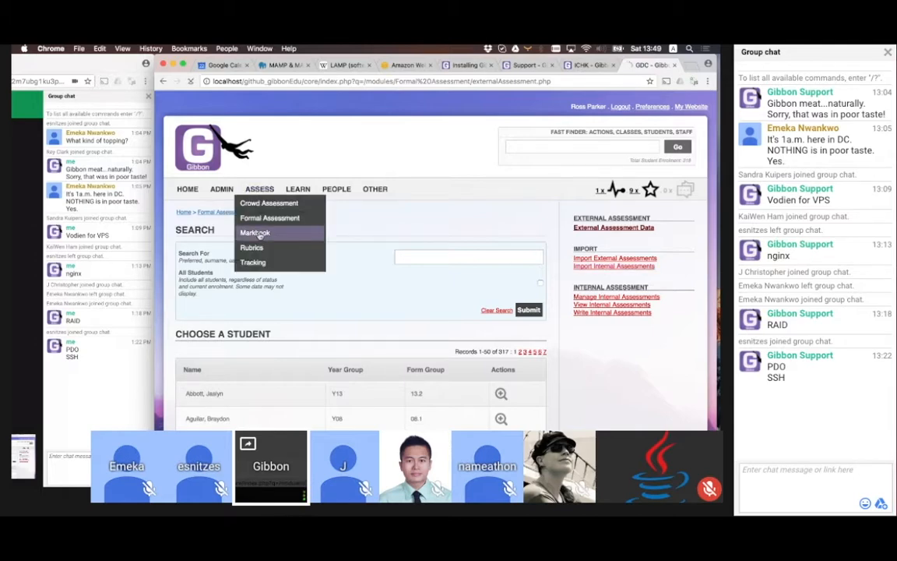
{"action": "left_click", "coordinate": [254, 232]}
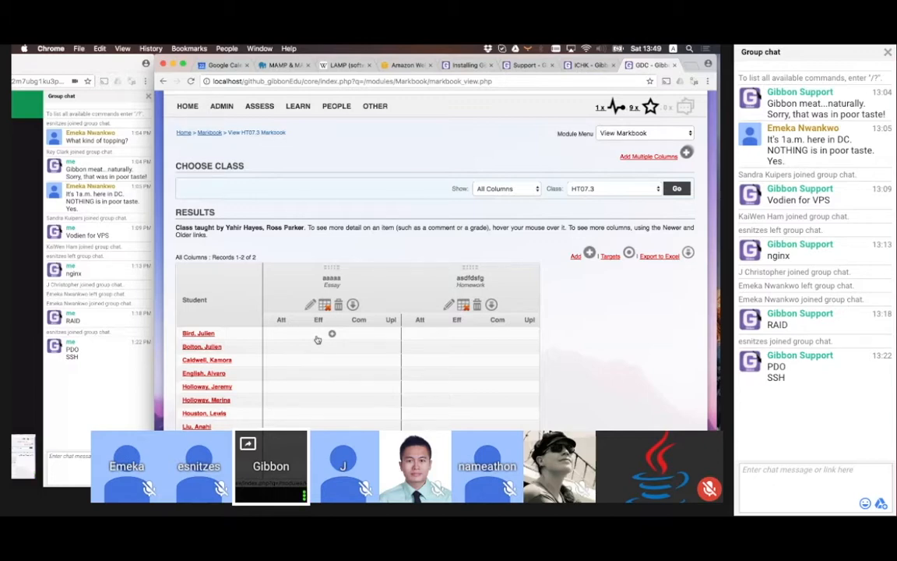
{"action": "mouse_move", "coordinate": [602, 339]}
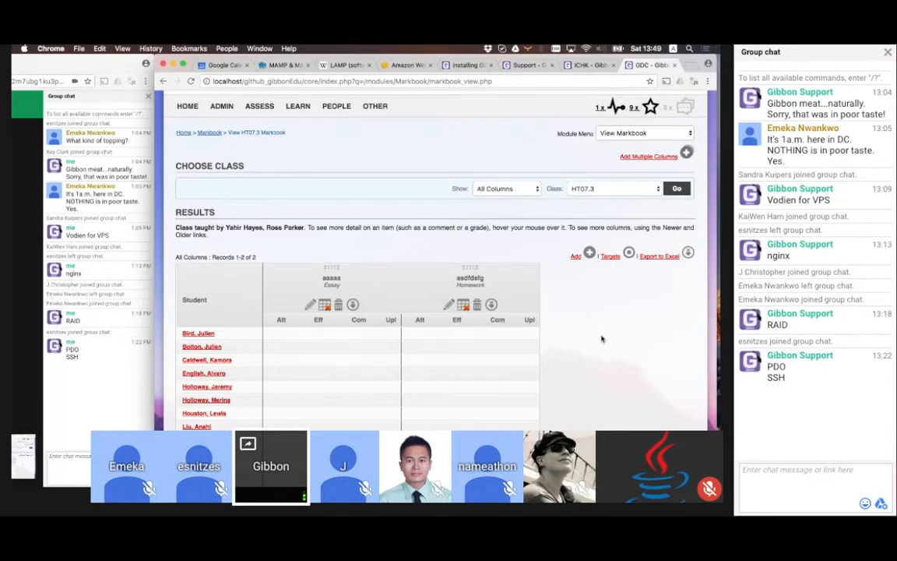
{"action": "scroll", "scroll_direction": "up", "scroll_amount": 3}
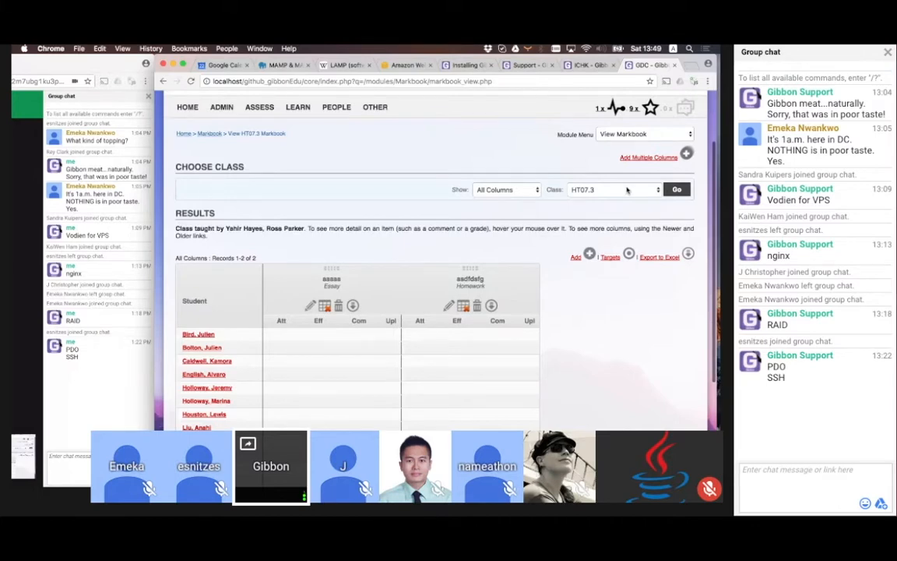
{"action": "mouse_move", "coordinate": [323, 271]}
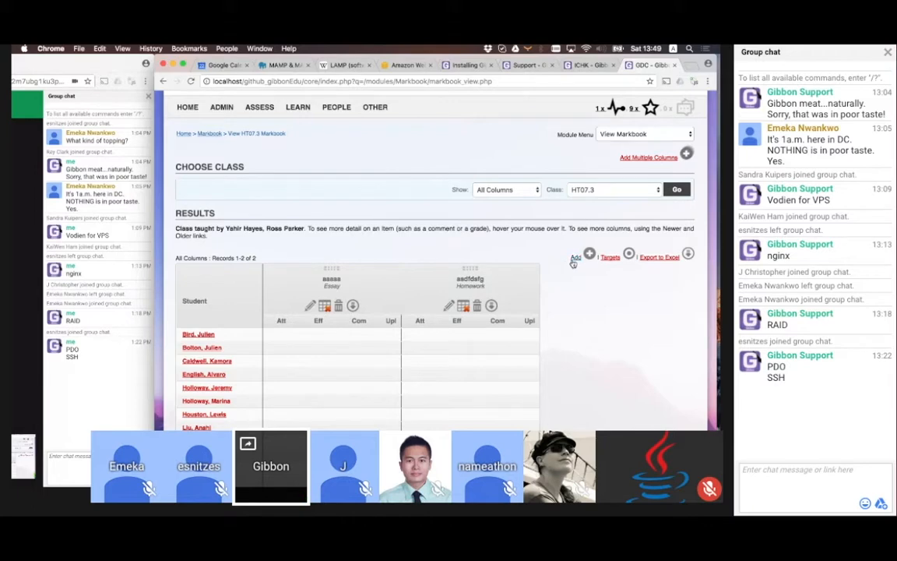
{"action": "left_click", "coordinate": [590, 253]}
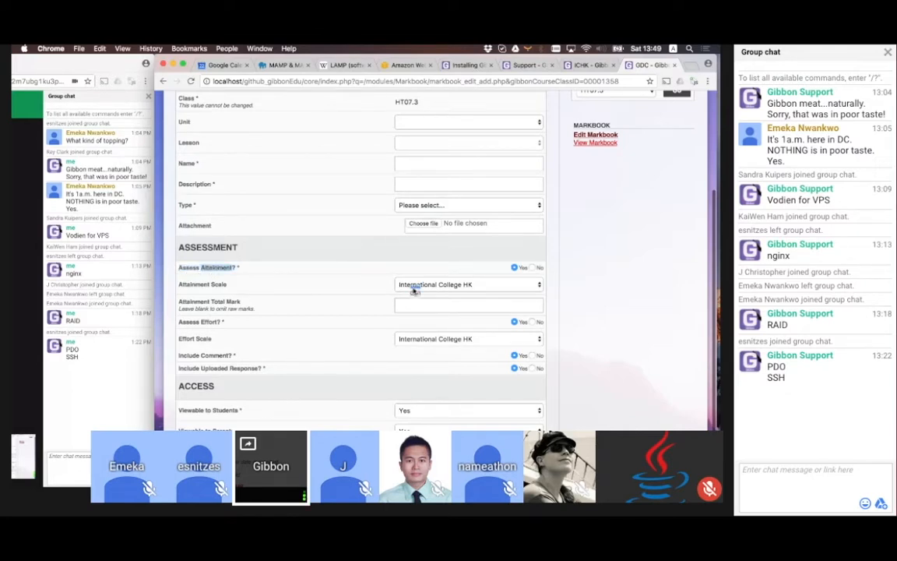
{"action": "mouse_move", "coordinate": [414, 329]}
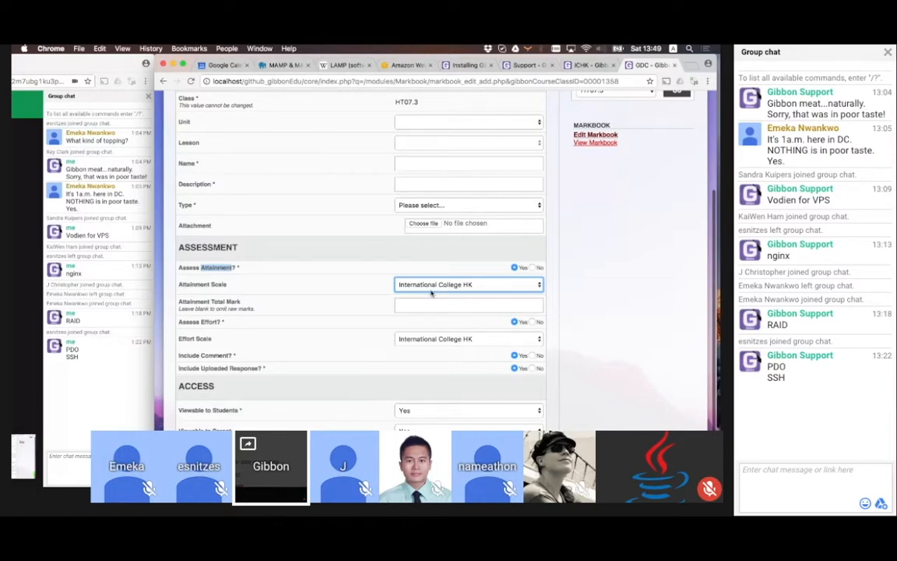
{"action": "mouse_move", "coordinate": [317, 295]}
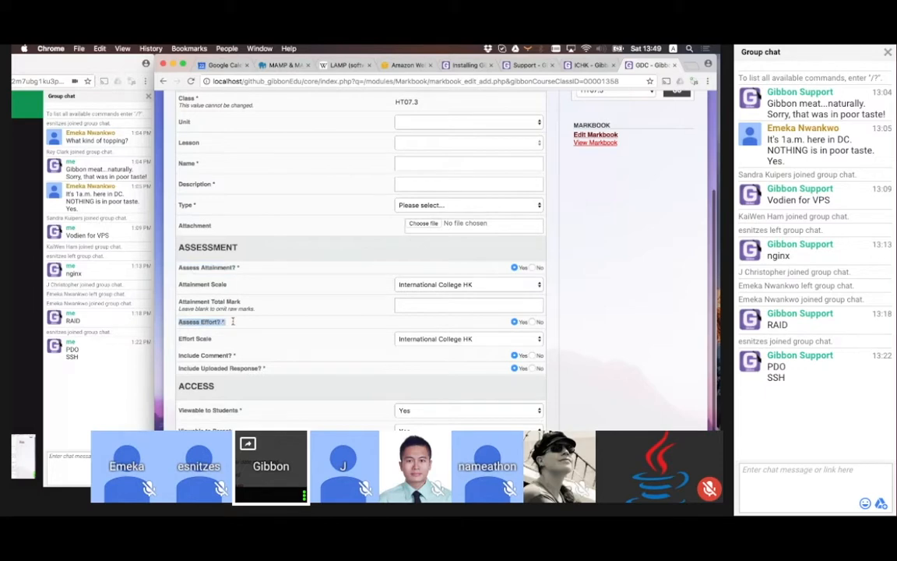
{"action": "mouse_move", "coordinate": [191, 334]}
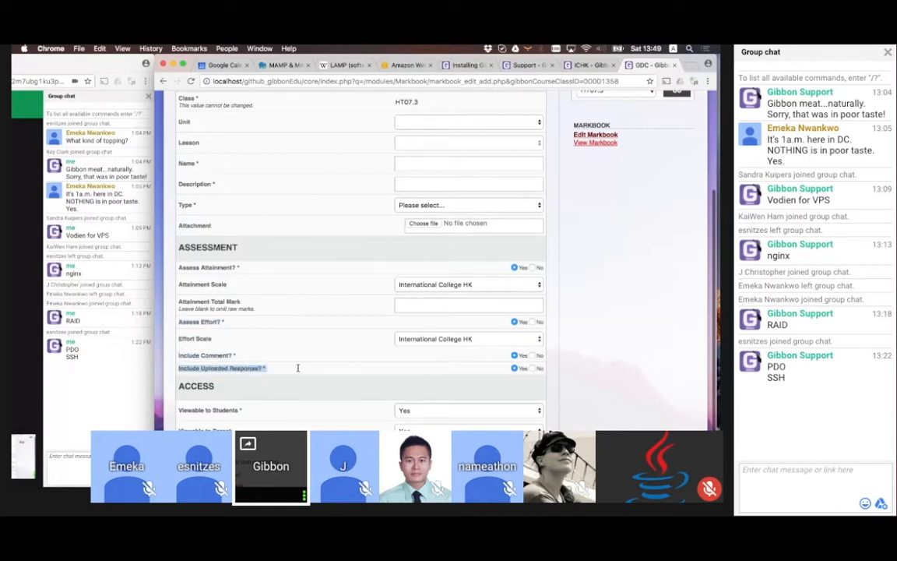
{"action": "mouse_move", "coordinate": [298, 370]}
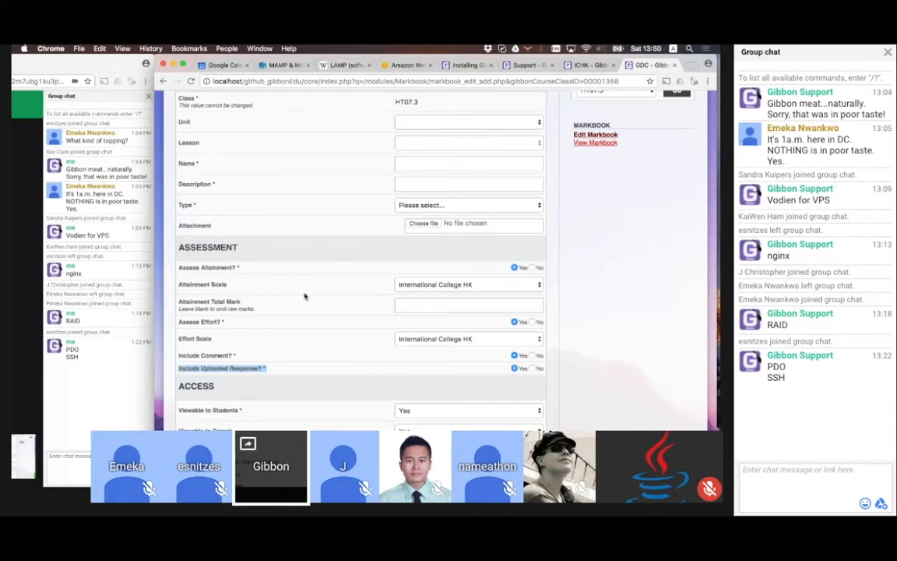
{"action": "scroll", "scroll_direction": "up", "scroll_amount": 3}
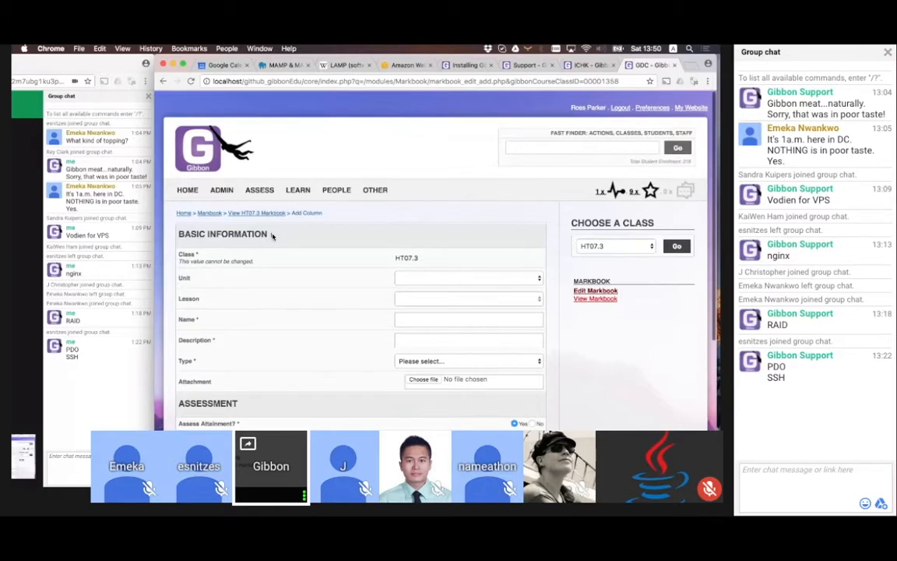
{"action": "left_click", "coordinate": [594, 299]}
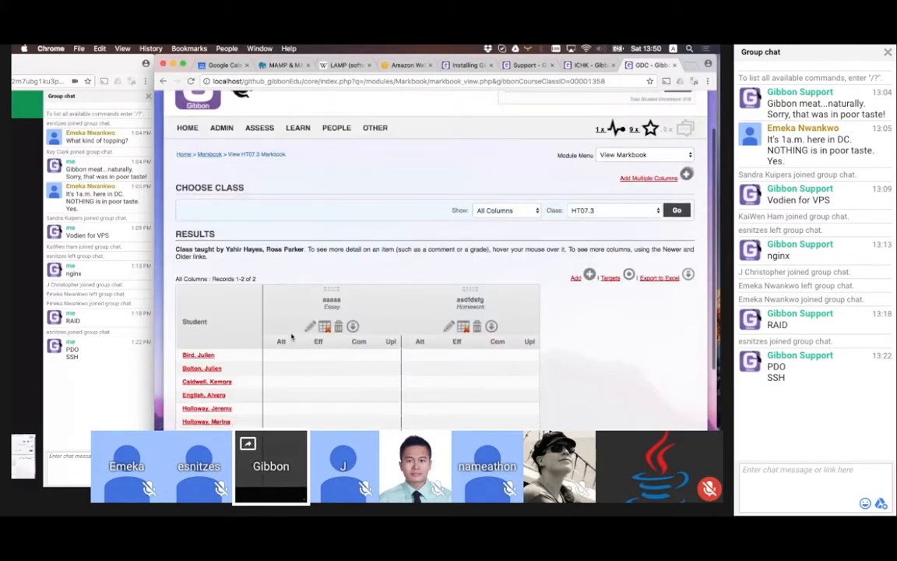
{"action": "scroll", "scroll_direction": "down", "scroll_amount": 3}
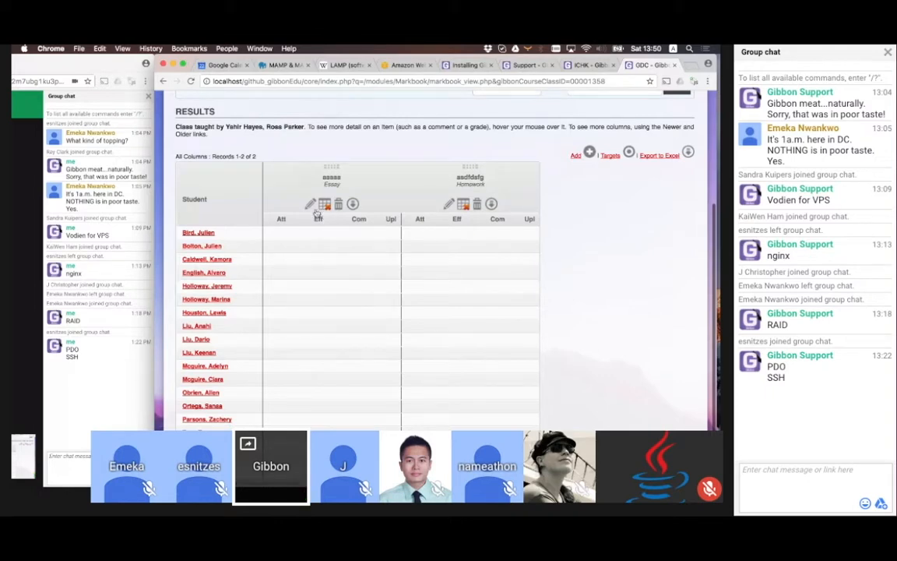
{"action": "mouse_move", "coordinate": [318, 204]}
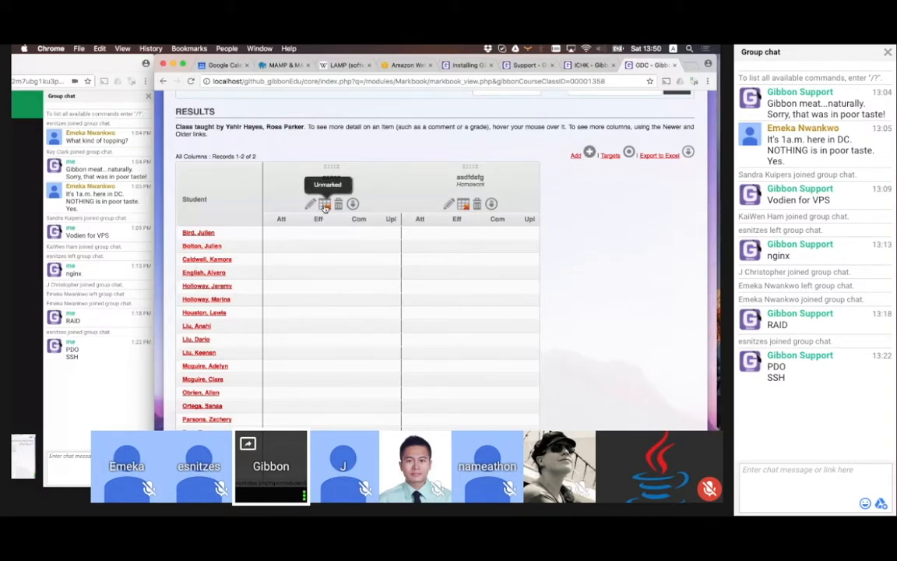
{"action": "left_click", "coordinate": [325, 203]}
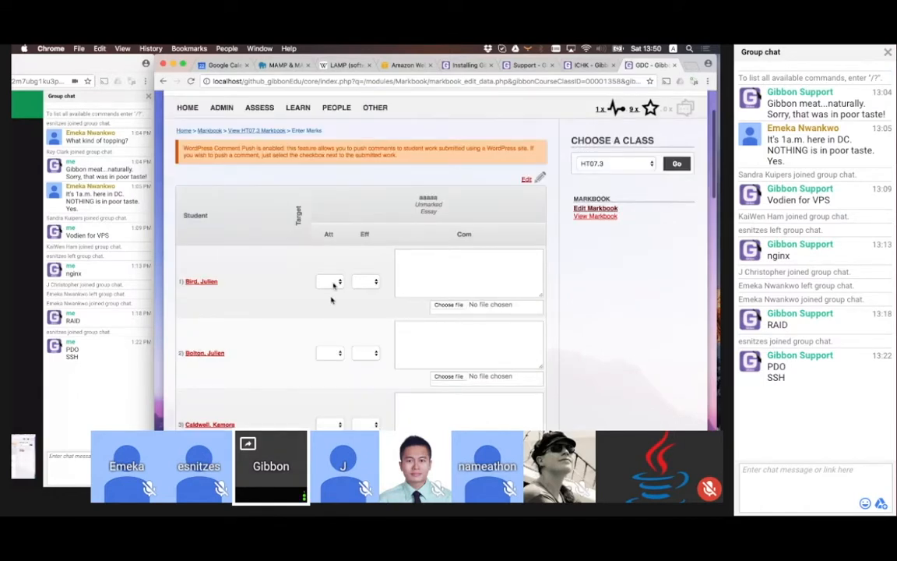
{"action": "left_click", "coordinate": [329, 281]}
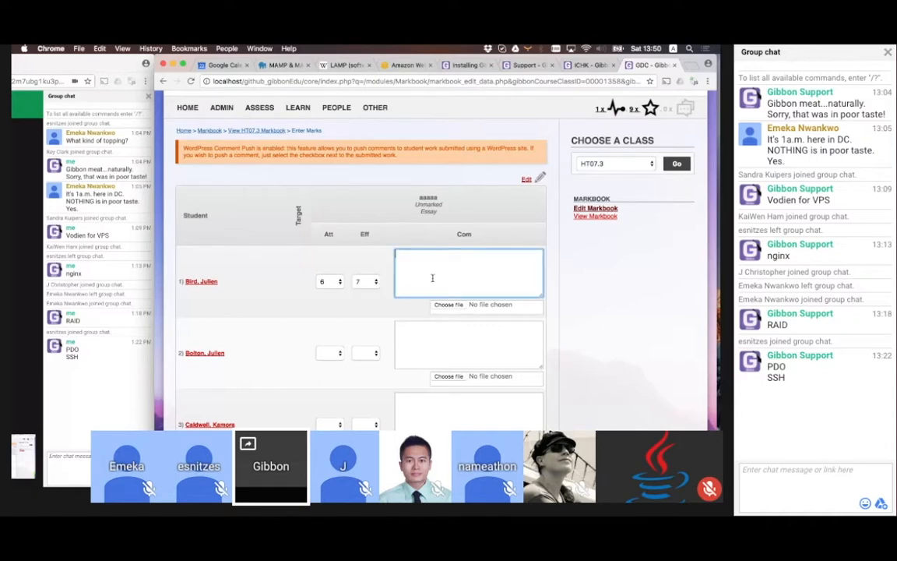
{"action": "type", "text": "Very well done!"}
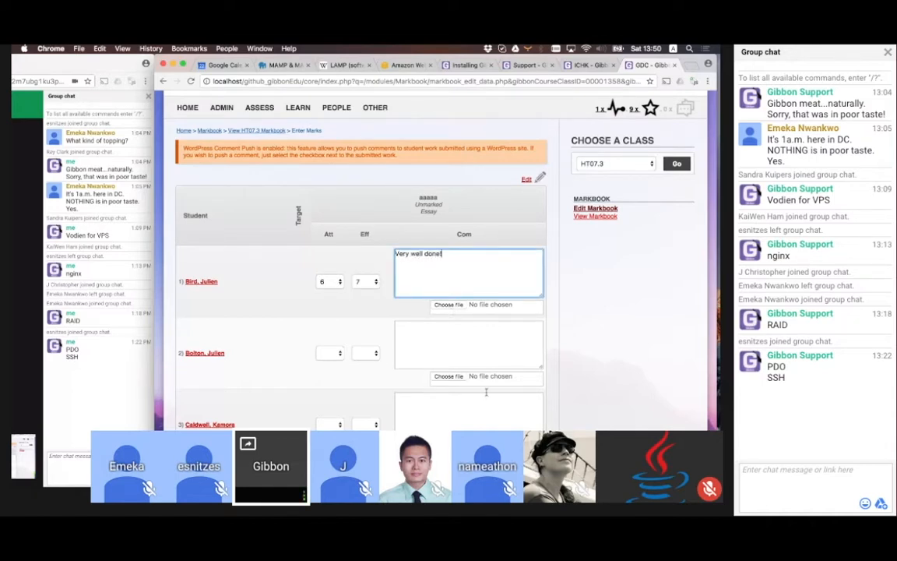
{"action": "scroll", "scroll_direction": "down", "scroll_amount": 3}
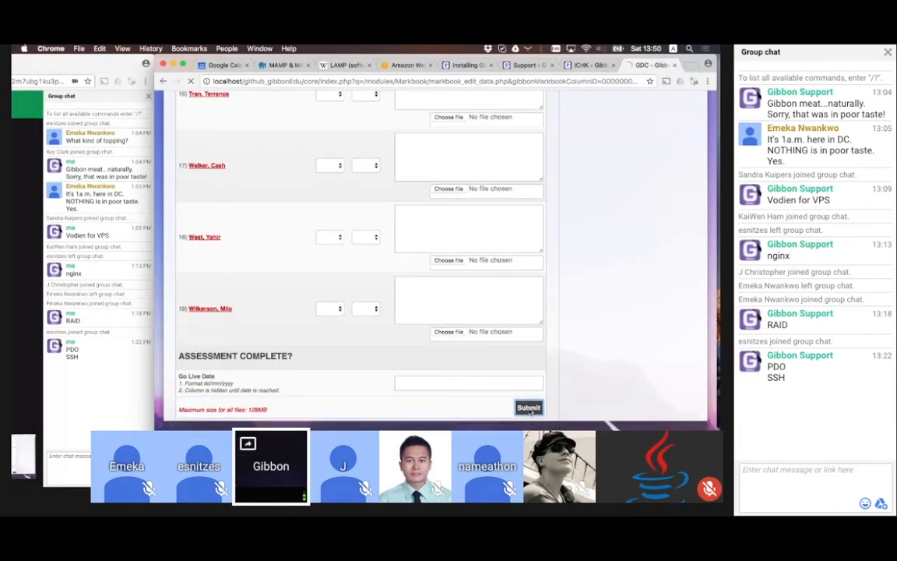
{"action": "left_click", "coordinate": [528, 407]}
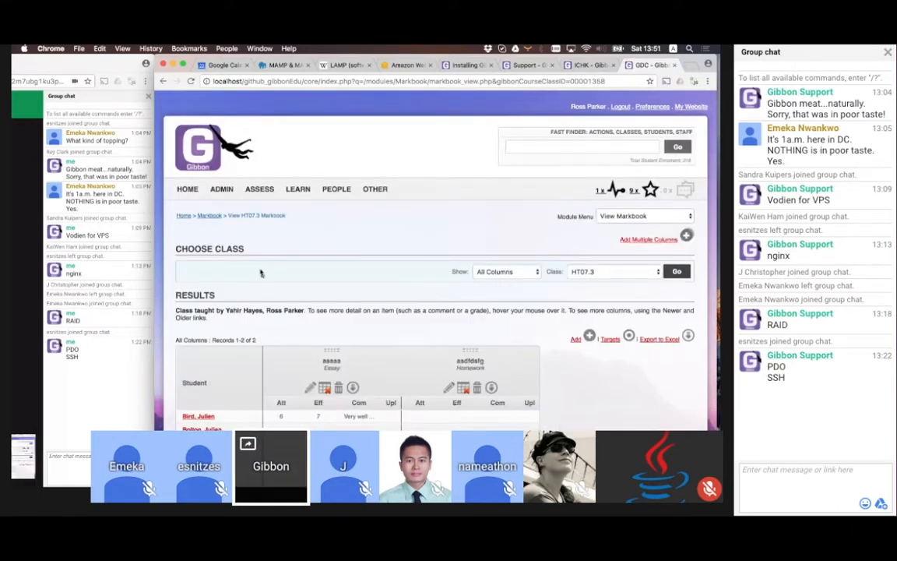
{"action": "scroll", "scroll_direction": "down", "scroll_amount": 3}
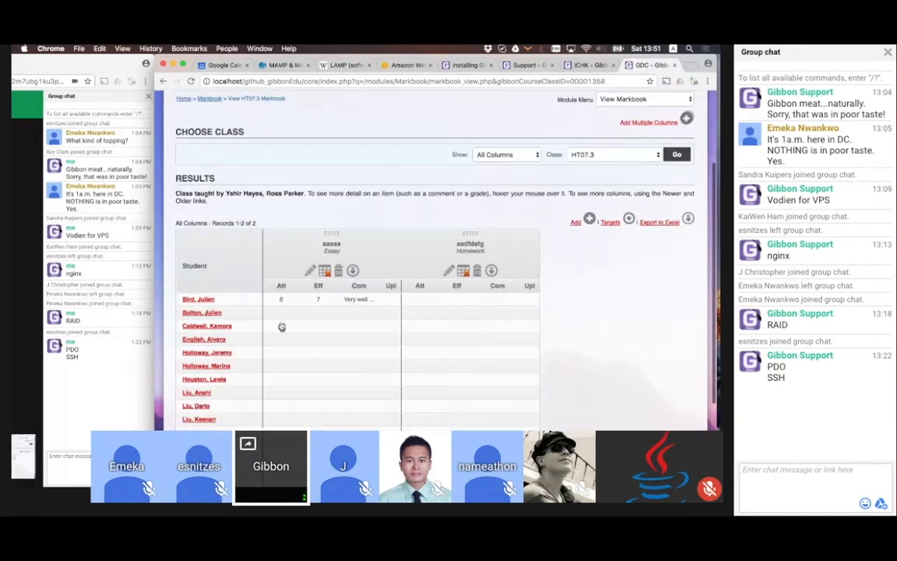
{"action": "mouse_move", "coordinate": [277, 400]}
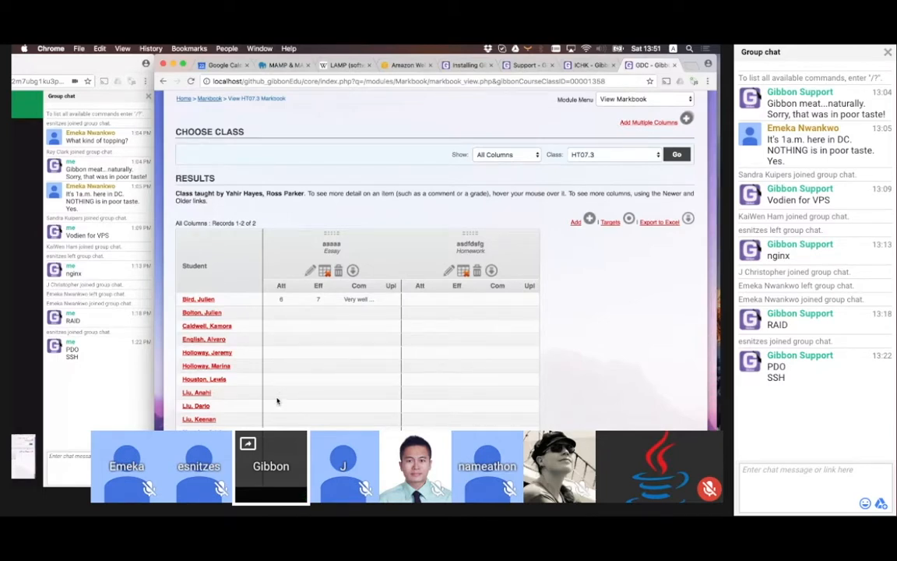
{"action": "scroll", "scroll_direction": "down", "scroll_amount": 3}
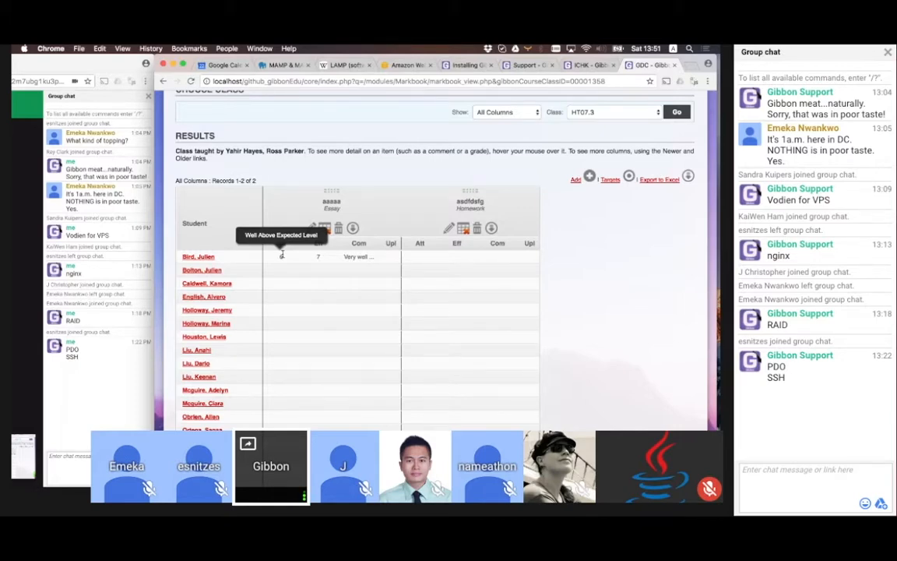
{"action": "mouse_move", "coordinate": [607, 251]}
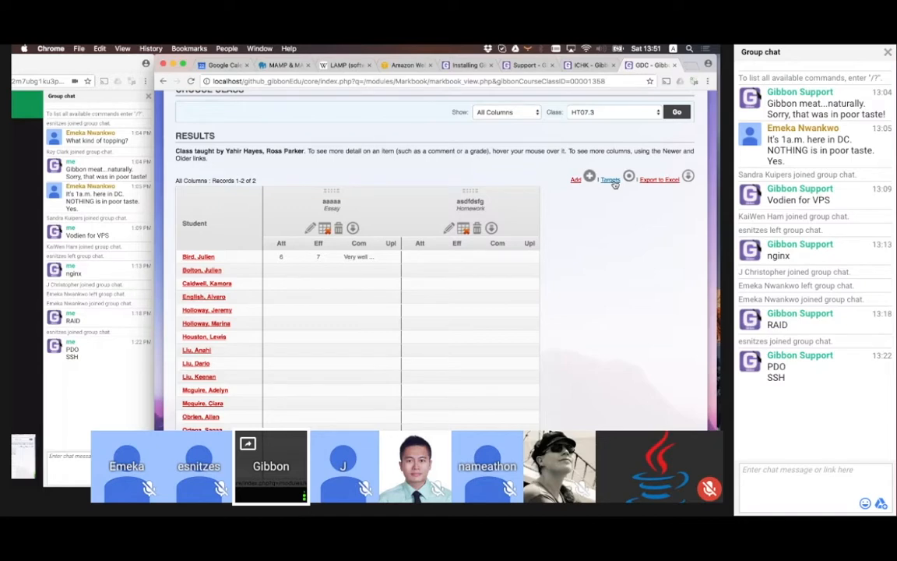
Open HT07.3's Targets page, with empty targets on the International College HK scale
{"action": "left_click", "coordinate": [609, 179]}
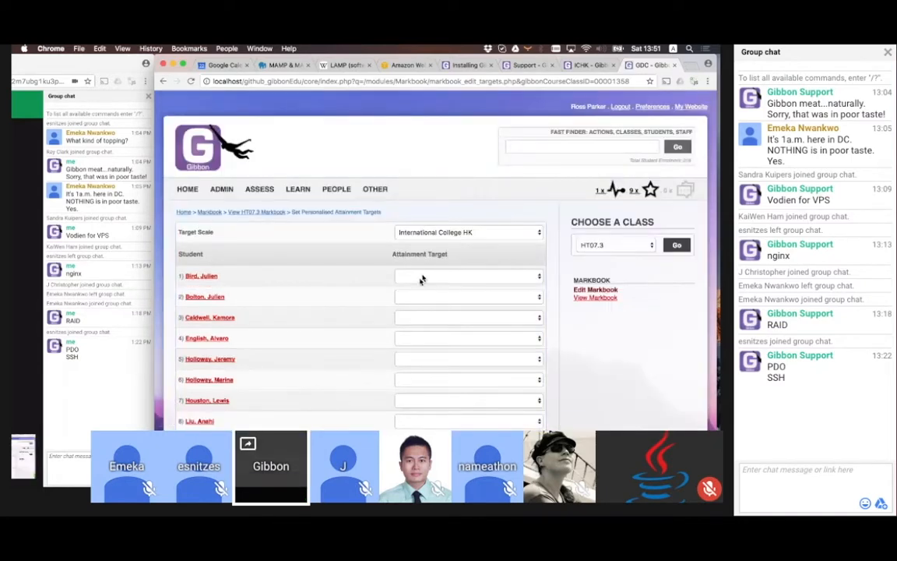
{"action": "mouse_move", "coordinate": [413, 294]}
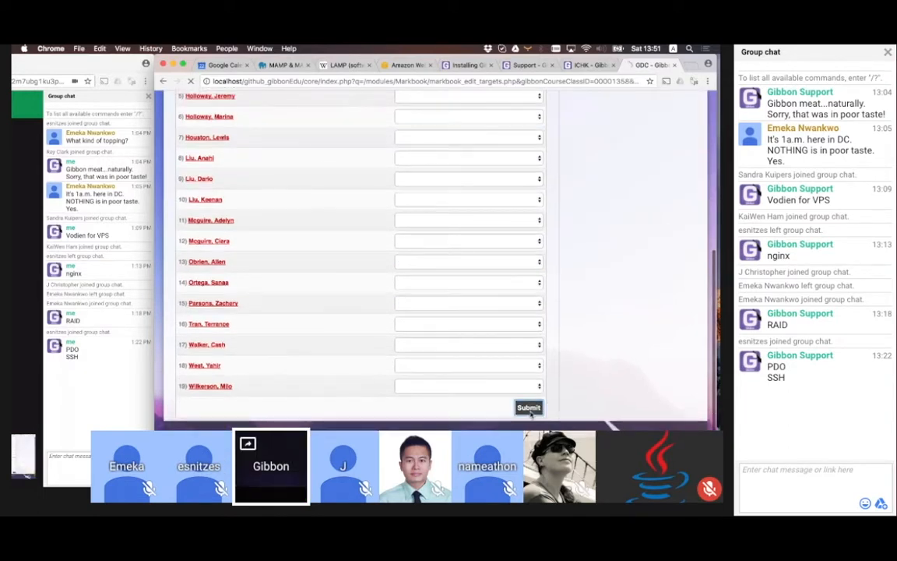
{"action": "left_click", "coordinate": [528, 407]}
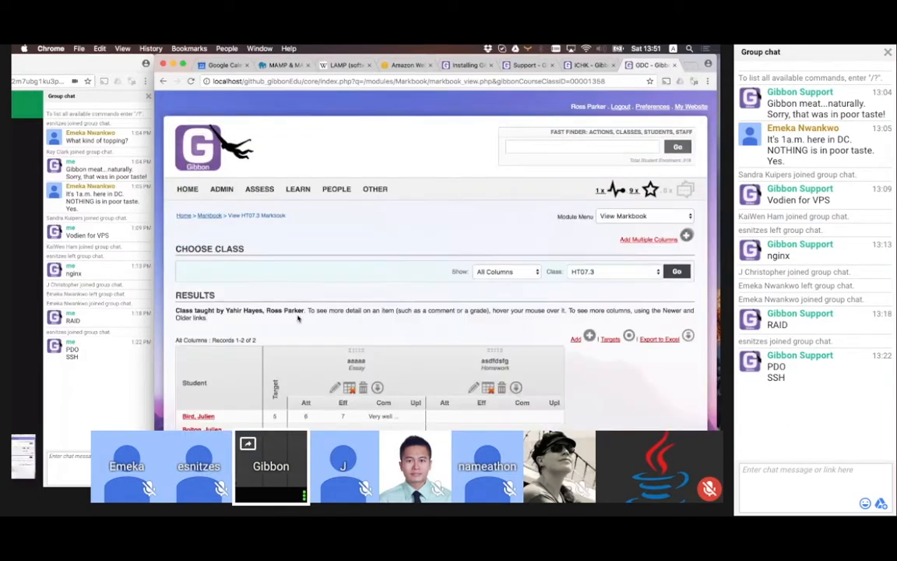
{"action": "scroll", "scroll_direction": "down", "scroll_amount": 3}
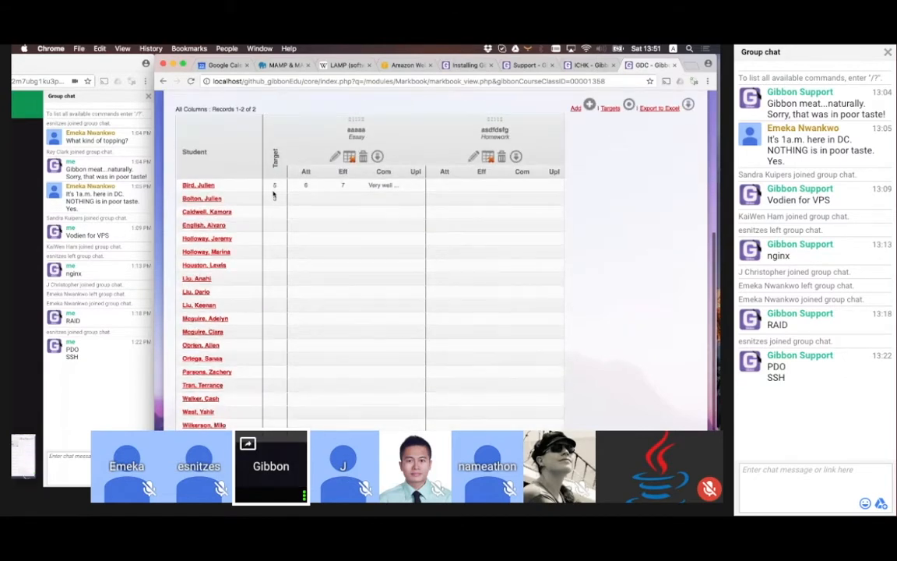
{"action": "left_click", "coordinate": [306, 197]}
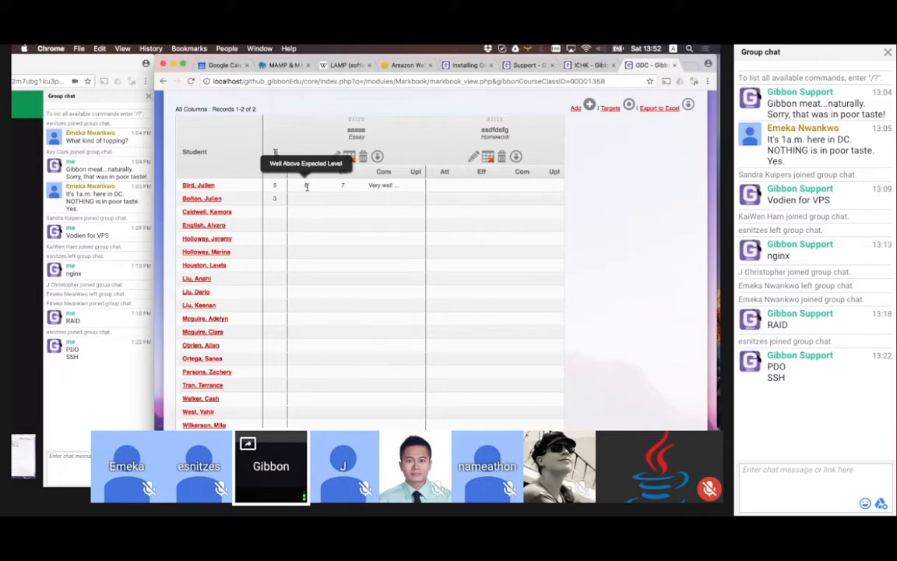
{"action": "scroll", "scroll_direction": "up", "scroll_amount": 3}
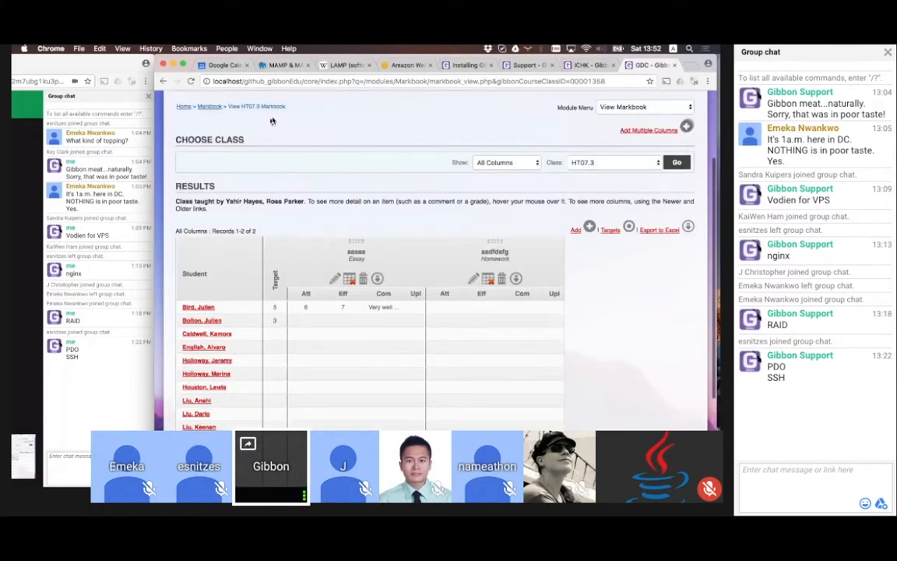
Browse the Assess menu, then go to School Admin's Manage School Year page
{"action": "left_click", "coordinate": [260, 188]}
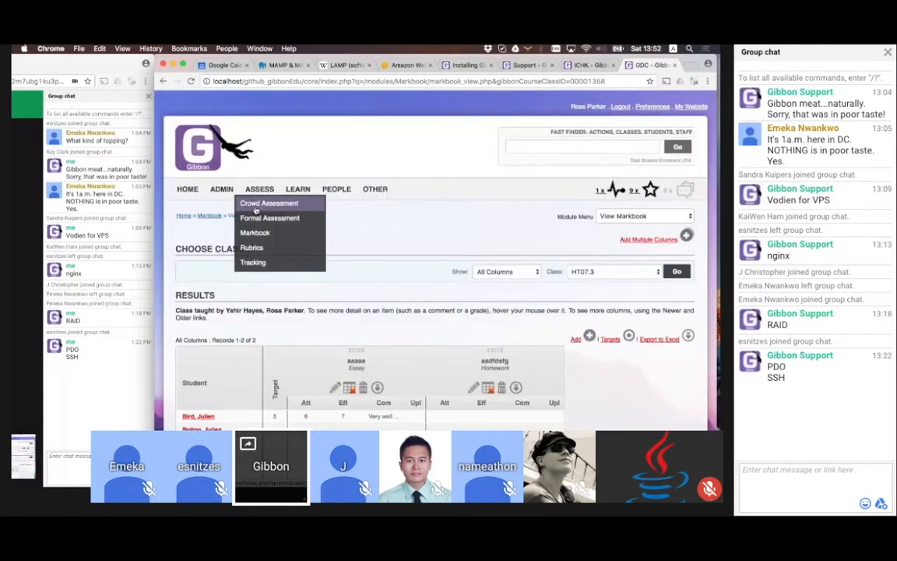
{"action": "mouse_move", "coordinate": [252, 262]}
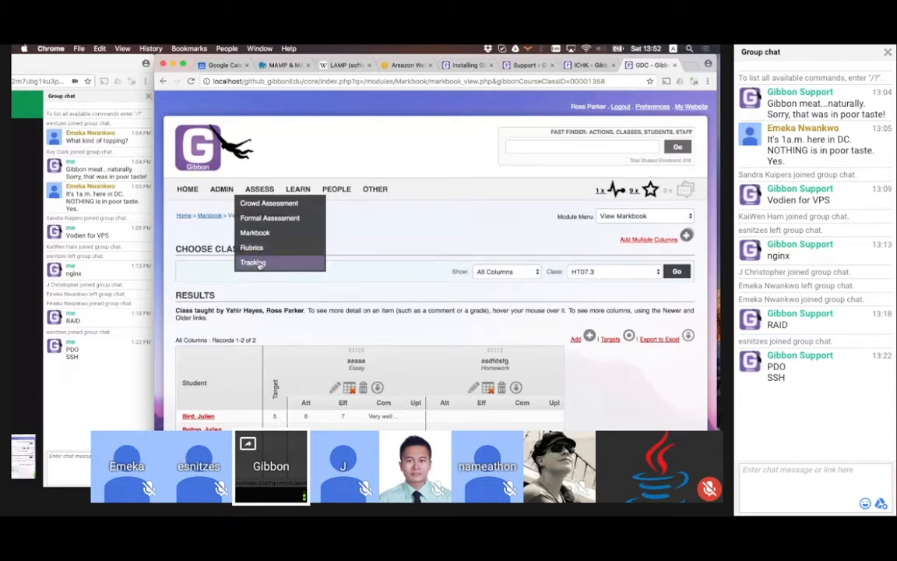
{"action": "mouse_move", "coordinate": [269, 202]}
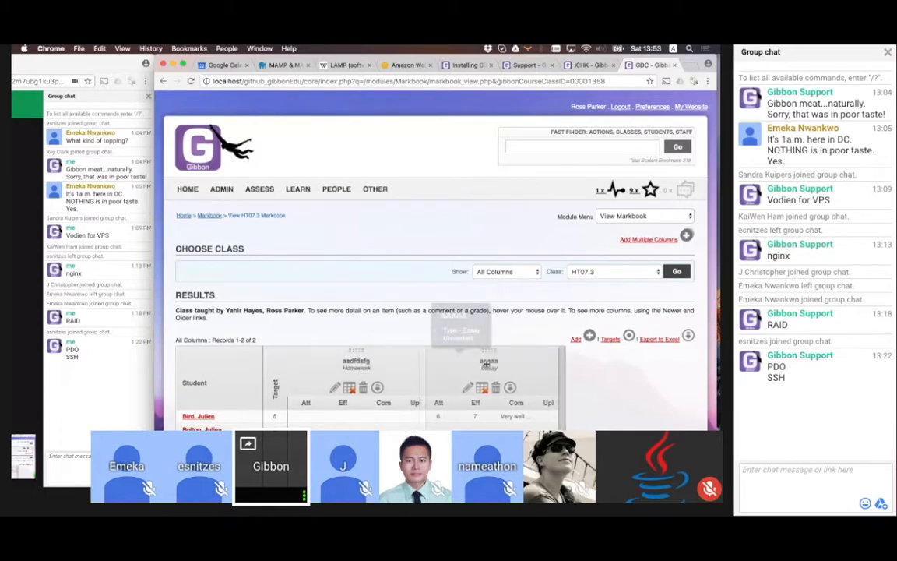
{"action": "mouse_move", "coordinate": [357, 360]}
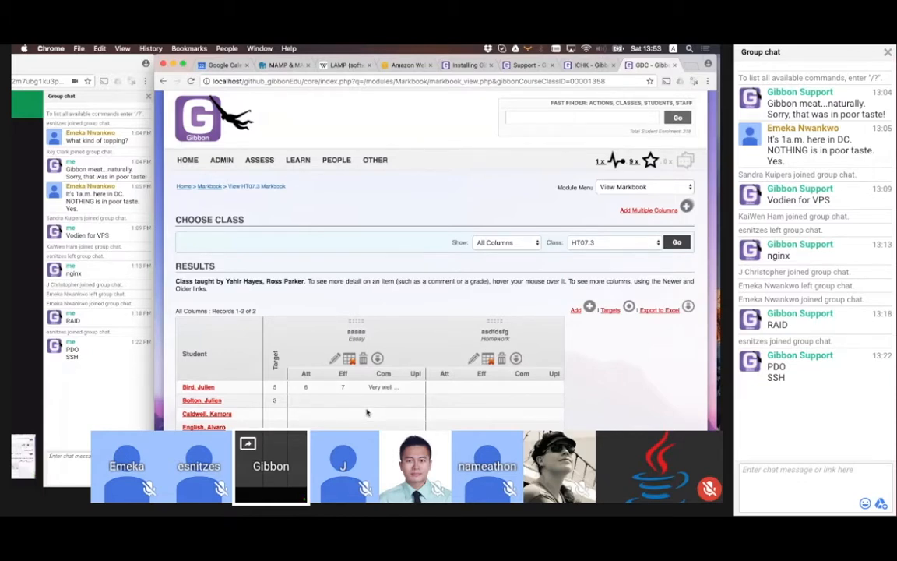
{"action": "mouse_move", "coordinate": [362, 405]}
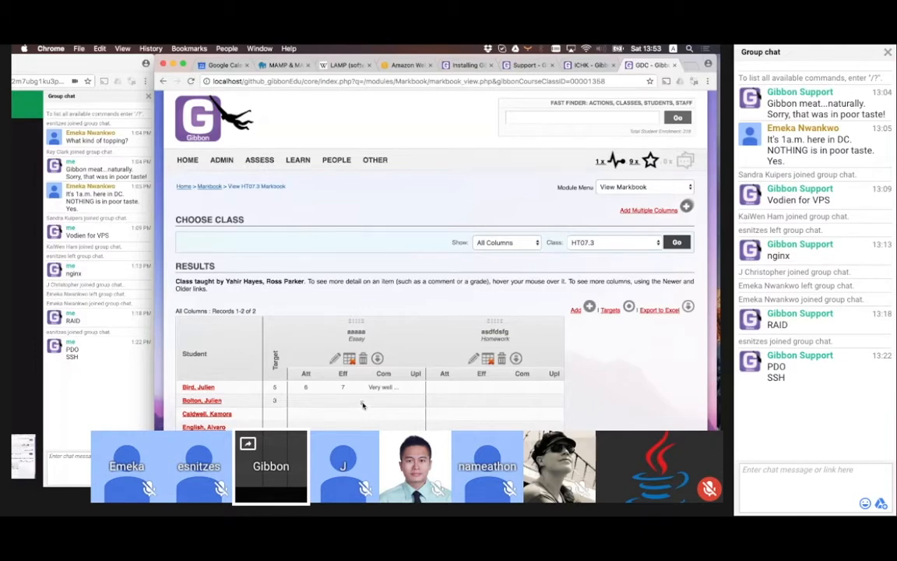
{"action": "left_click", "coordinate": [259, 189]}
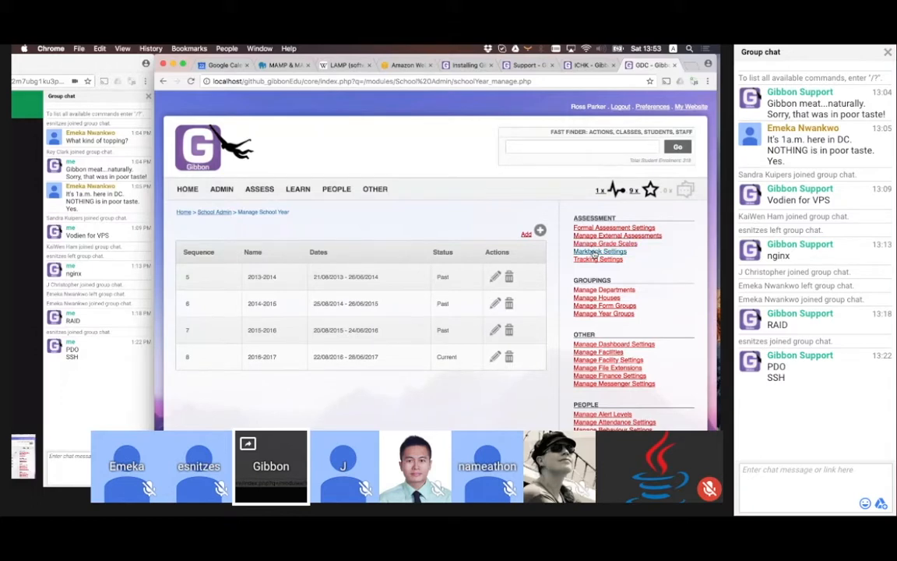
{"action": "left_click", "coordinate": [600, 251]}
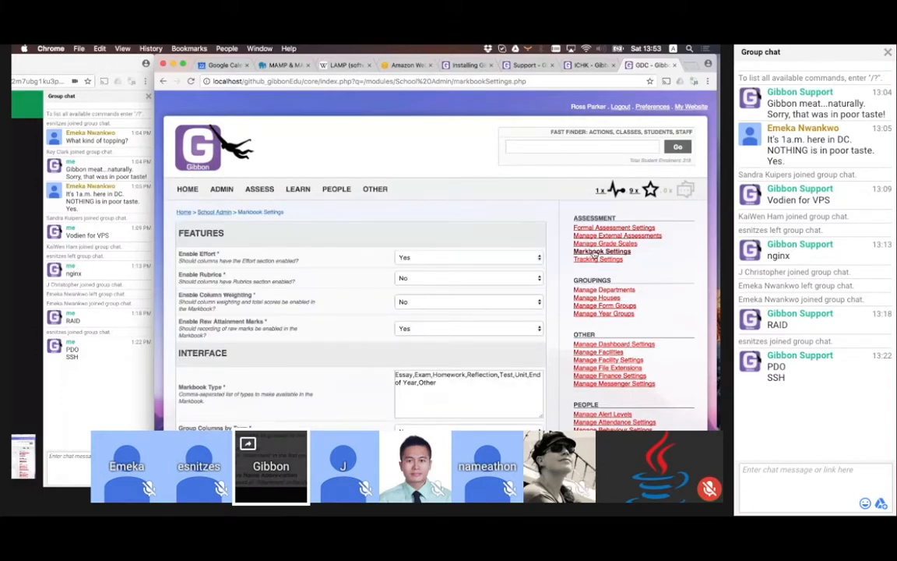
{"action": "scroll", "scroll_direction": "down", "scroll_amount": 3}
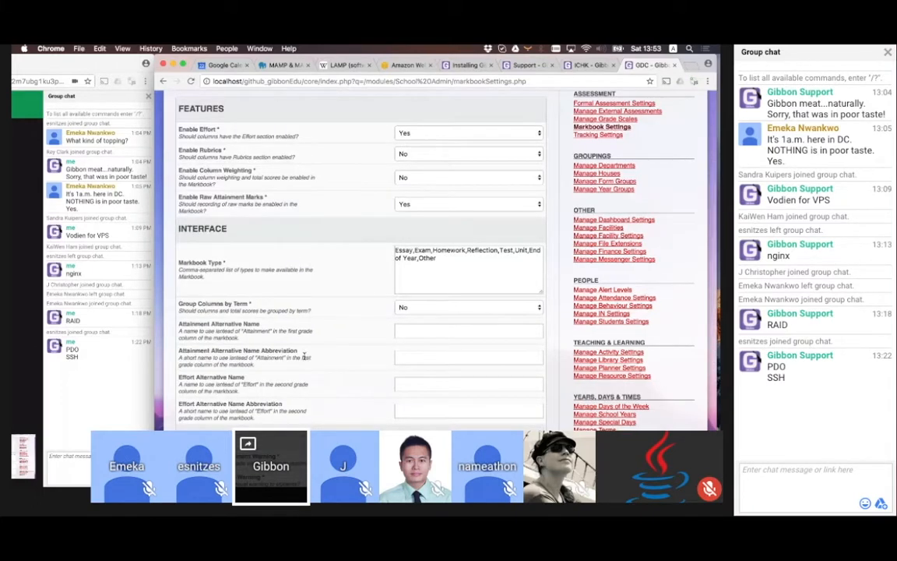
{"action": "scroll", "scroll_direction": "down", "scroll_amount": 3}
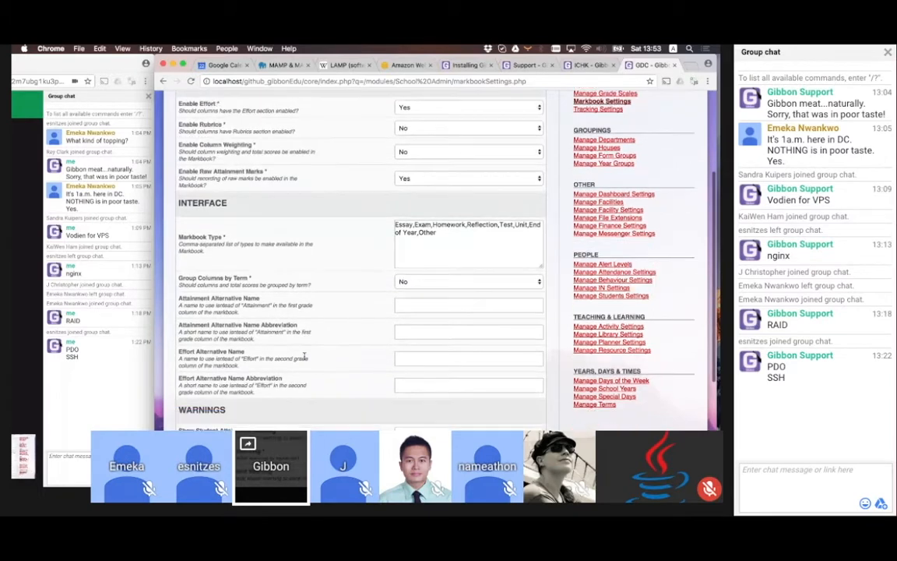
{"action": "scroll", "scroll_direction": "down", "scroll_amount": 3}
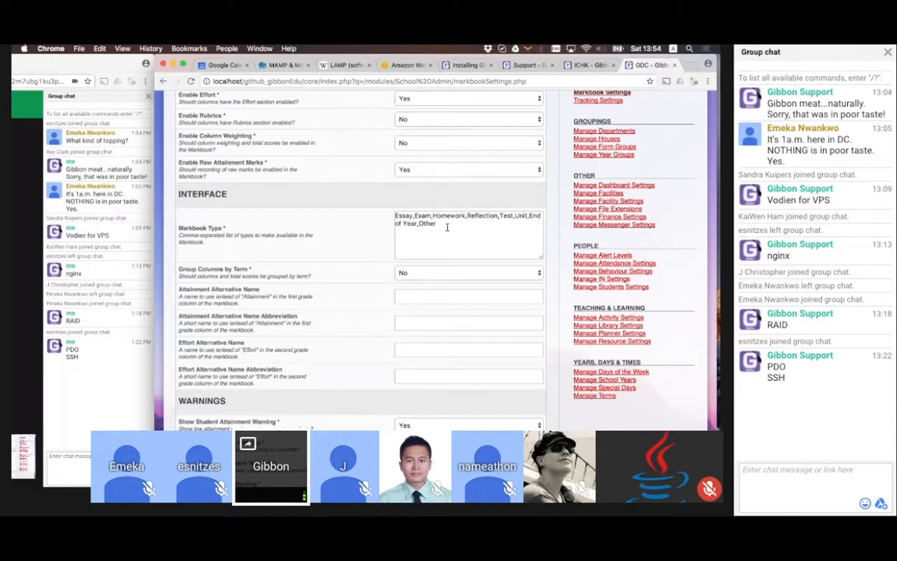
{"action": "mouse_move", "coordinate": [552, 234]}
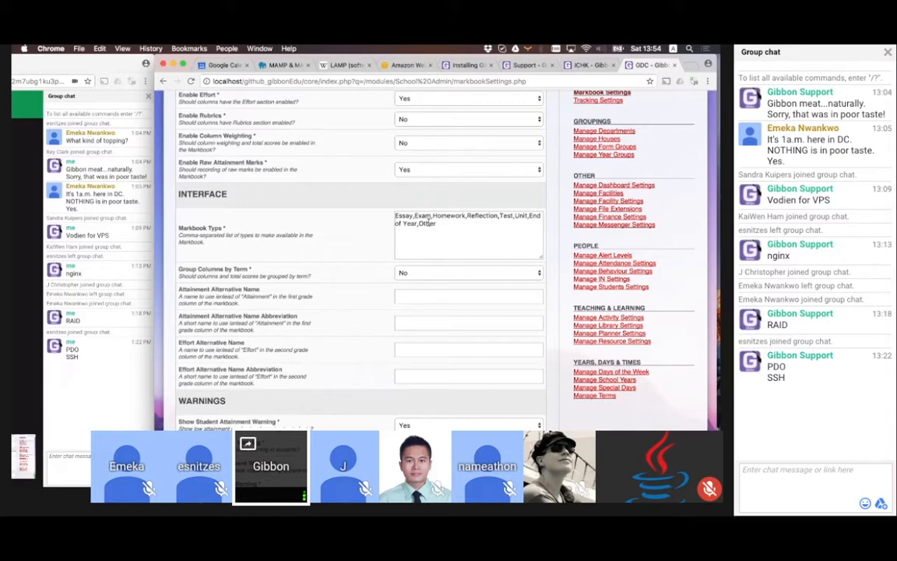
{"action": "mouse_move", "coordinate": [463, 213]}
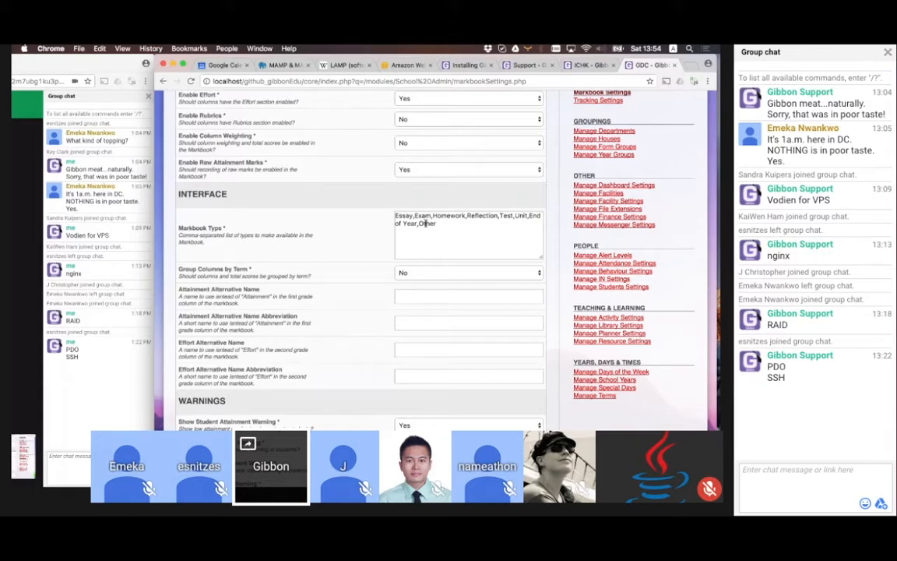
{"action": "scroll", "scroll_direction": "up", "scroll_amount": 3}
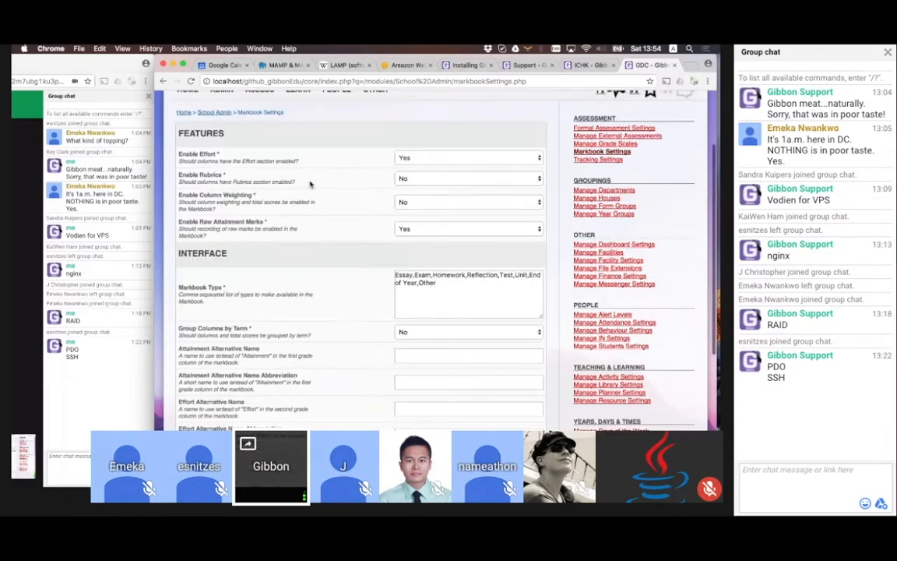
{"action": "scroll", "scroll_direction": "down", "scroll_amount": 3}
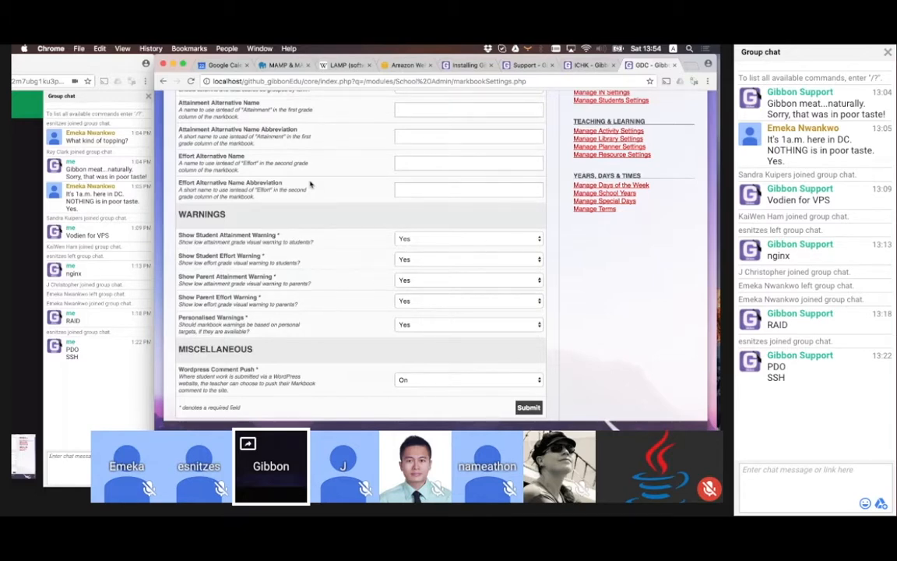
{"action": "scroll", "scroll_direction": "up", "scroll_amount": 3}
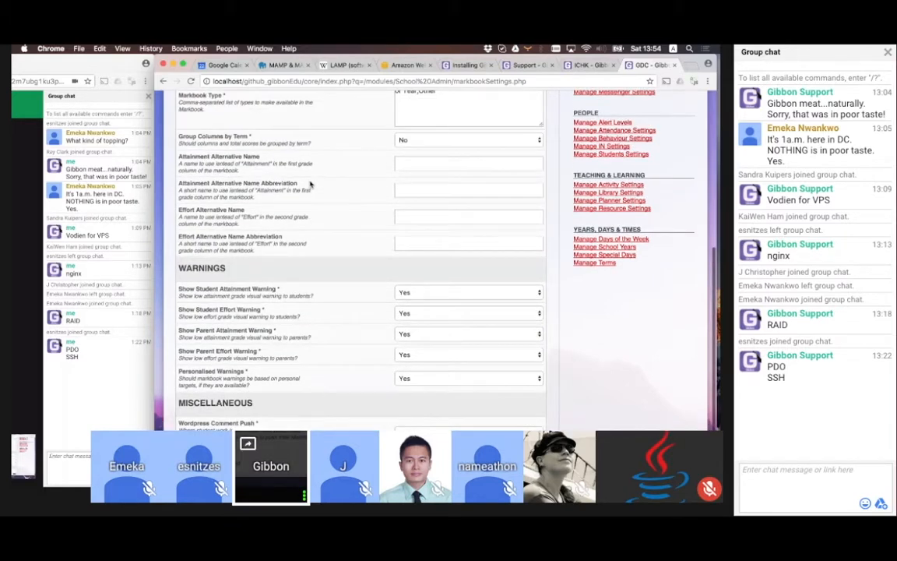
{"action": "scroll", "scroll_direction": "up", "scroll_amount": 3}
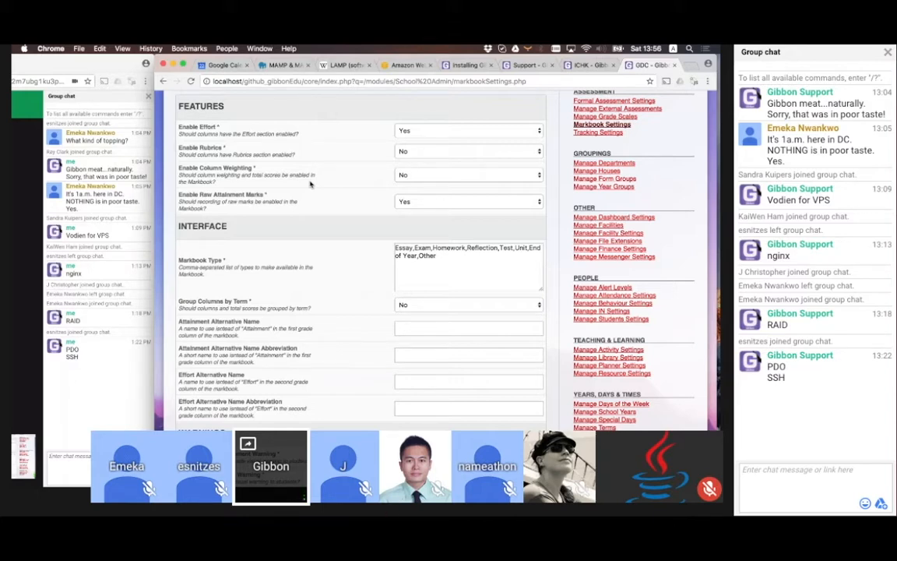
{"action": "scroll", "scroll_direction": "up", "scroll_amount": 3}
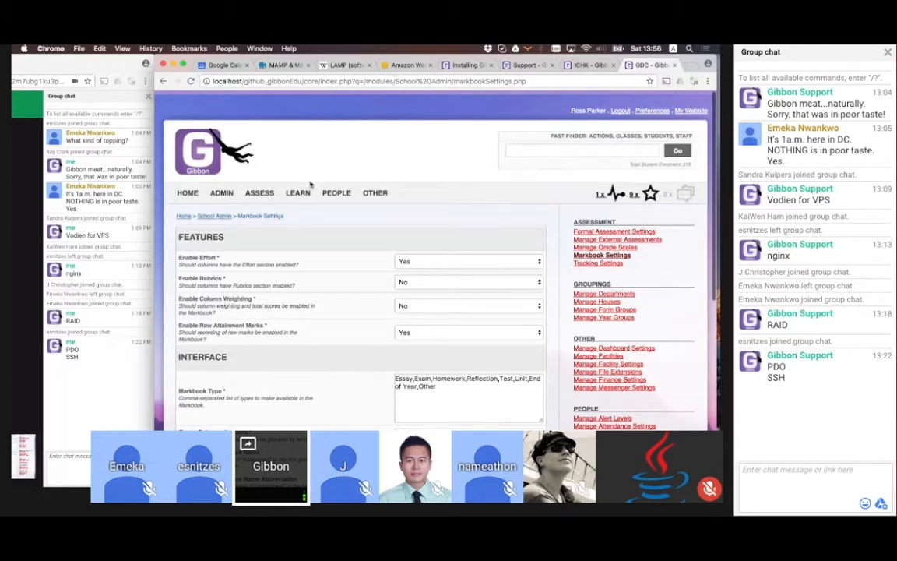
On the ICHK live Gibbon site, open Learn > Free Learning to browse its 119 units
{"action": "left_click", "coordinate": [337, 188]}
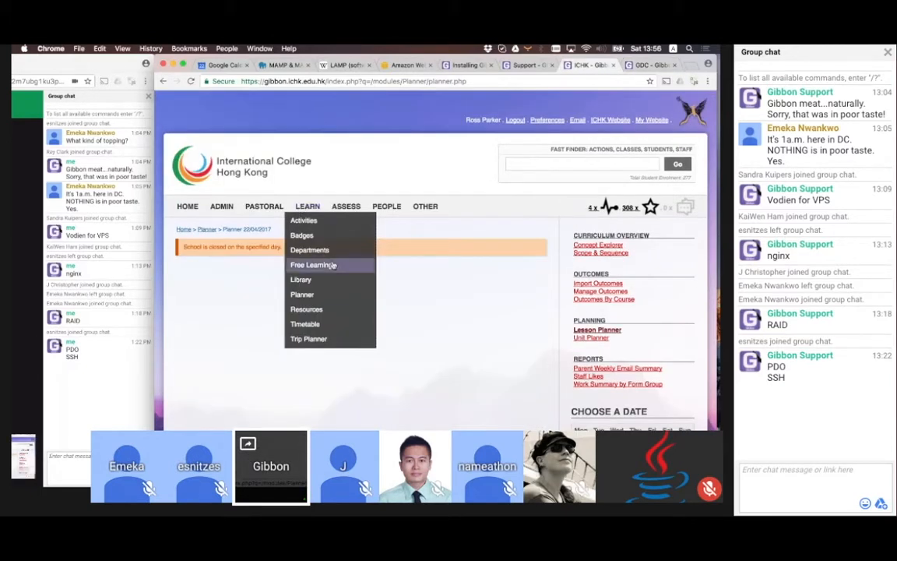
{"action": "left_click", "coordinate": [313, 264]}
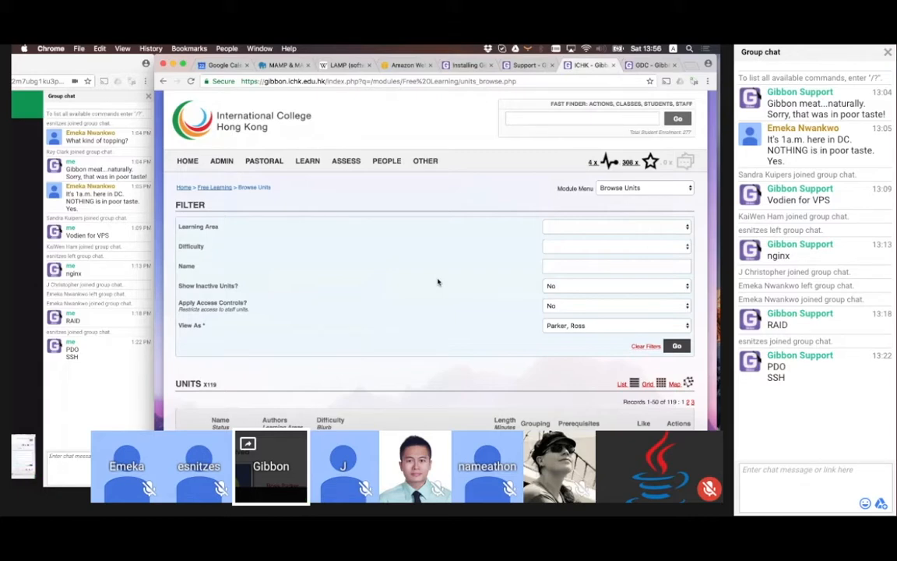
Filter Free Learning units by the ICT learning area and scroll the 76 results
{"action": "scroll", "scroll_direction": "down", "scroll_amount": 3}
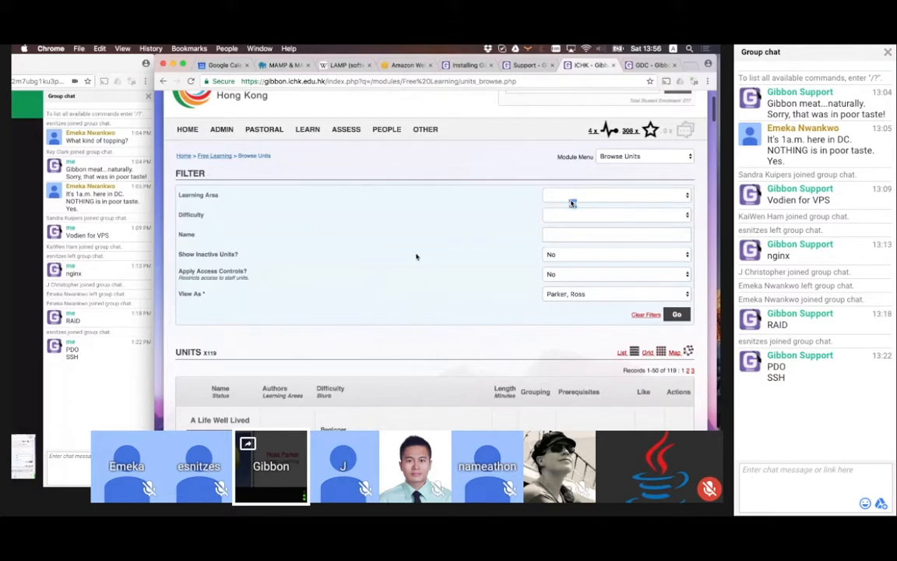
{"action": "left_click", "coordinate": [615, 195]}
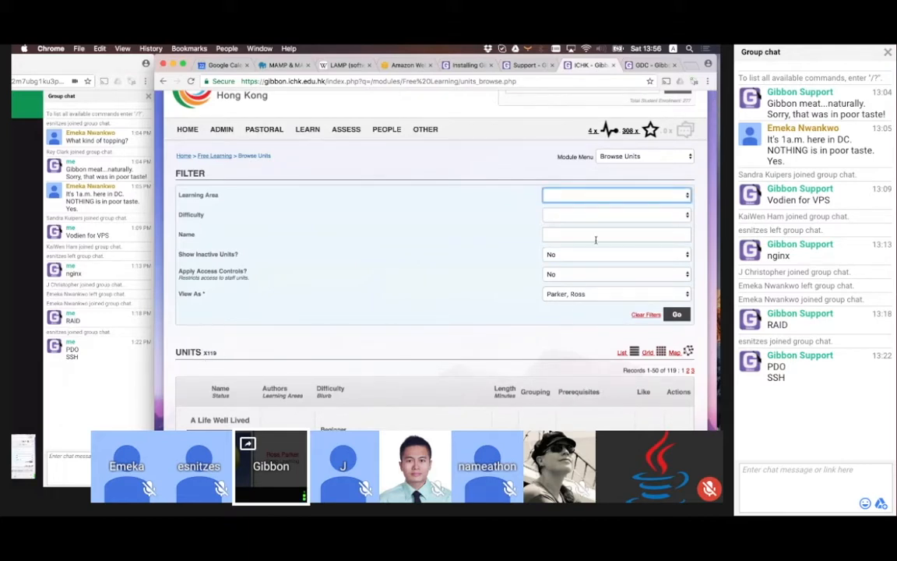
{"action": "type", "text": "ICT"}
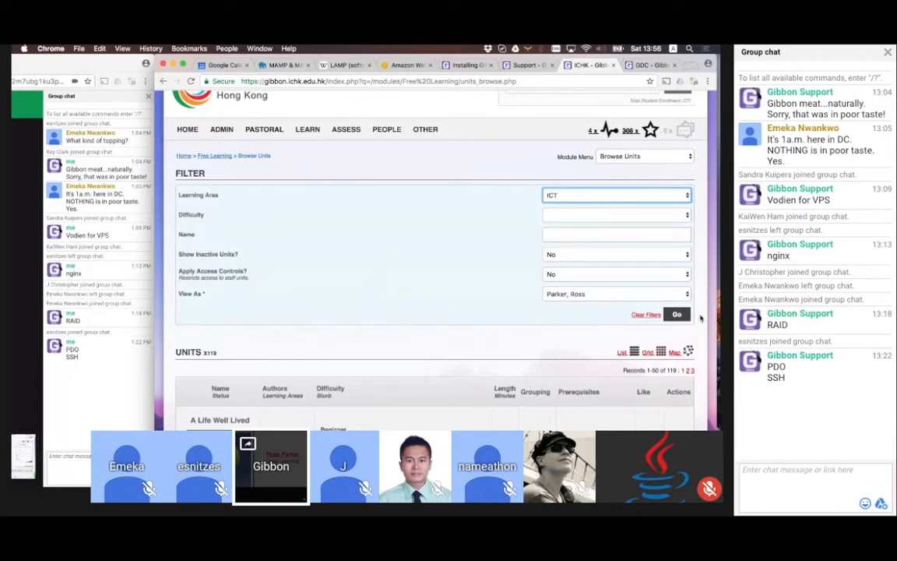
{"action": "left_click", "coordinate": [676, 314]}
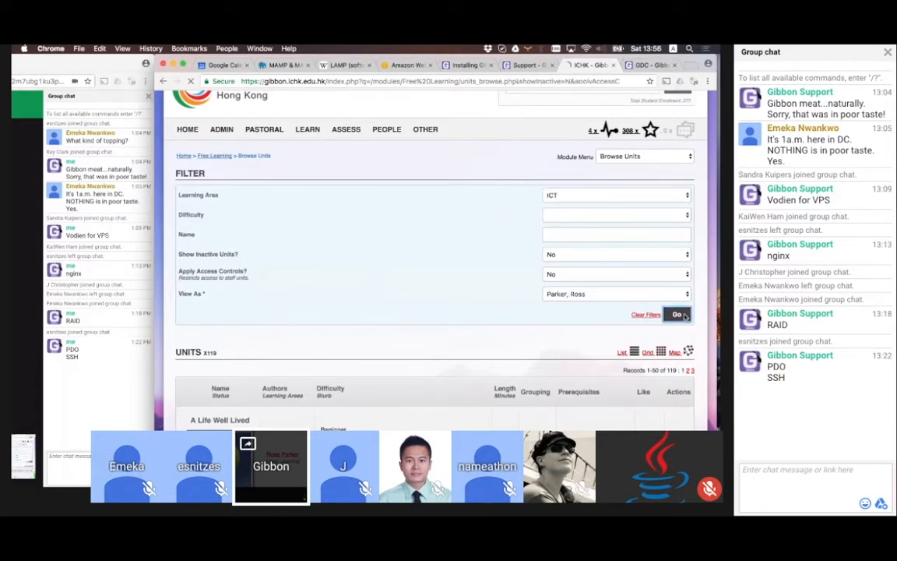
{"action": "left_click", "coordinate": [677, 313]}
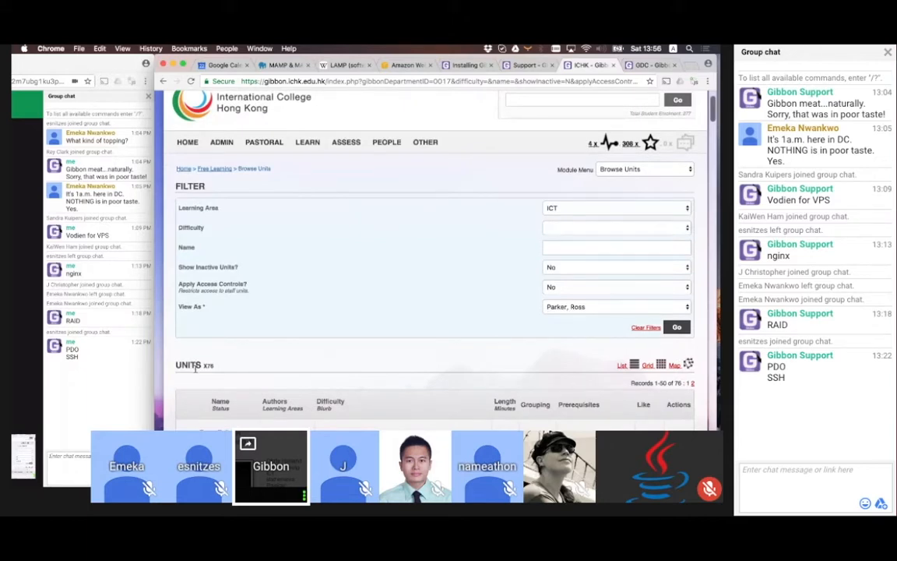
{"action": "scroll", "scroll_direction": "down", "scroll_amount": 3}
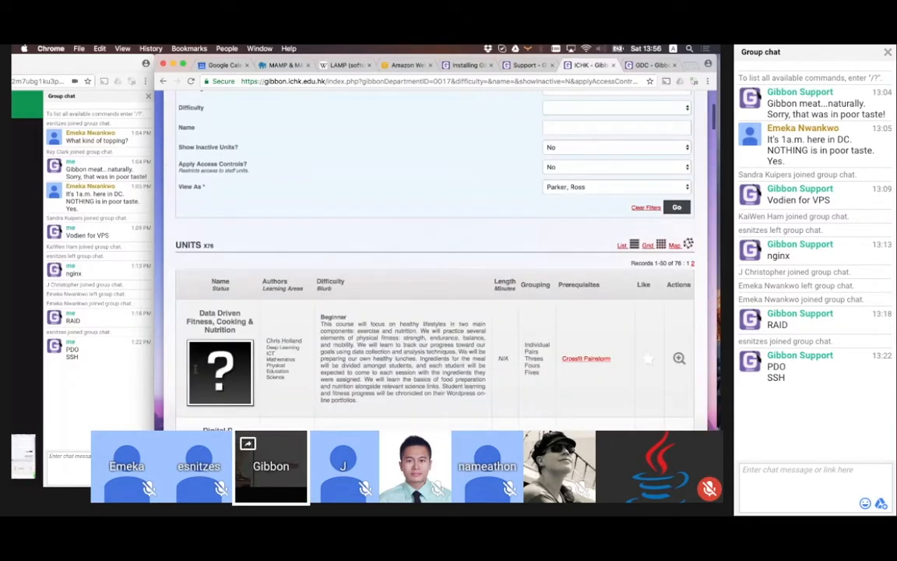
{"action": "scroll", "scroll_direction": "up", "scroll_amount": 3}
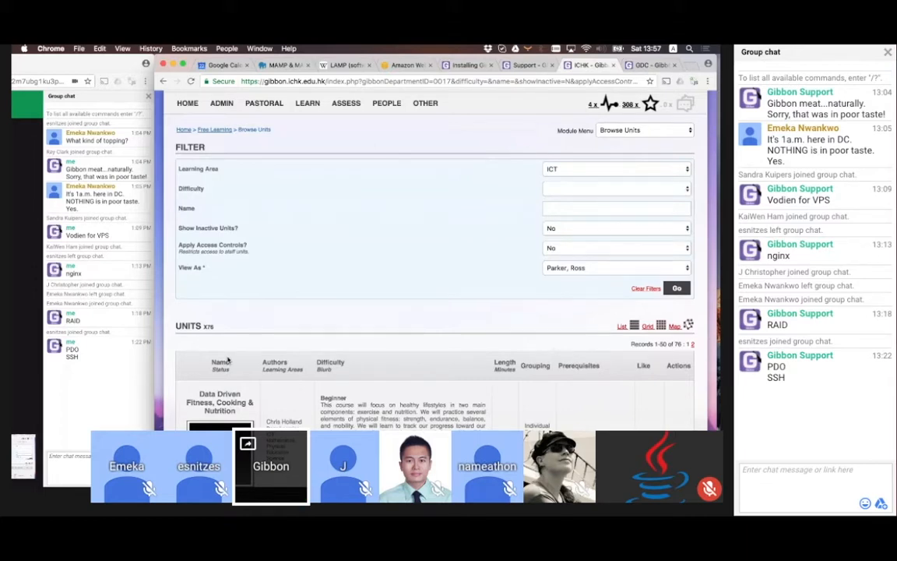
{"action": "scroll", "scroll_direction": "down", "scroll_amount": 3}
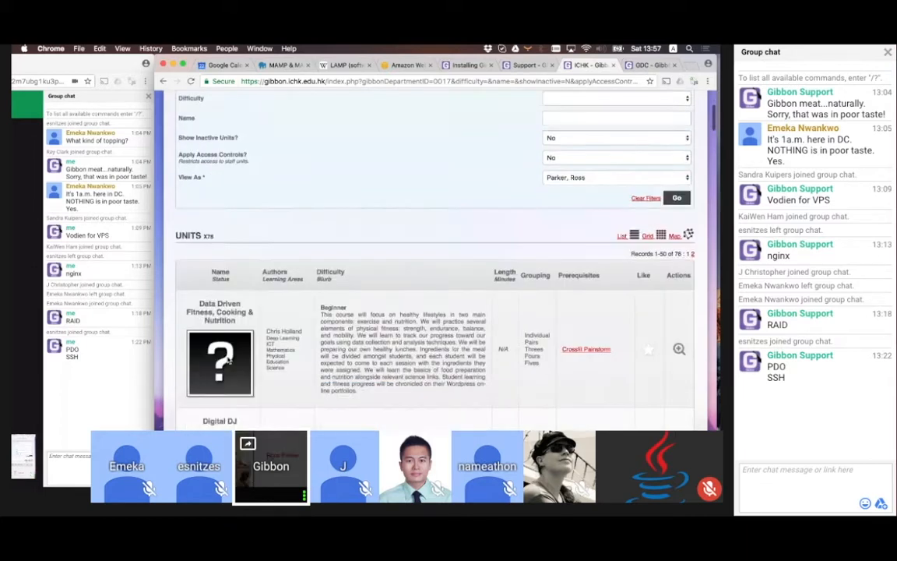
{"action": "scroll", "scroll_direction": "down", "scroll_amount": 3}
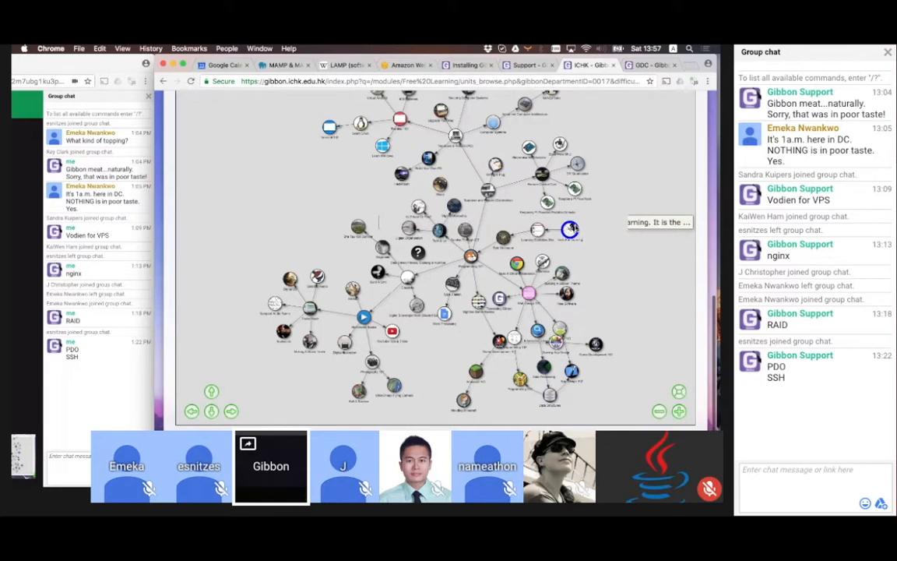
Open the Tools For Learning unit from the map and scroll through its content and enrolment
{"action": "left_click", "coordinate": [571, 229]}
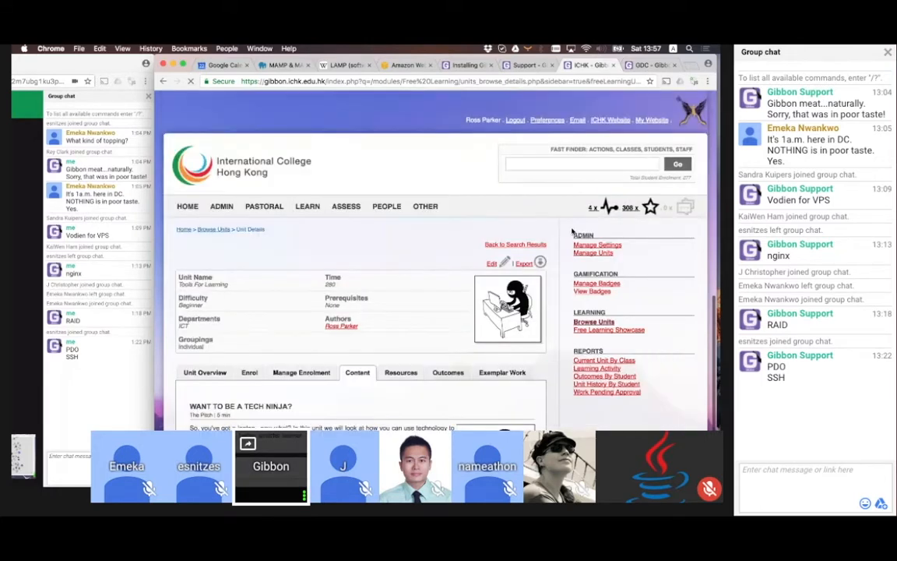
{"action": "scroll", "scroll_direction": "down", "scroll_amount": 3}
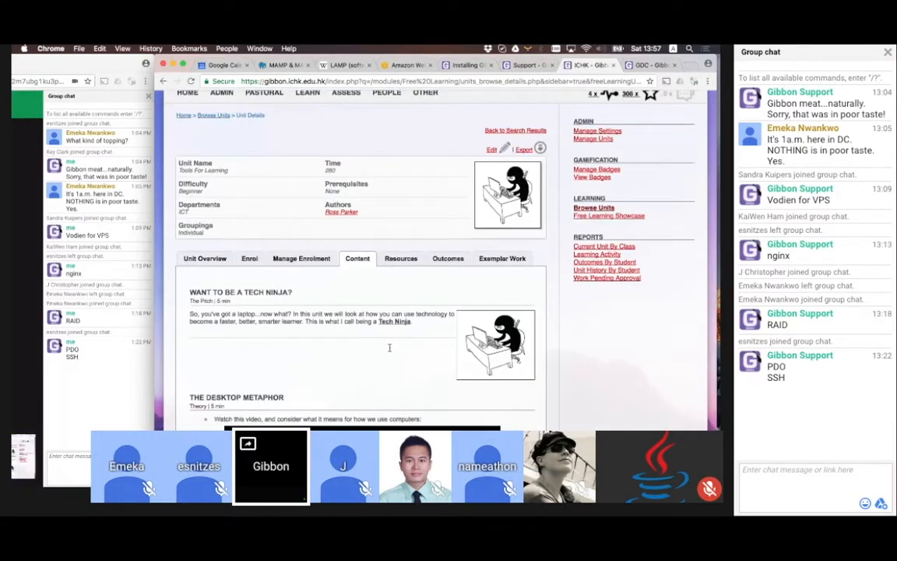
{"action": "scroll", "scroll_direction": "down", "scroll_amount": 3}
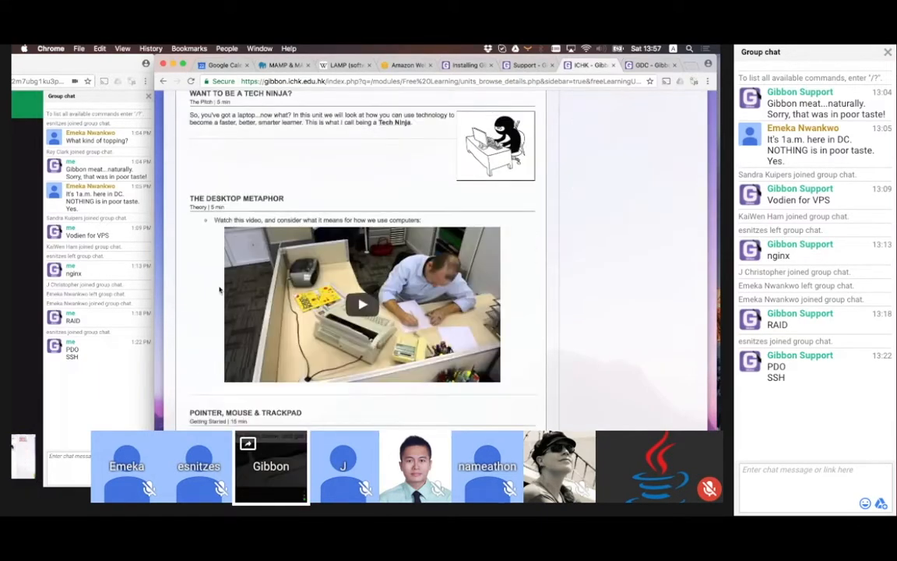
{"action": "scroll", "scroll_direction": "down", "scroll_amount": 3}
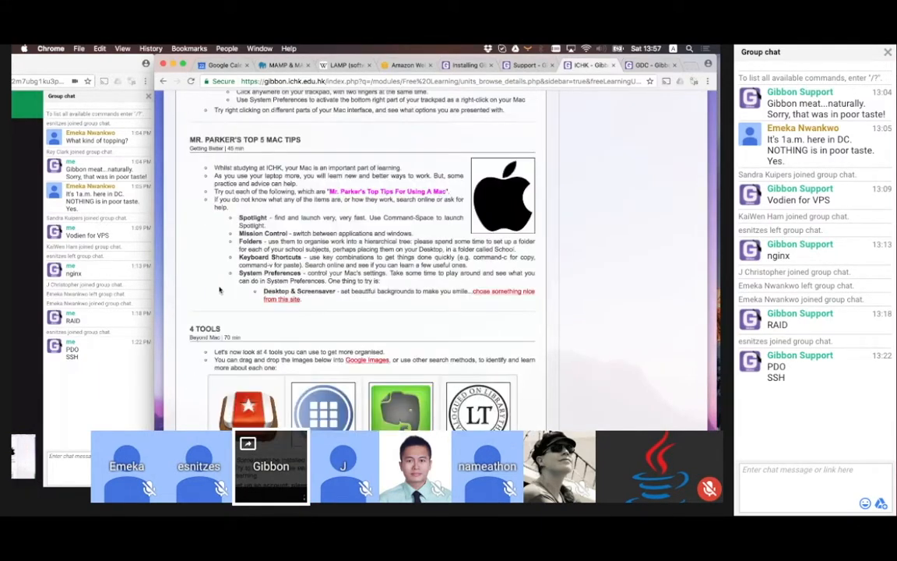
{"action": "scroll", "scroll_direction": "down", "scroll_amount": 3}
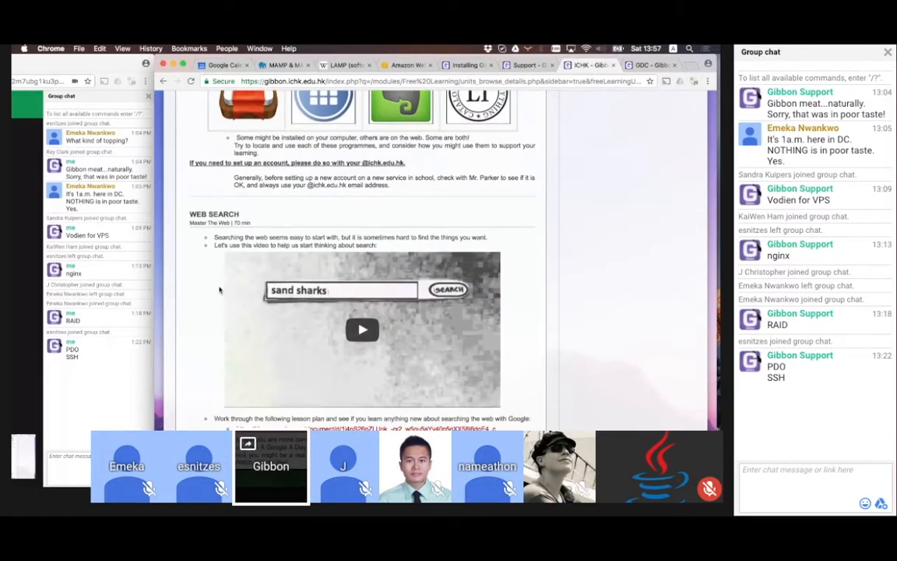
{"action": "scroll", "scroll_direction": "down", "scroll_amount": 3}
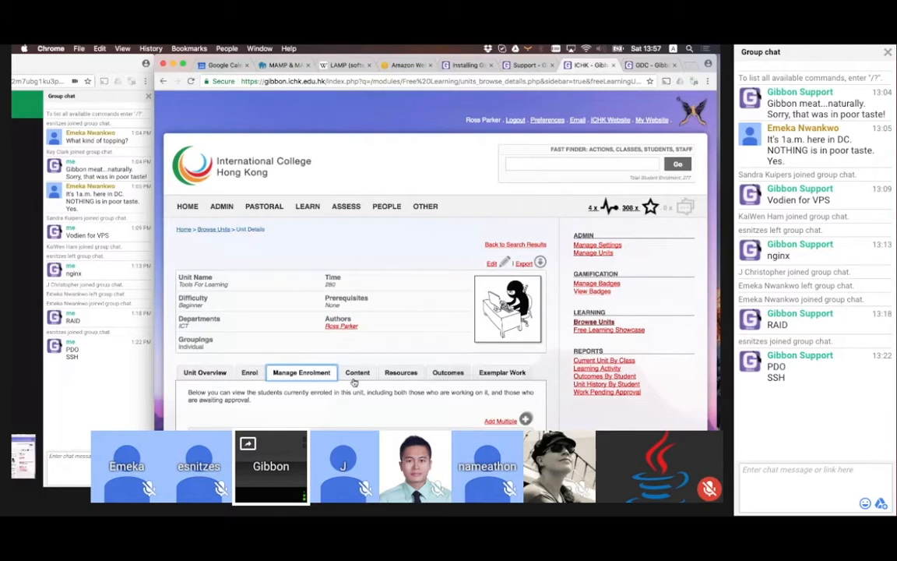
{"action": "left_click", "coordinate": [357, 372]}
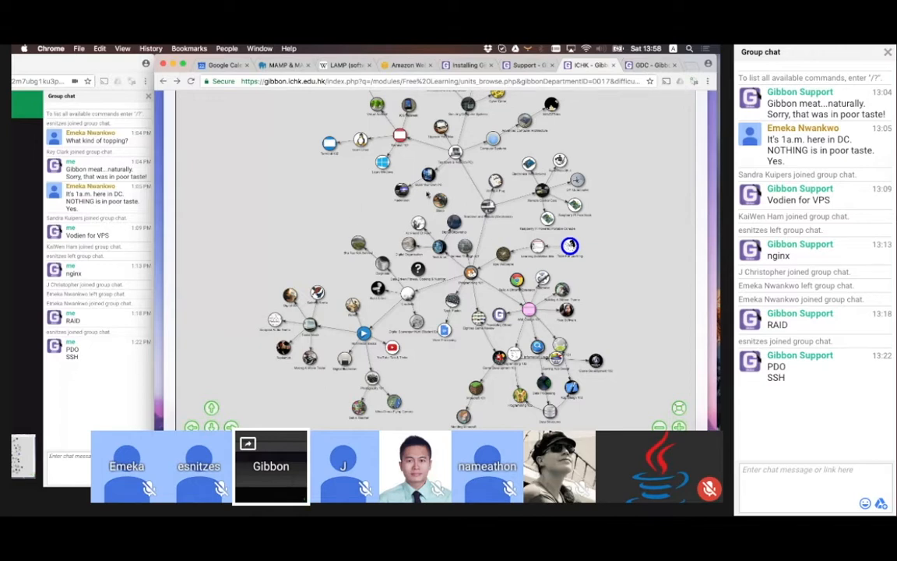
{"action": "mouse_move", "coordinate": [448, 206]}
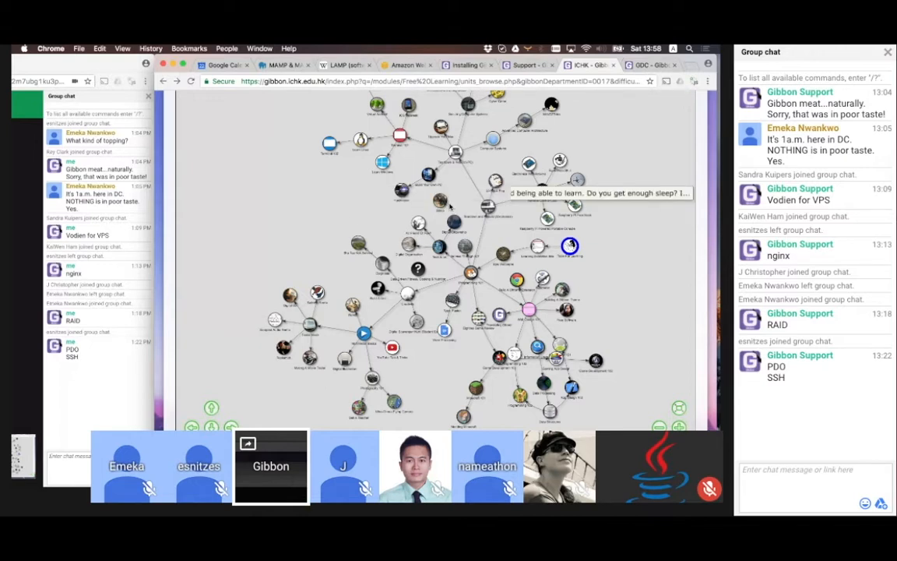